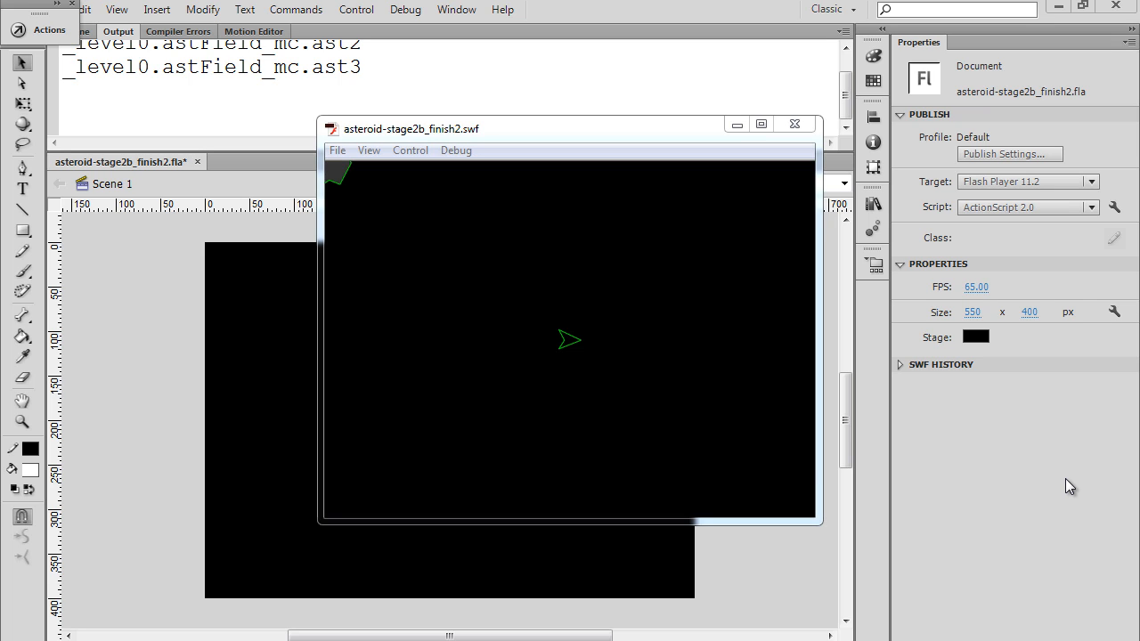
mouse_move(508, 232)
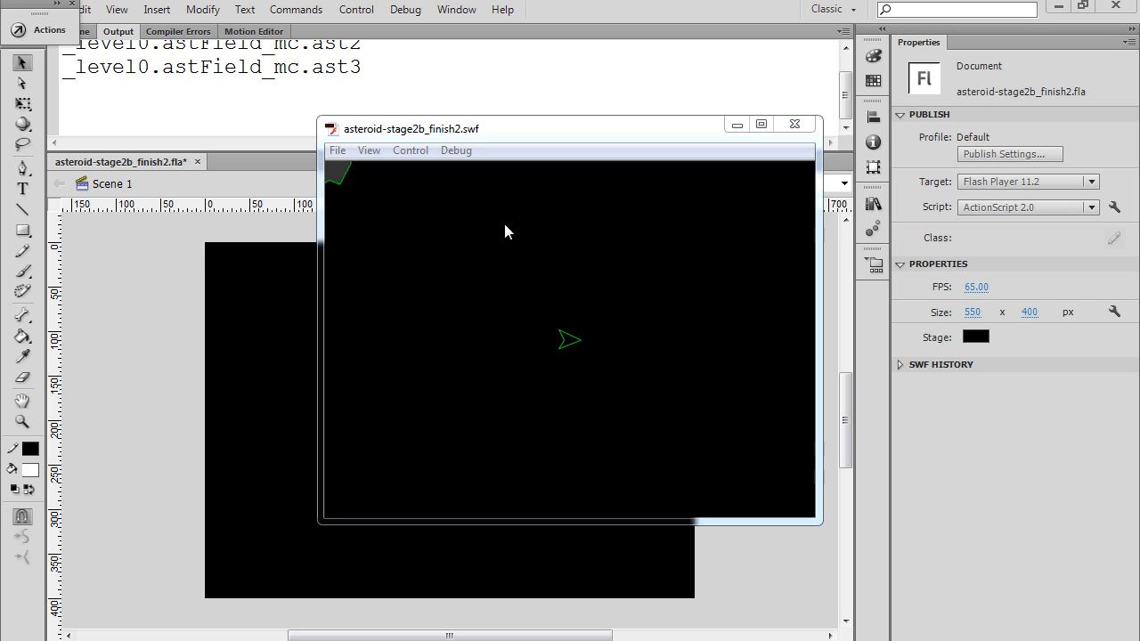
Move the test window aside, watch the static asteroid, then close the test playback.
left_click_drag(409, 128, 372, 128)
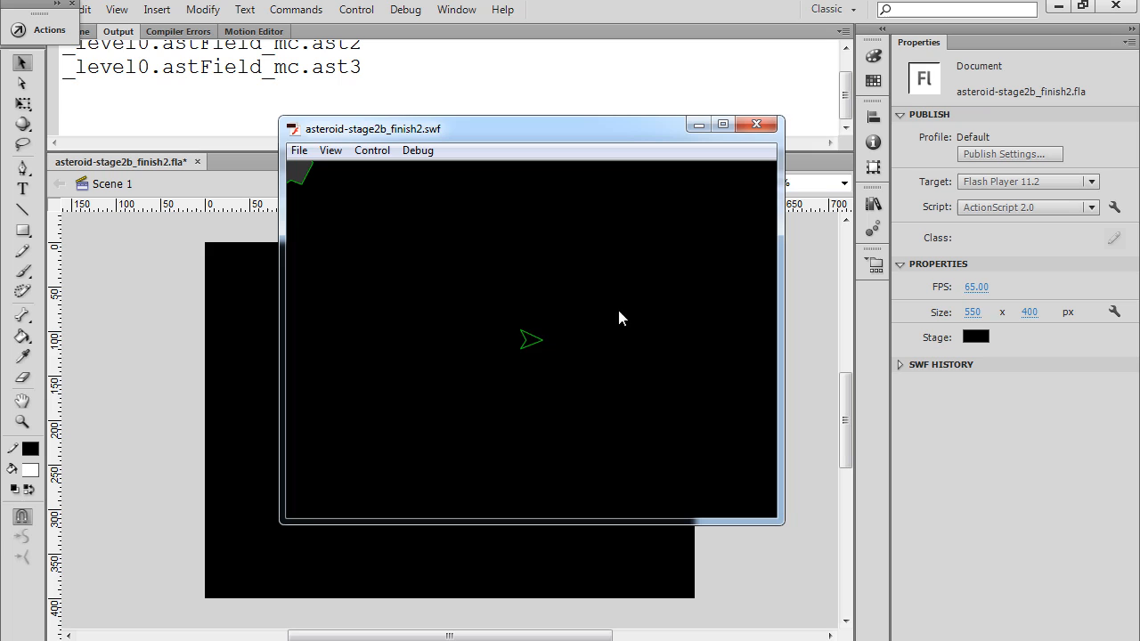
mouse_move(263, 222)
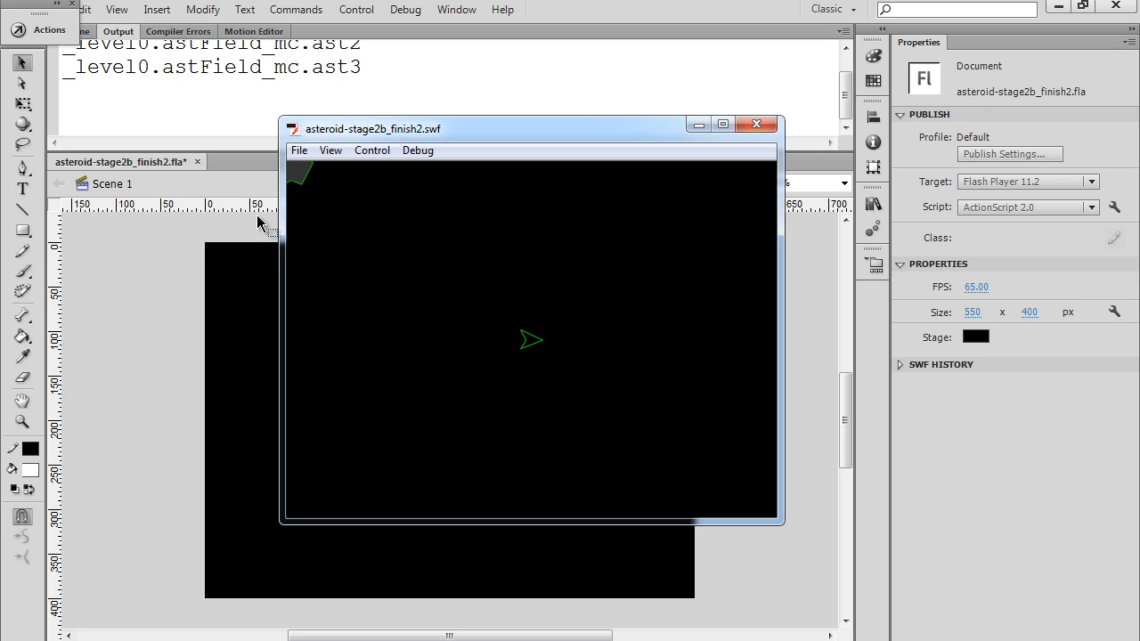
mouse_move(328, 212)
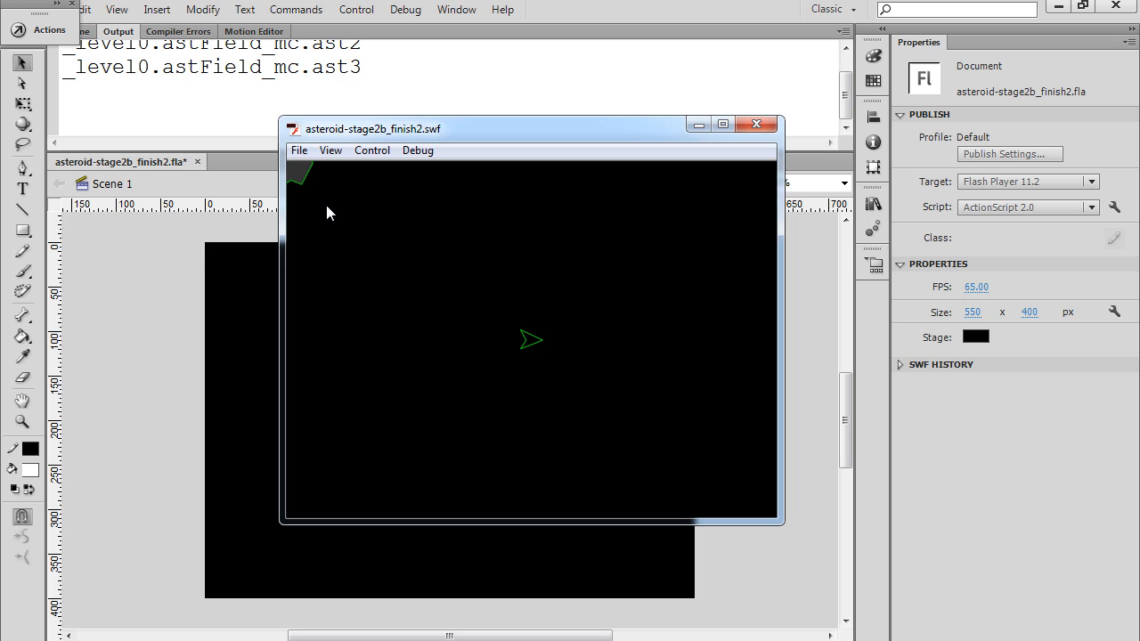
mouse_move(645, 188)
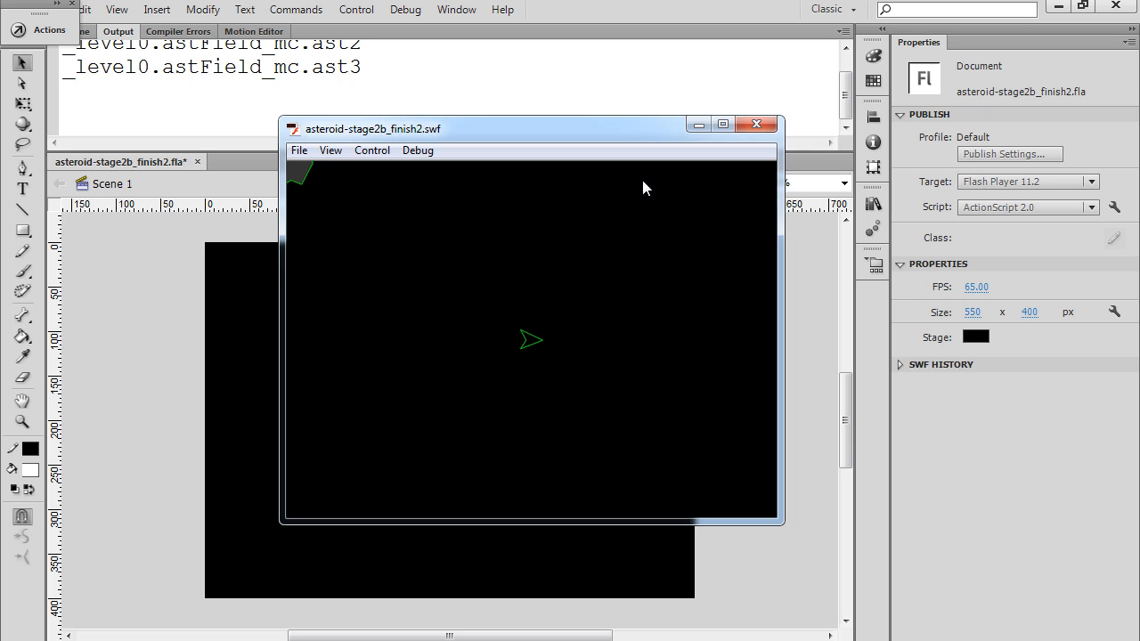
left_click(755, 125)
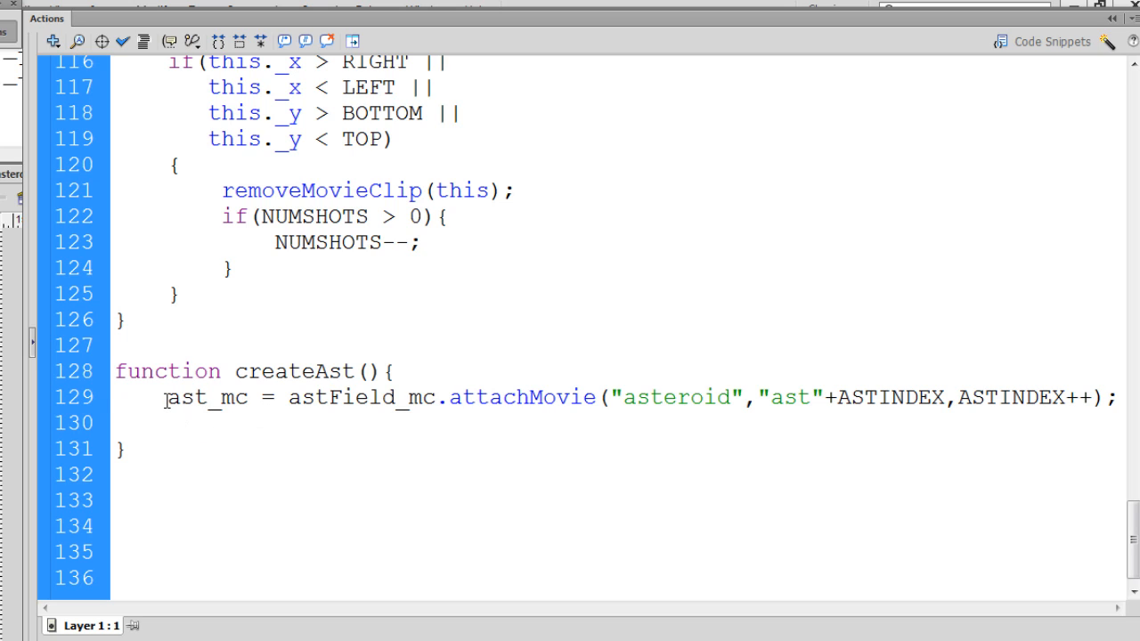
Add 'ast_mc._rotation = Math.random()*360;' to createAst, completing random from the code hint.
double_click(207, 397)
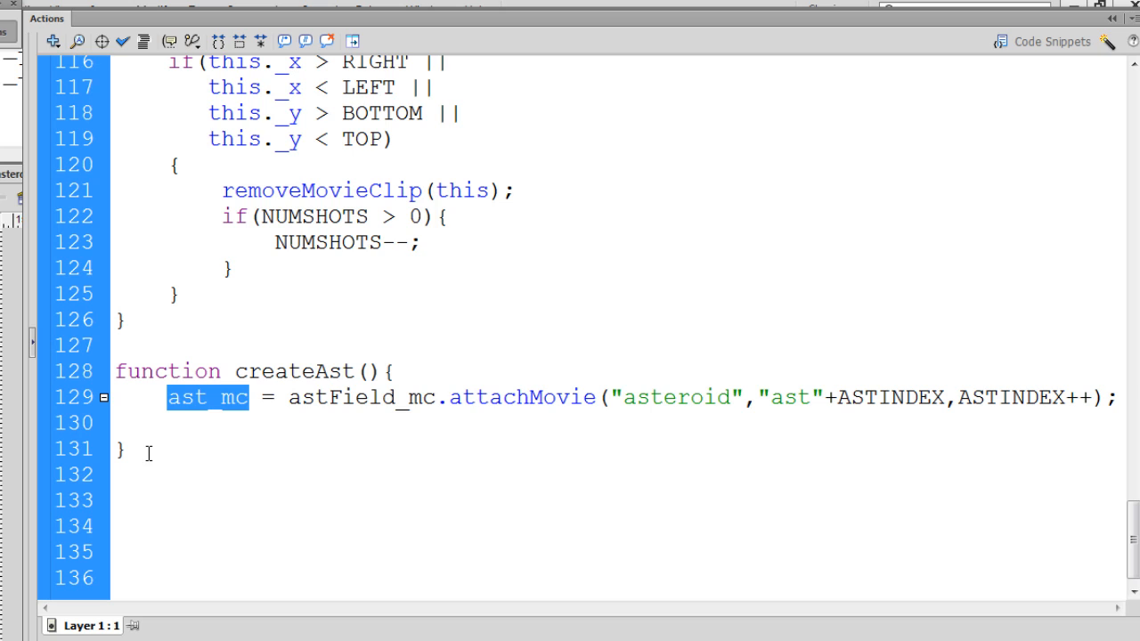
type("ast_mc")
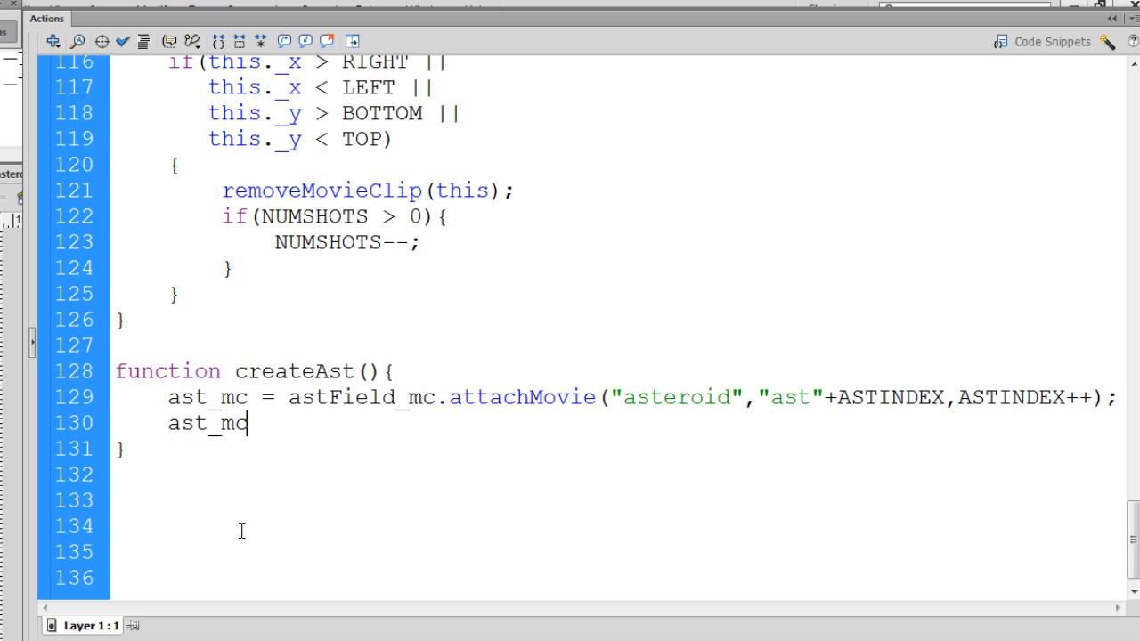
type(". r")
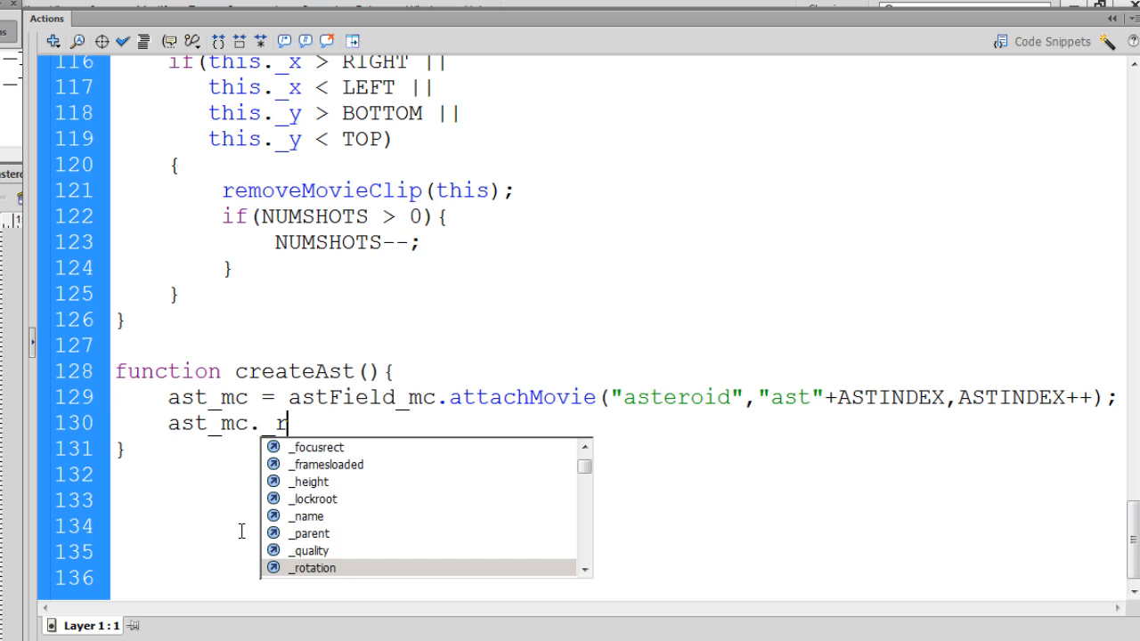
type("otation")
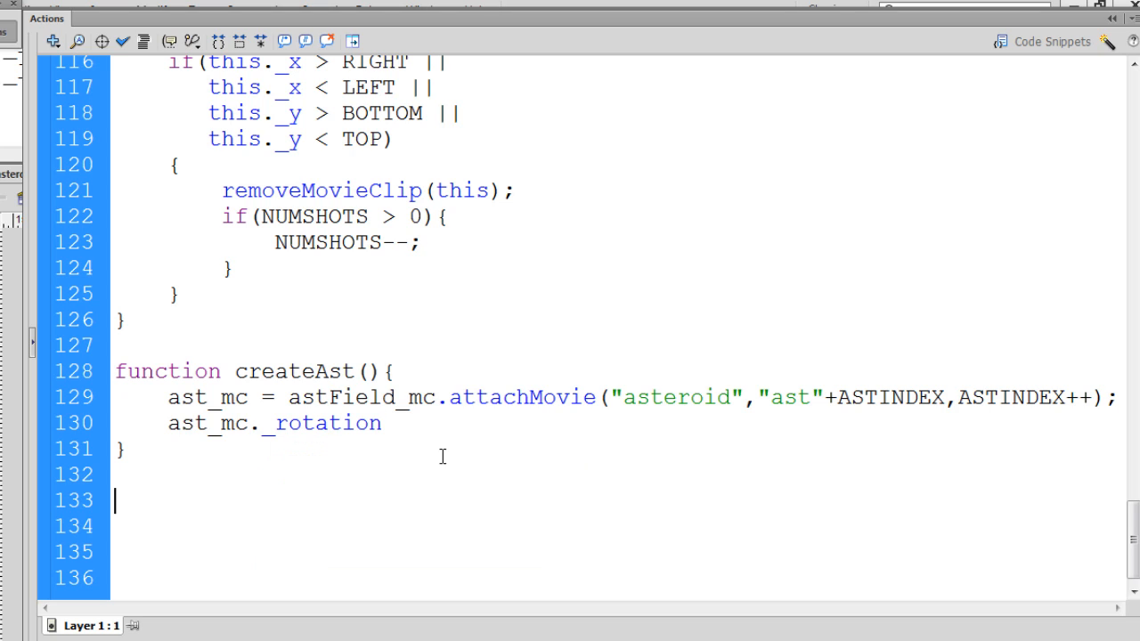
mouse_move(428, 467)
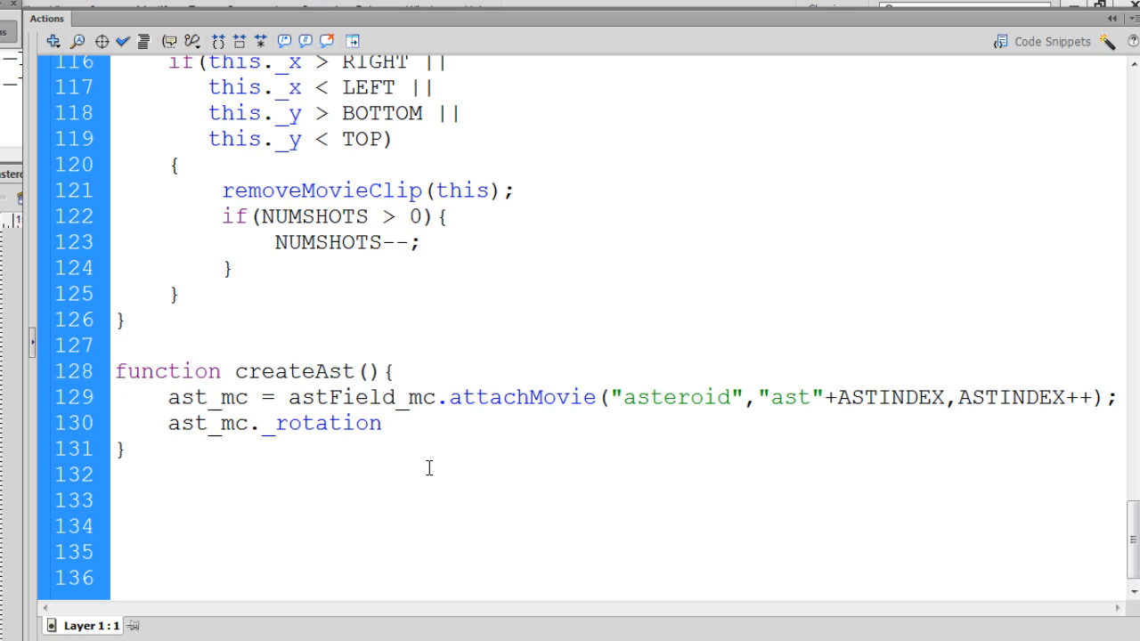
type("=")
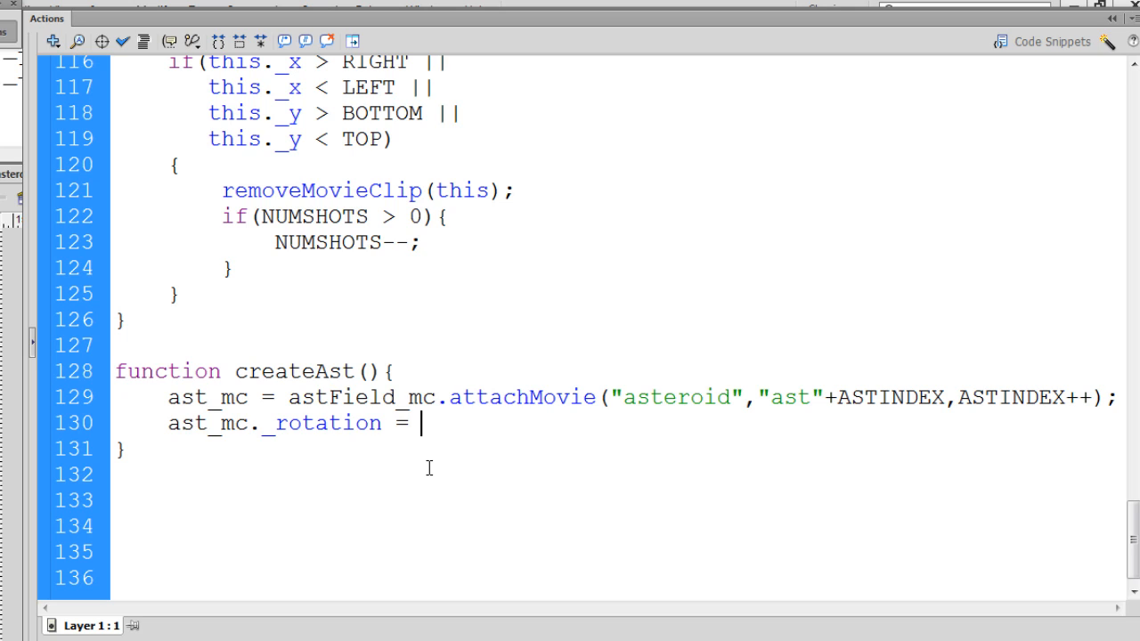
type("Math.random")
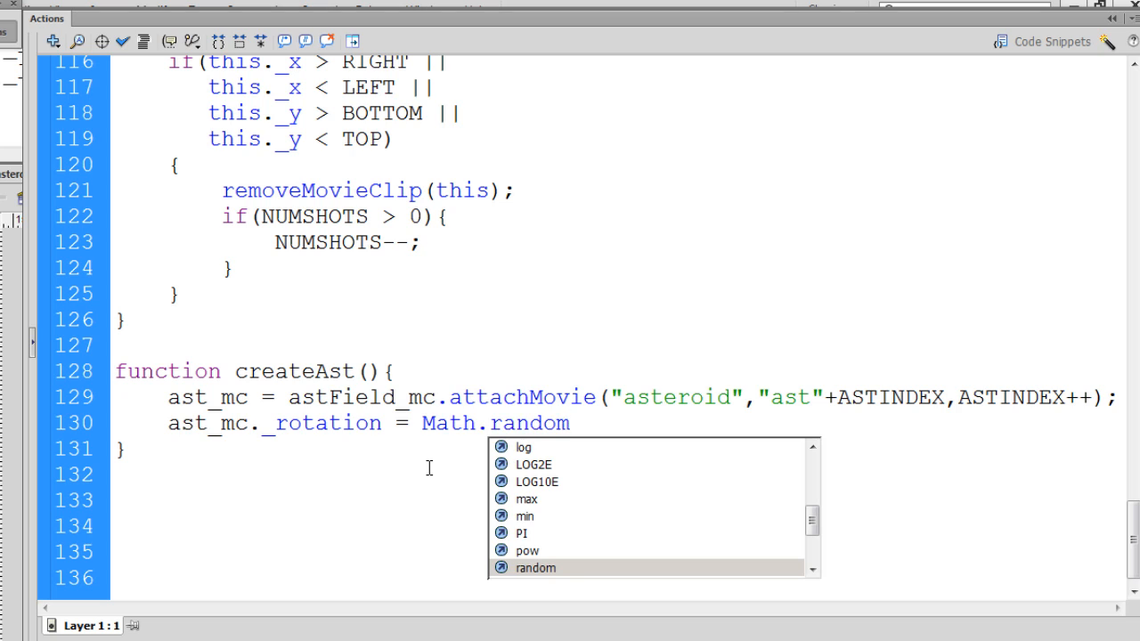
double_click(534, 566)
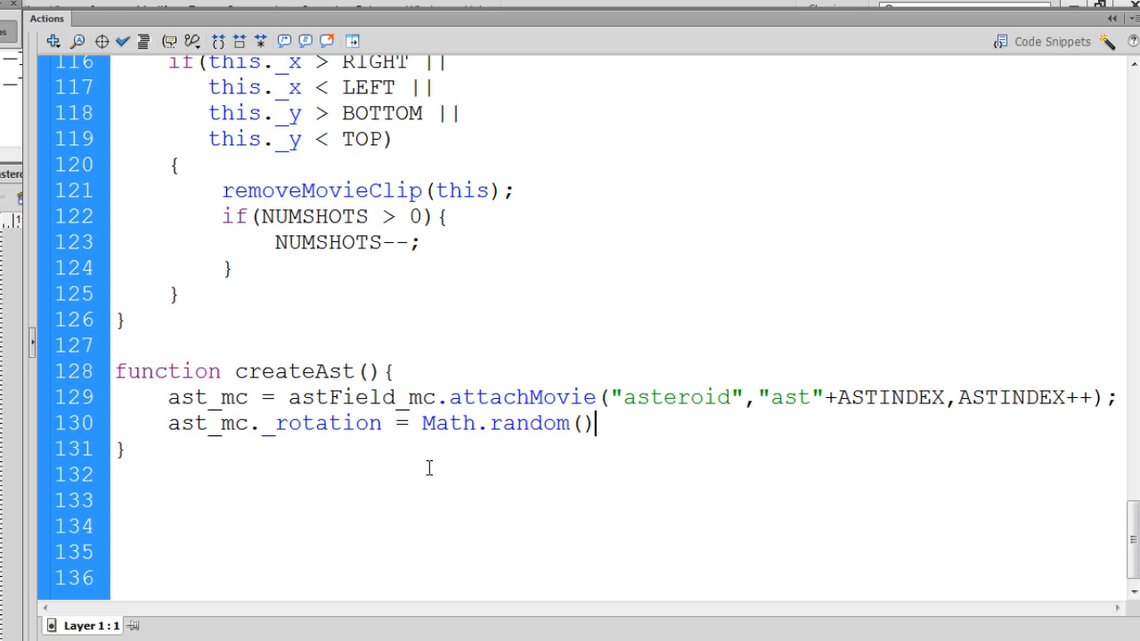
type("*3")
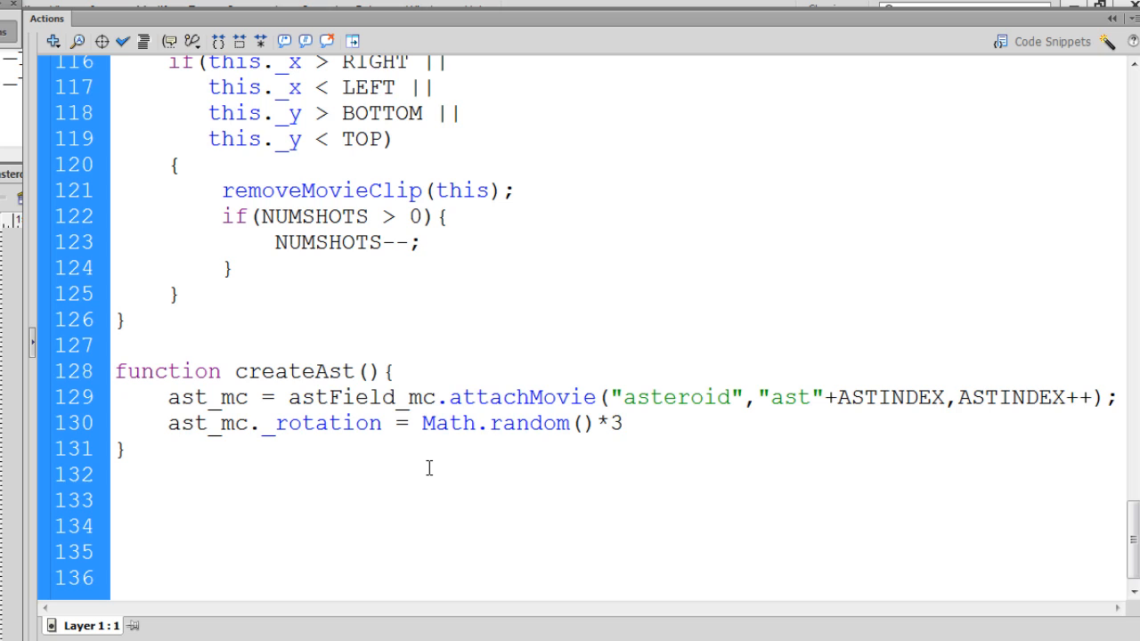
type("60")
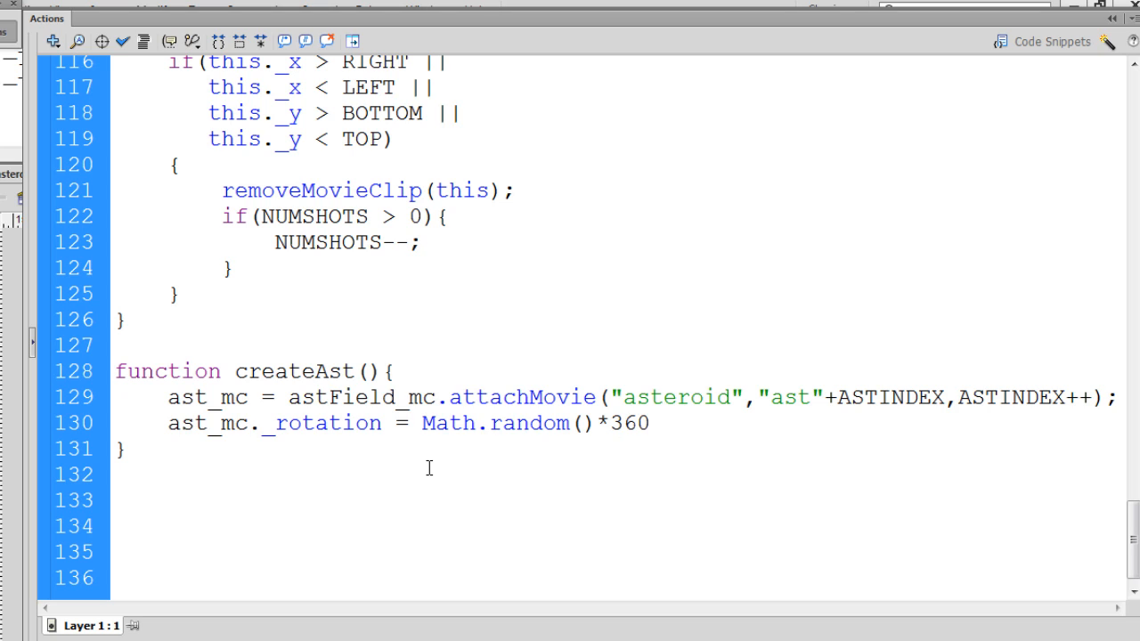
type(";")
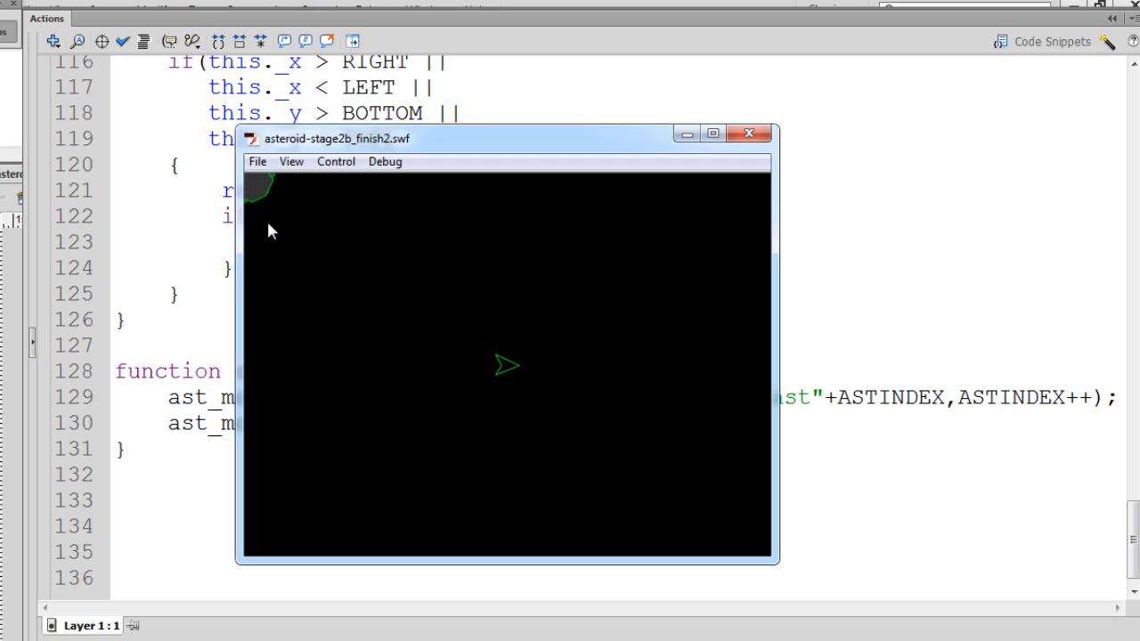
mouse_move(276, 187)
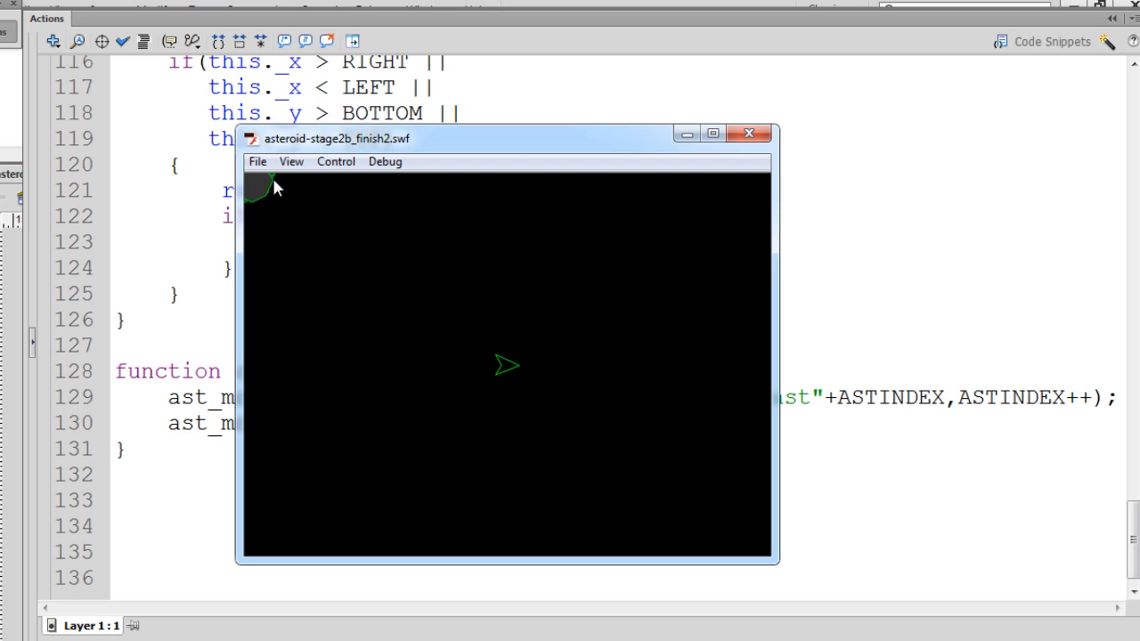
mouse_move(264, 199)
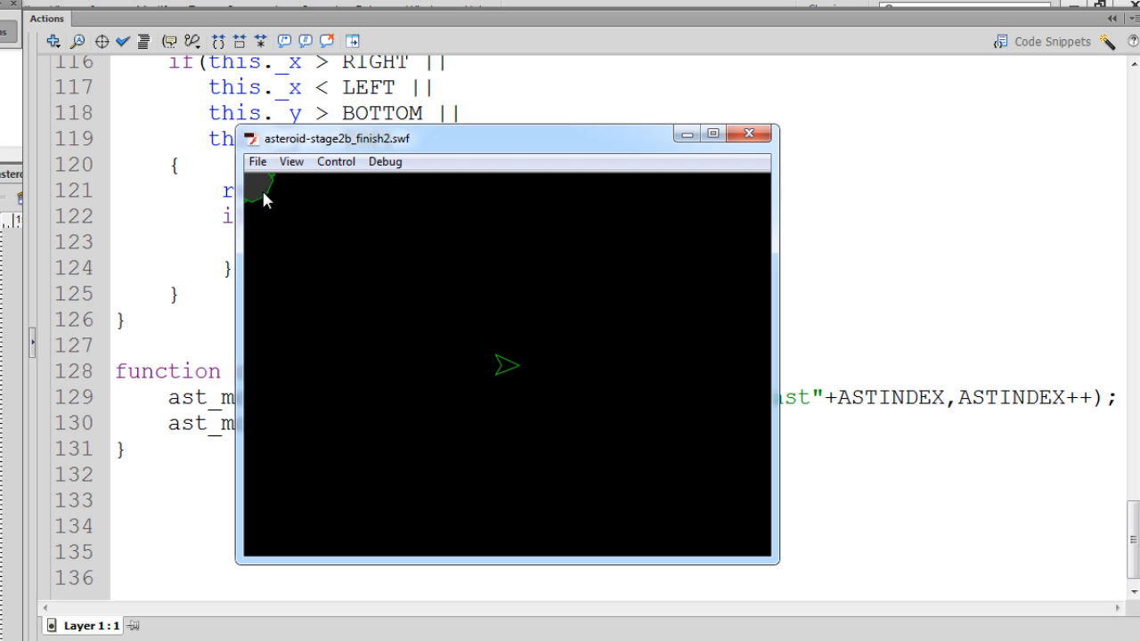
mouse_move(329, 282)
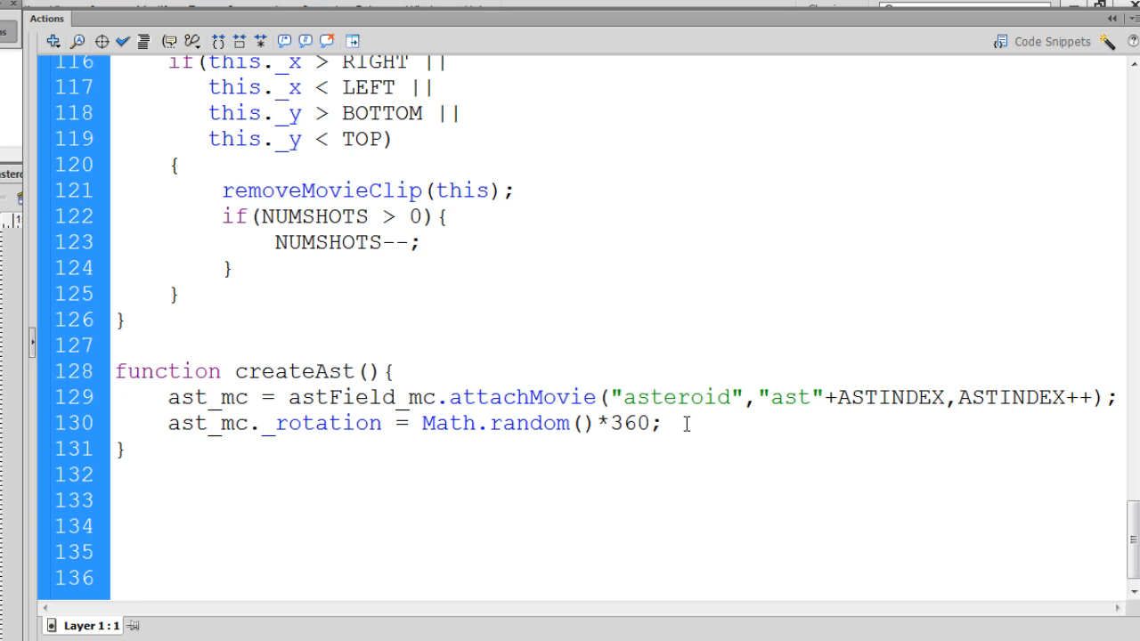
Write 'ast_mc.VELX = Math.random()*3-2;' and select the whole line to duplicate it for VELY.
type("ast_mc")
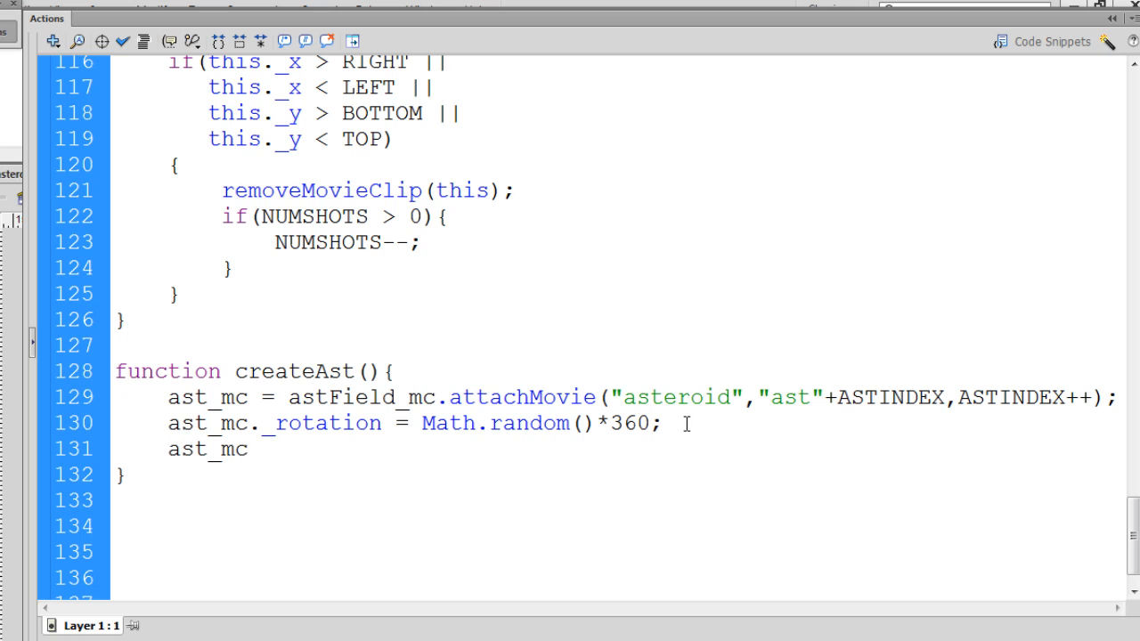
type(".")
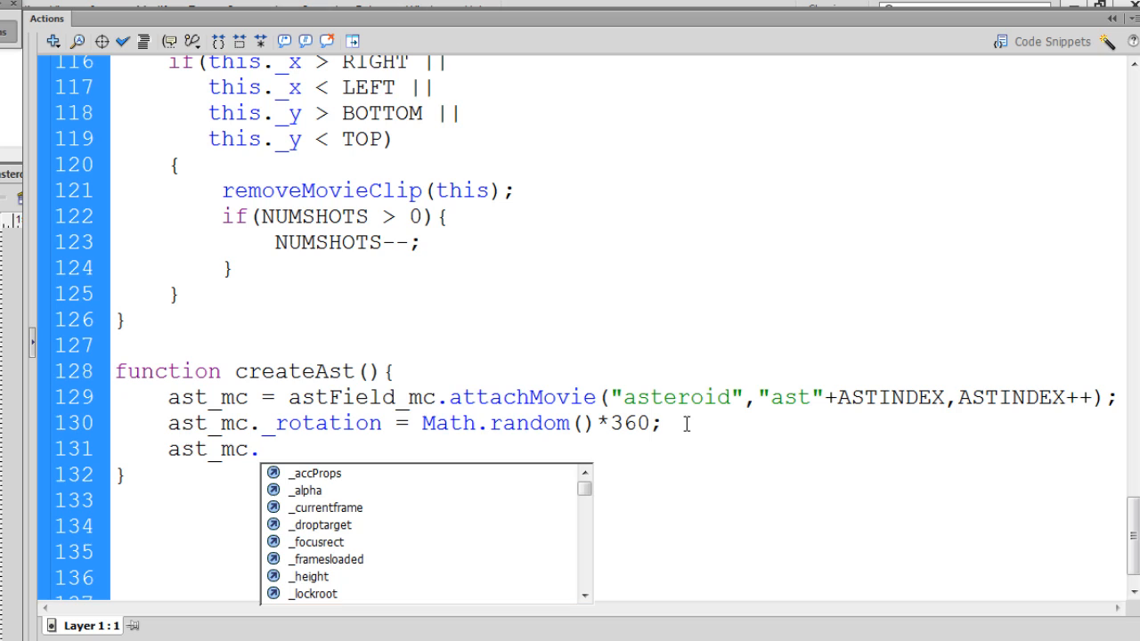
type("VELX")
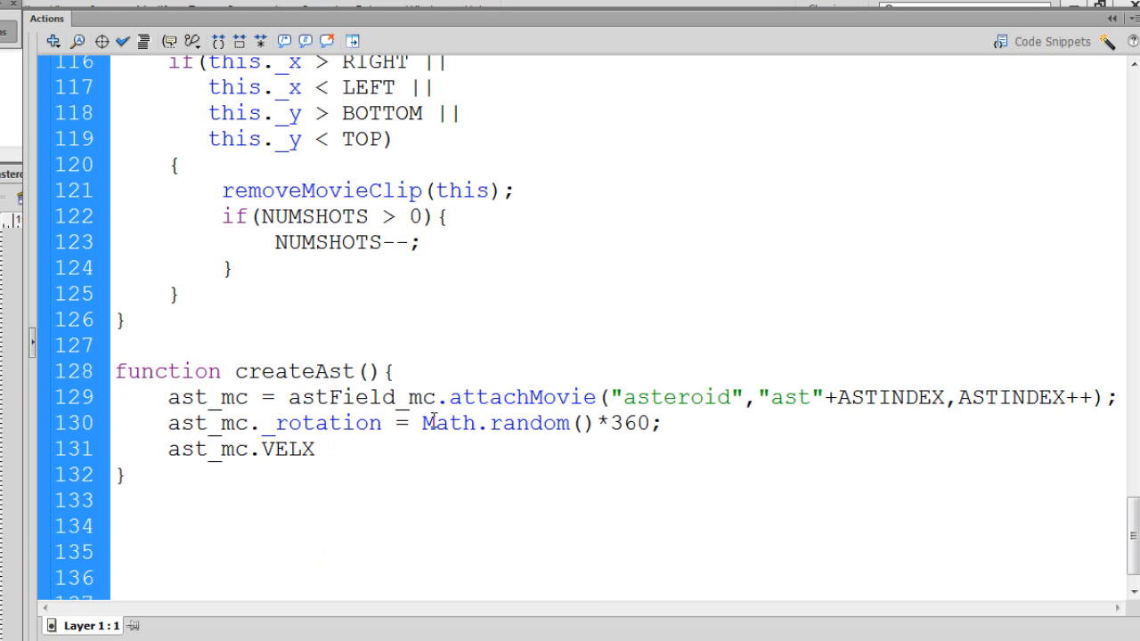
type("=")
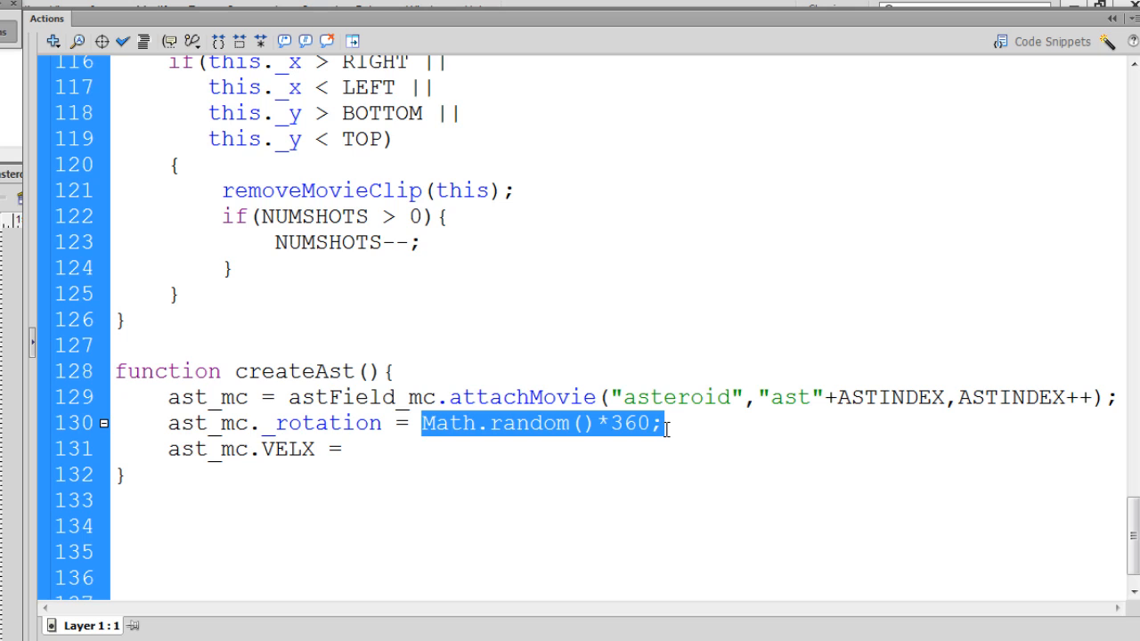
type("Math.random()*360;")
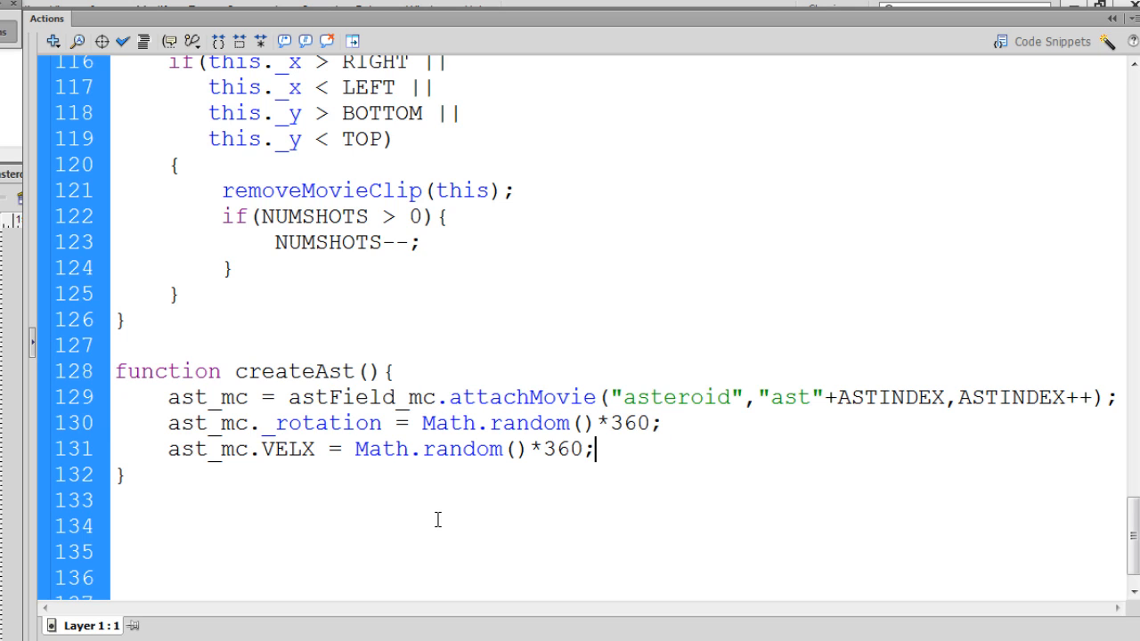
mouse_move(236, 466)
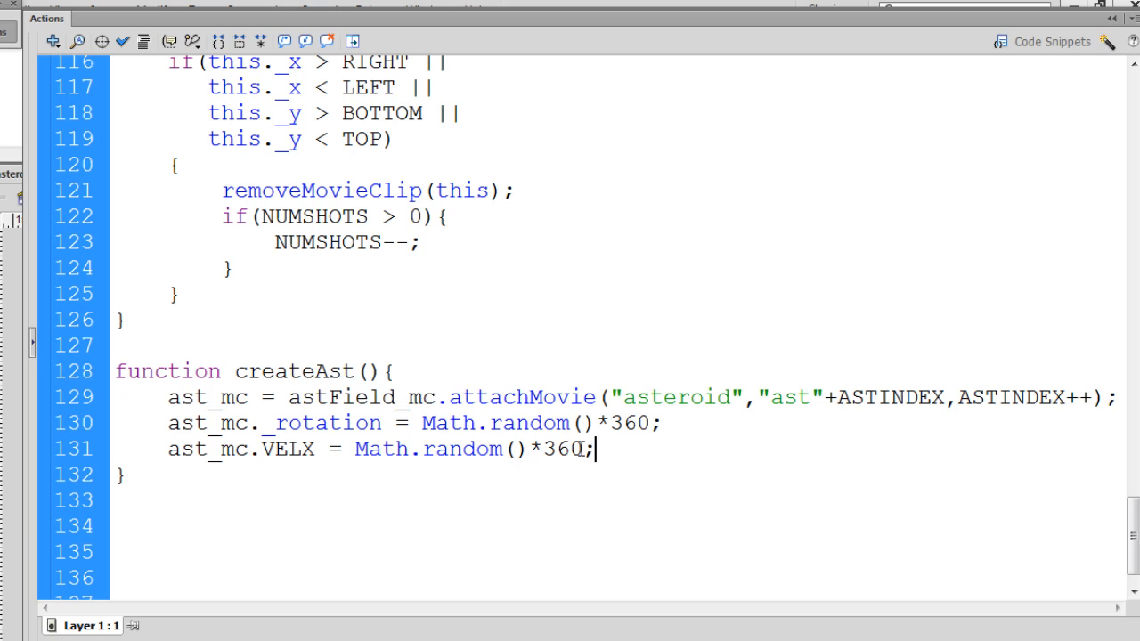
key("BackSpace")
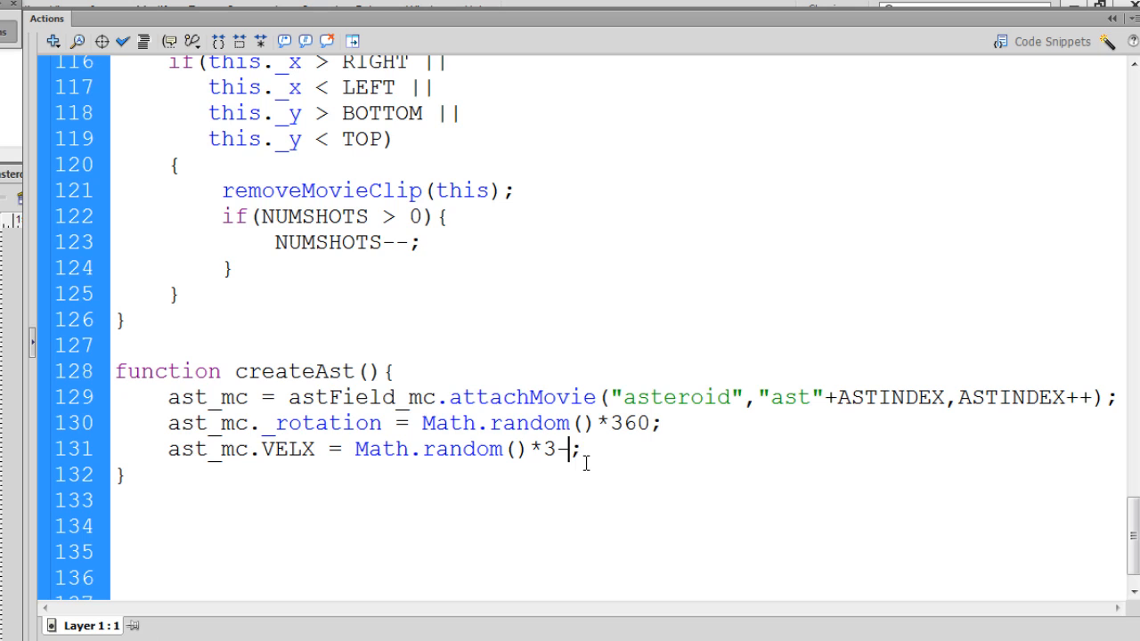
type("2")
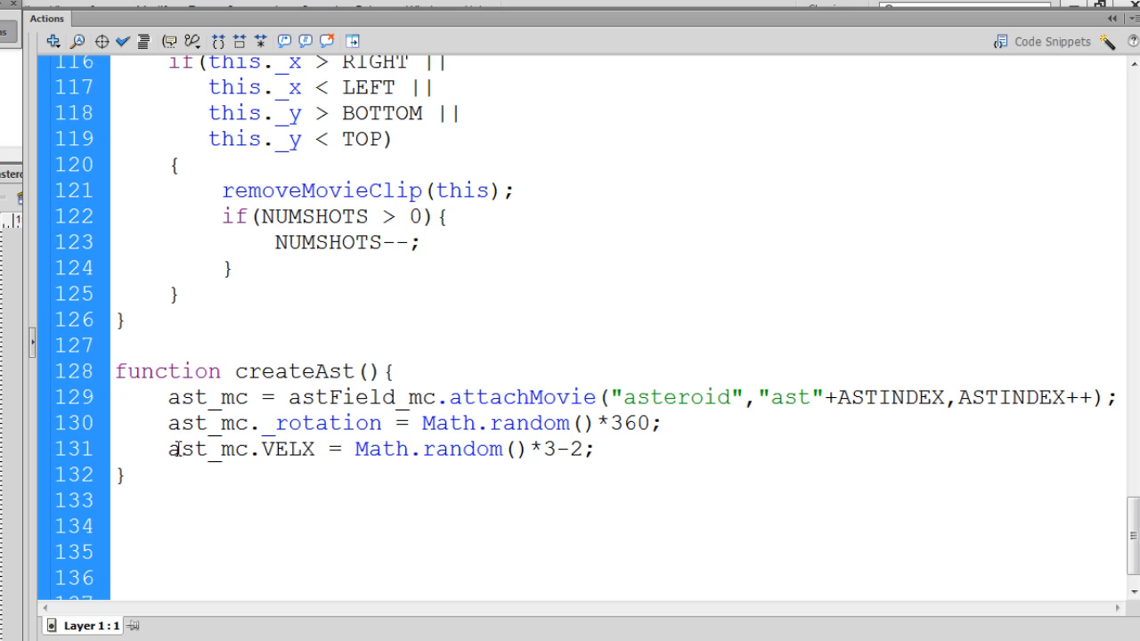
triple_click(356, 449)
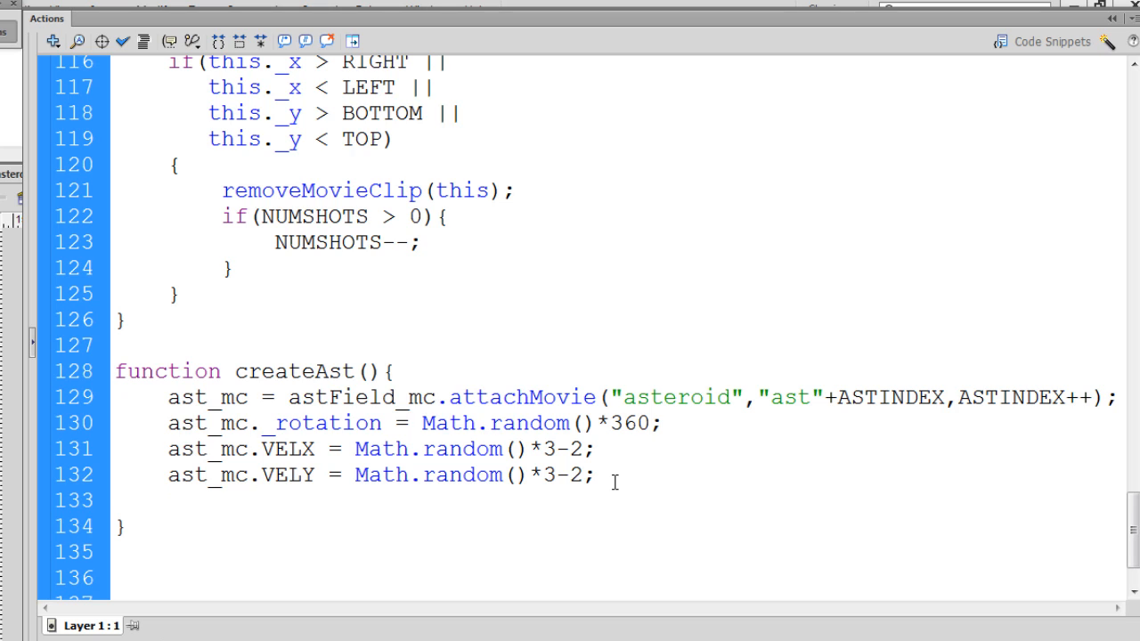
Add 'ast_mc.onEnterFrame = astMove;' so each asteroid runs astMove every frame.
type("ast")
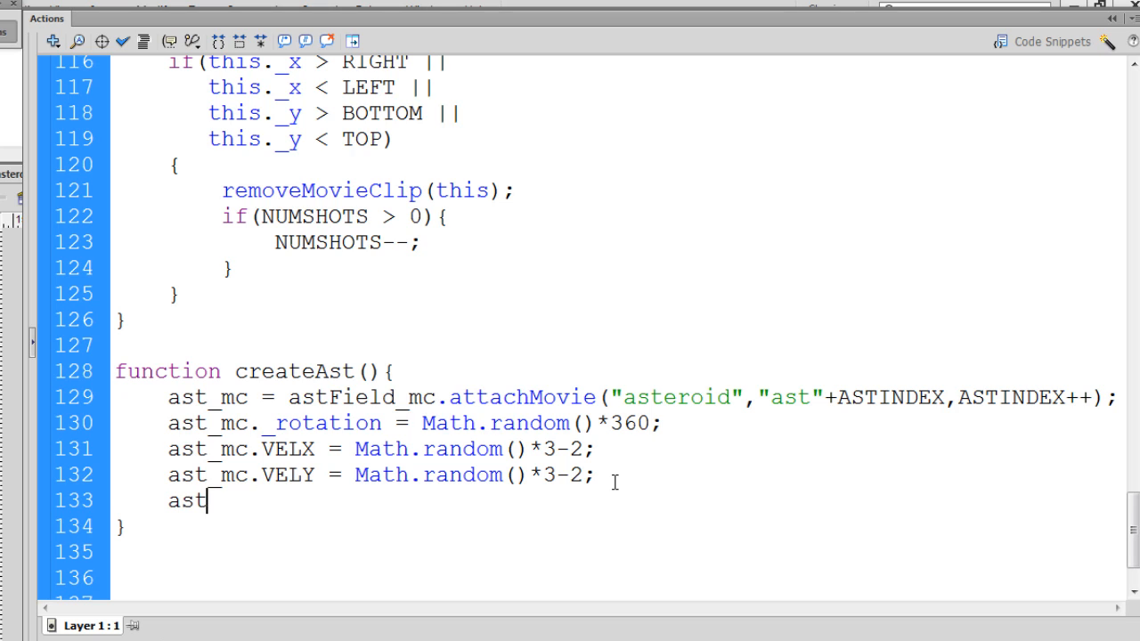
type("_mc")
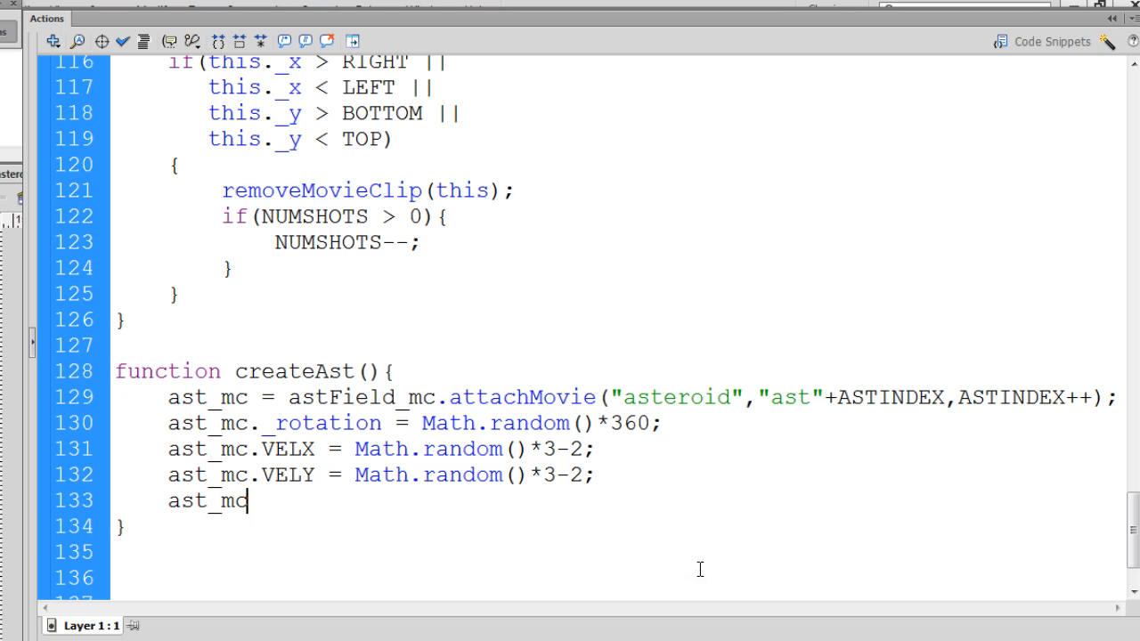
mouse_move(185, 513)
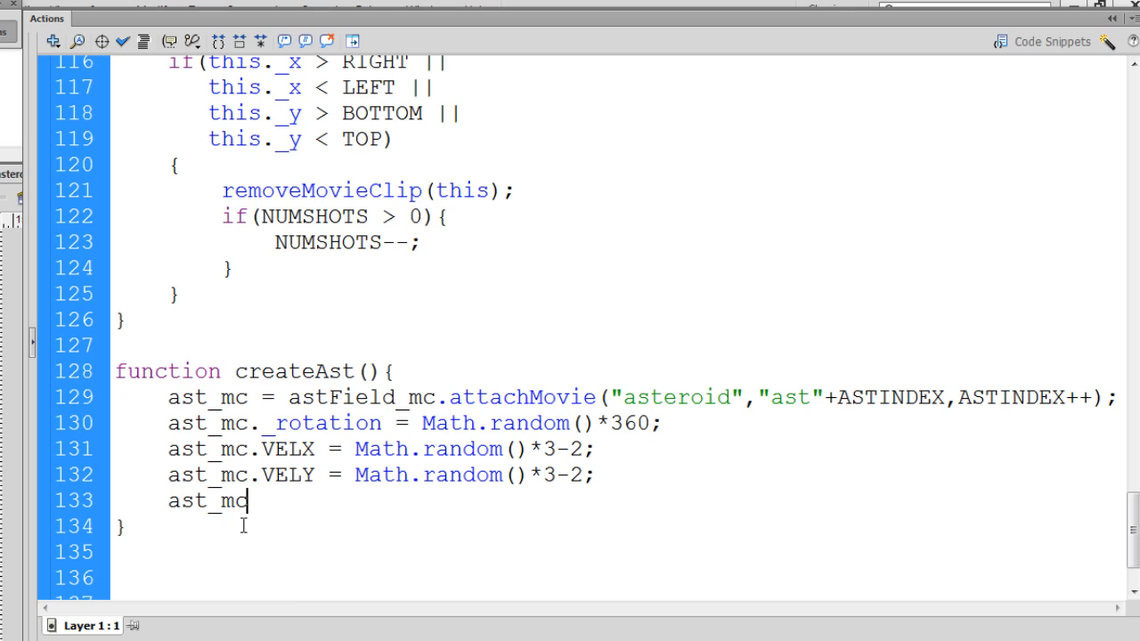
type(".onEnterFrame =")
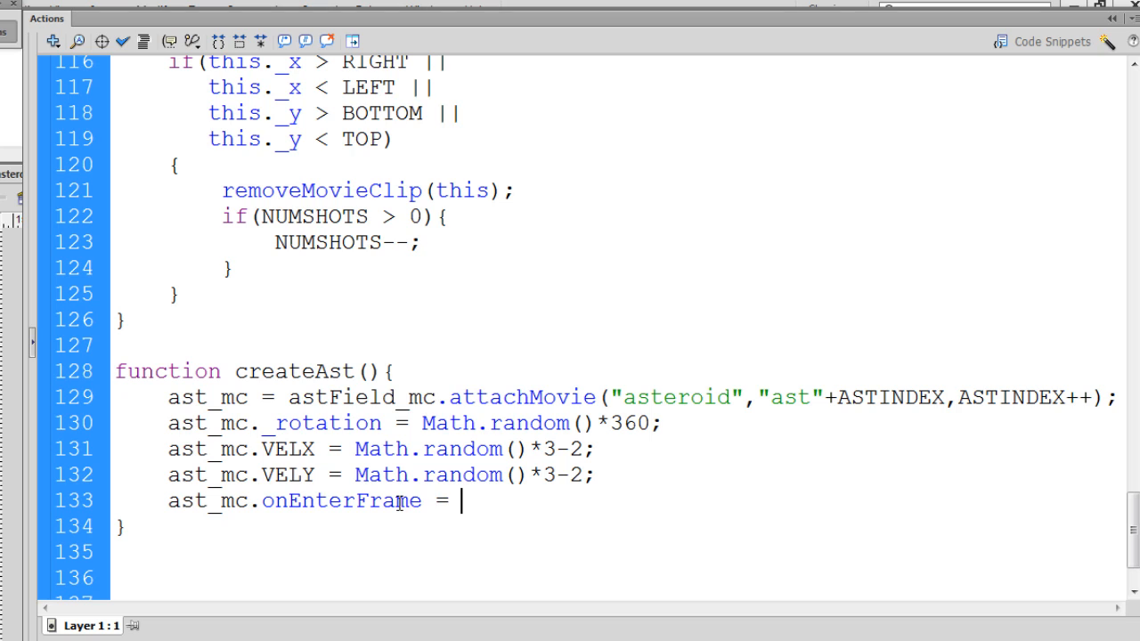
type("astMove")
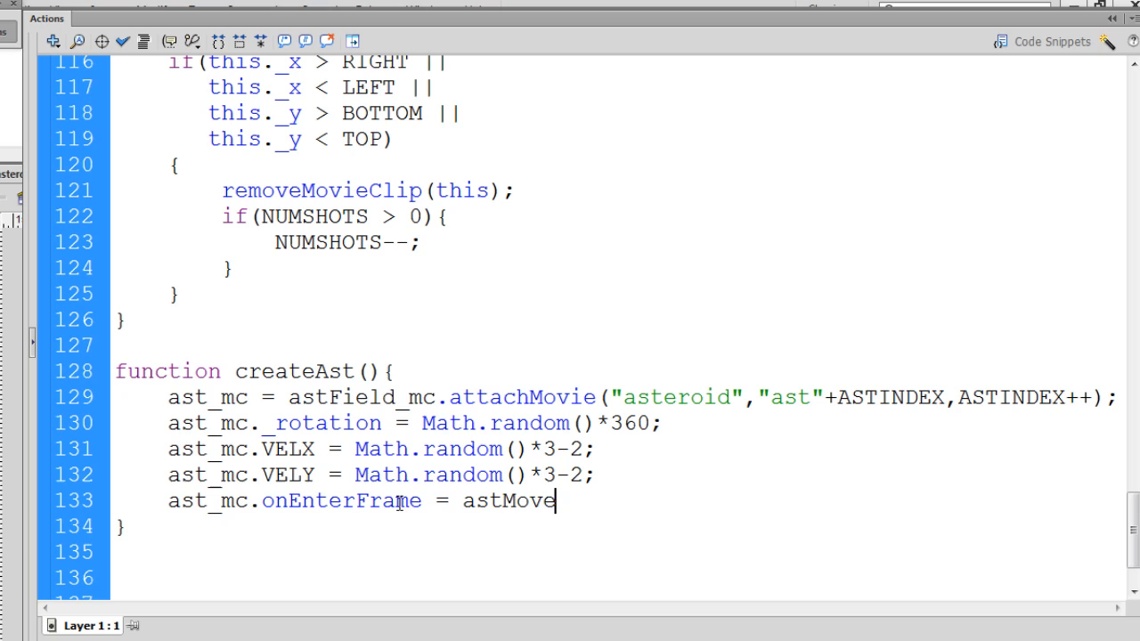
type(";")
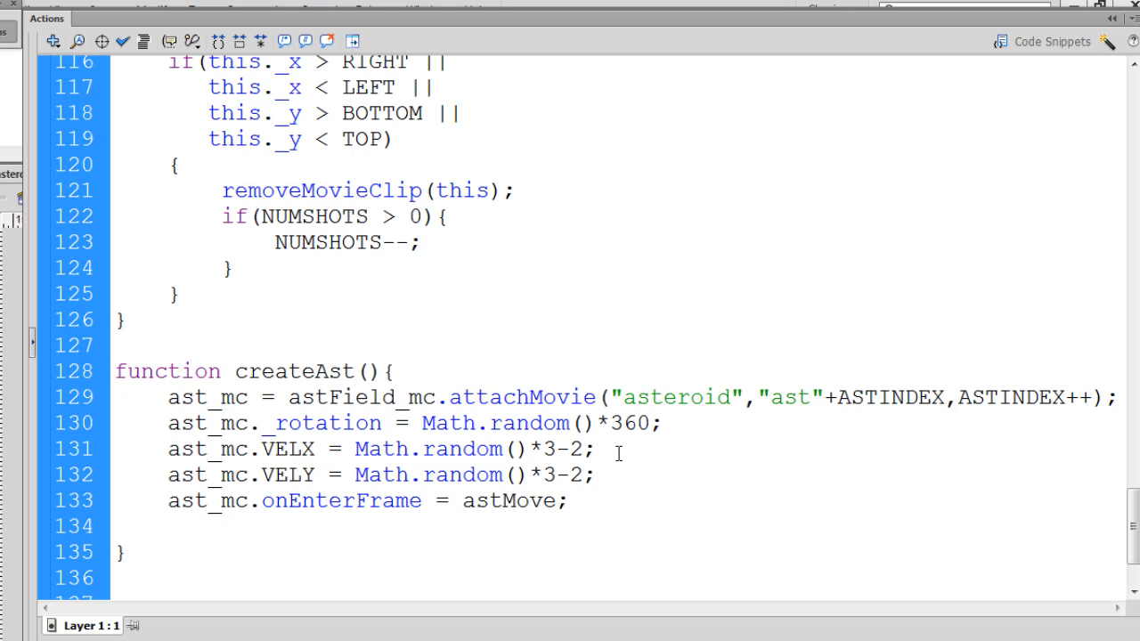
Add 'ast_array.push(ast_mc);' to createAst, using the code hint for push.
type("a")
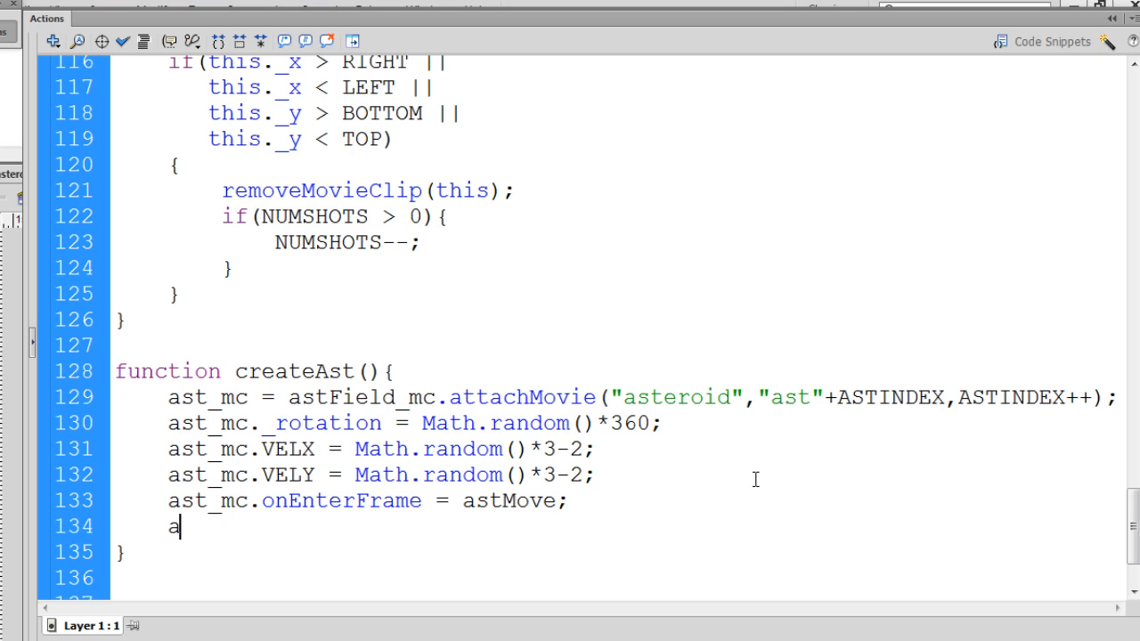
type("st_")
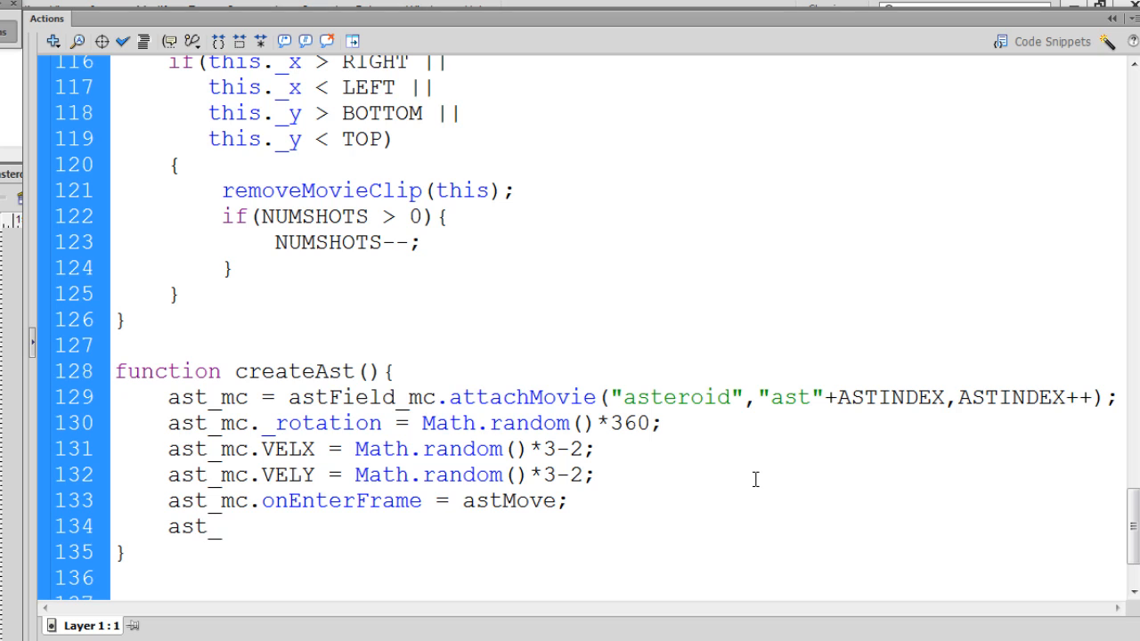
type("array")
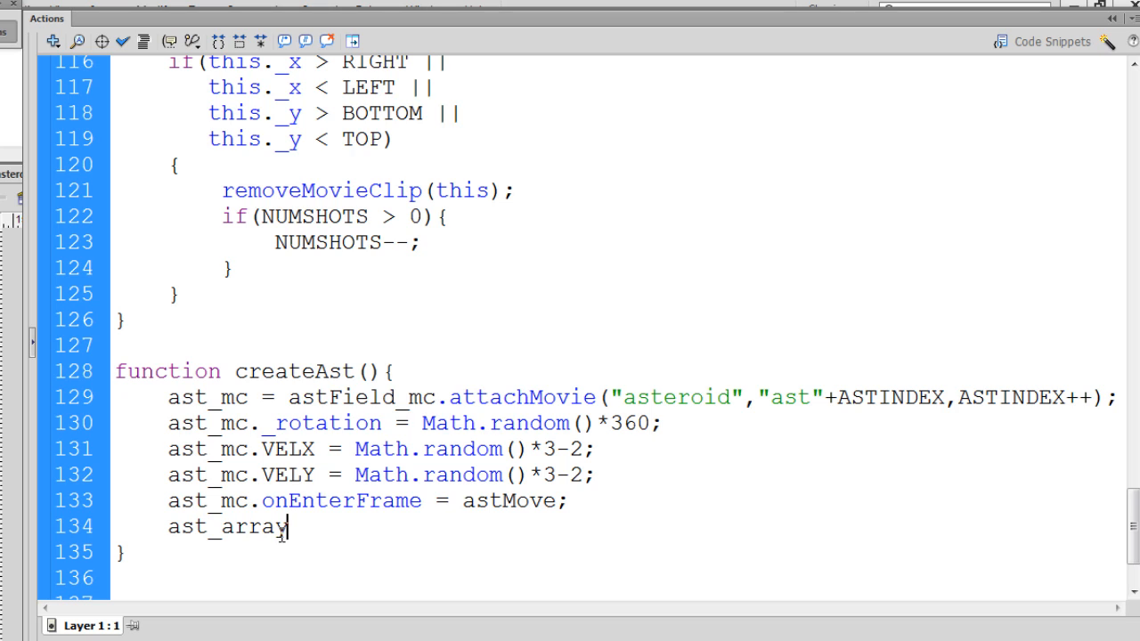
type(".")
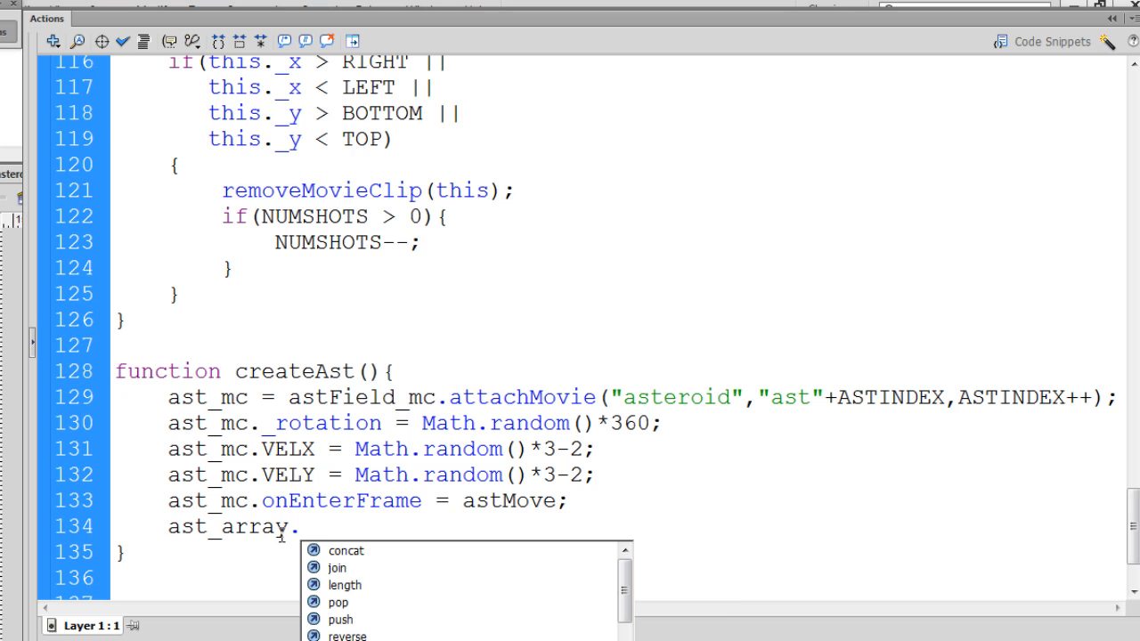
type("pu")
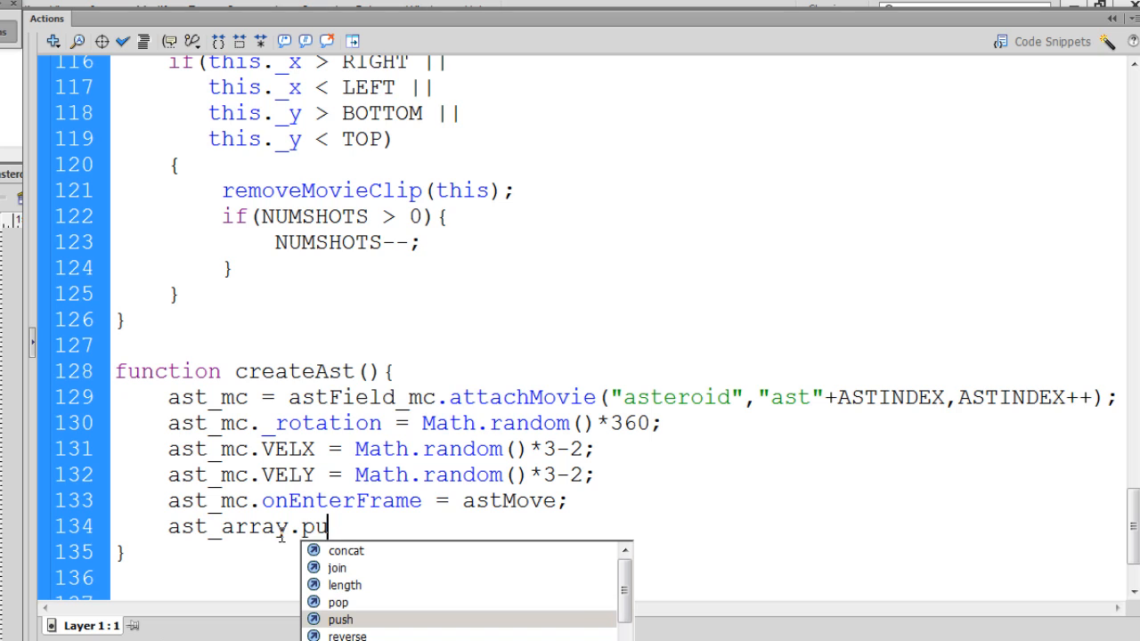
type("sh")
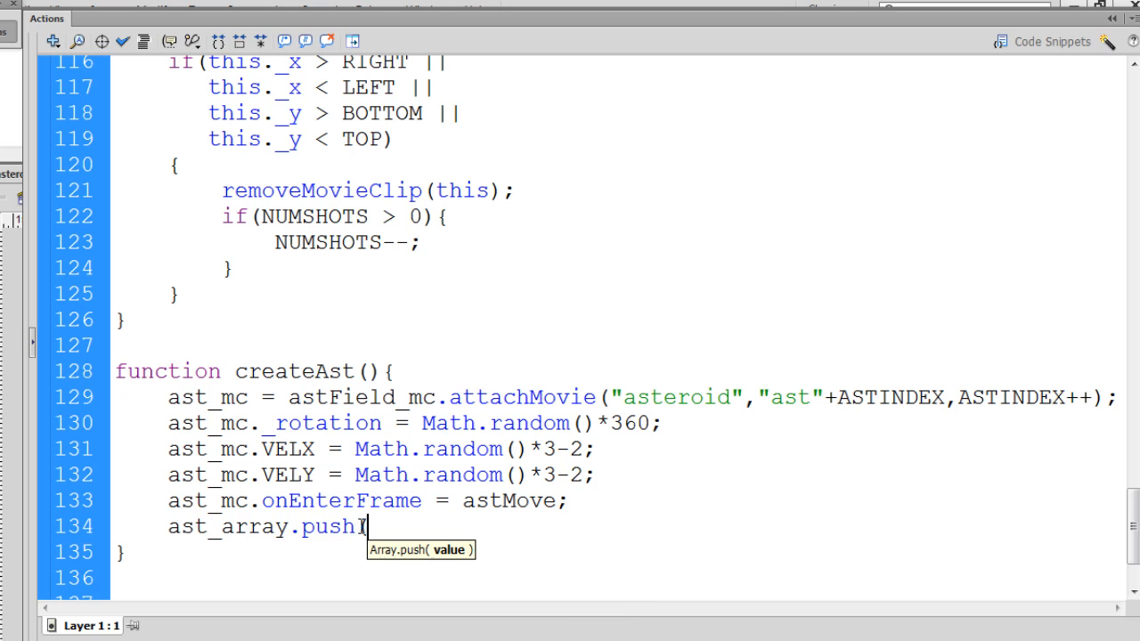
type("(ast")
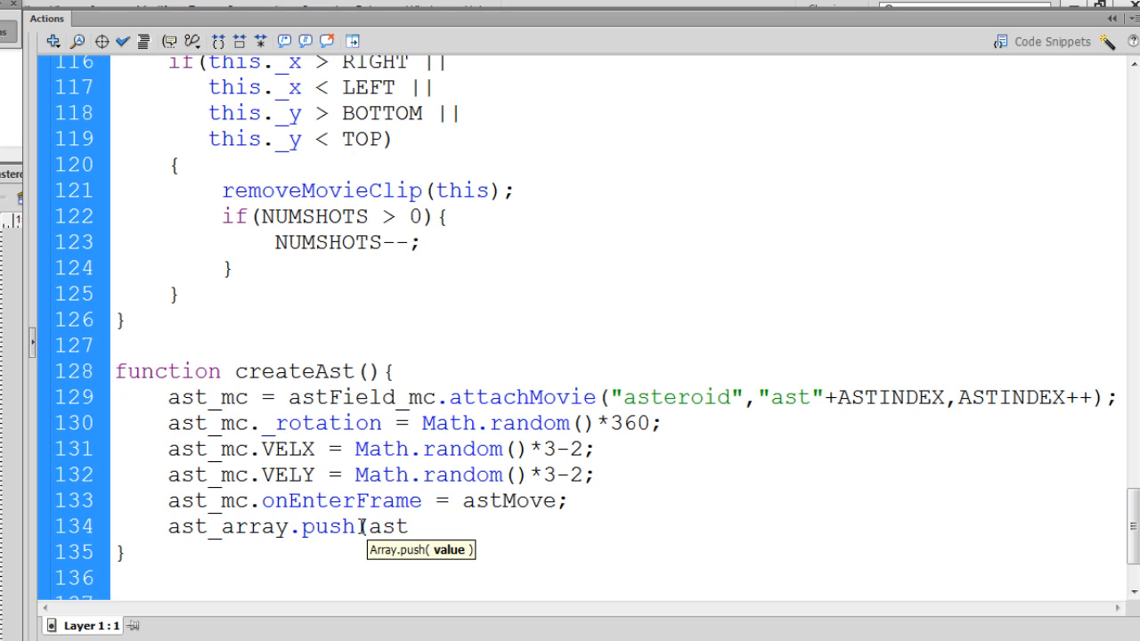
type("_mc")
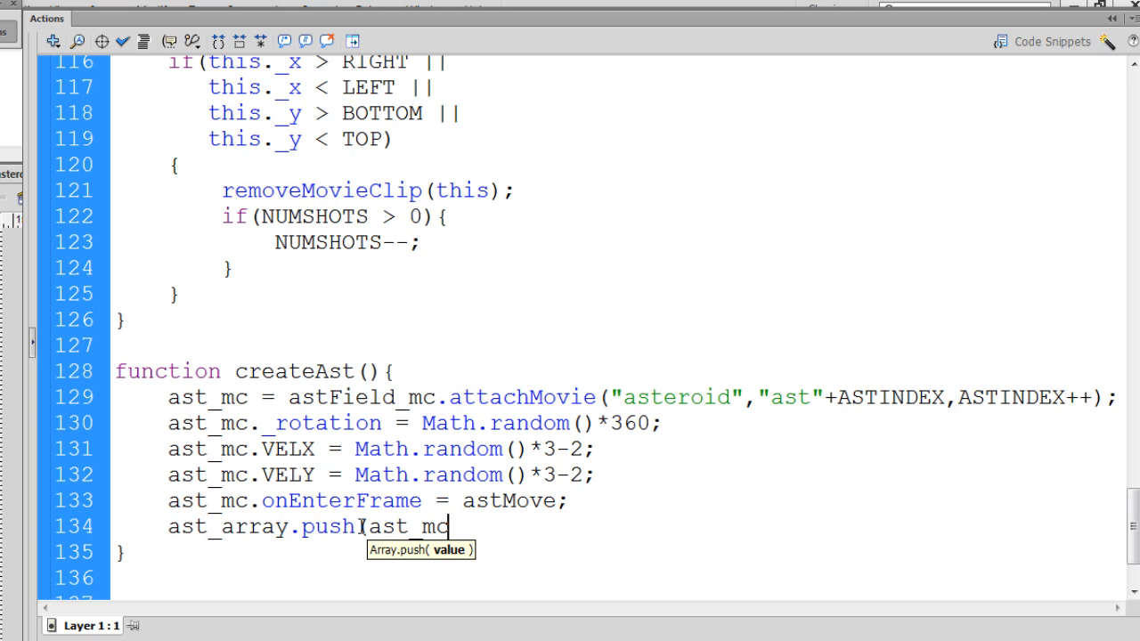
type(")")
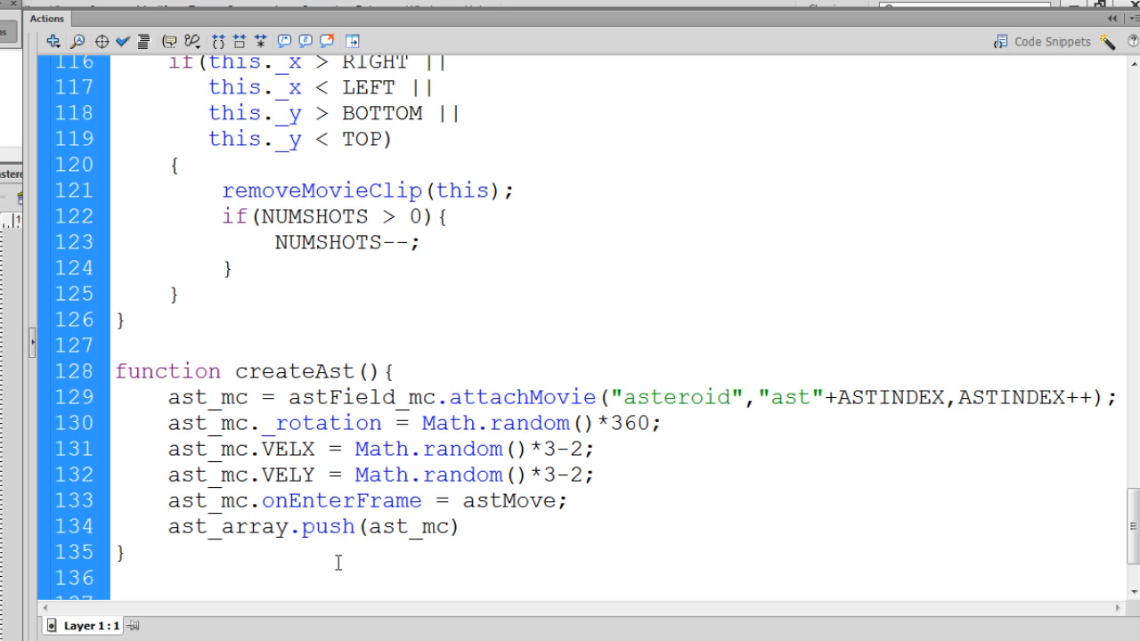
double_click(410, 527)
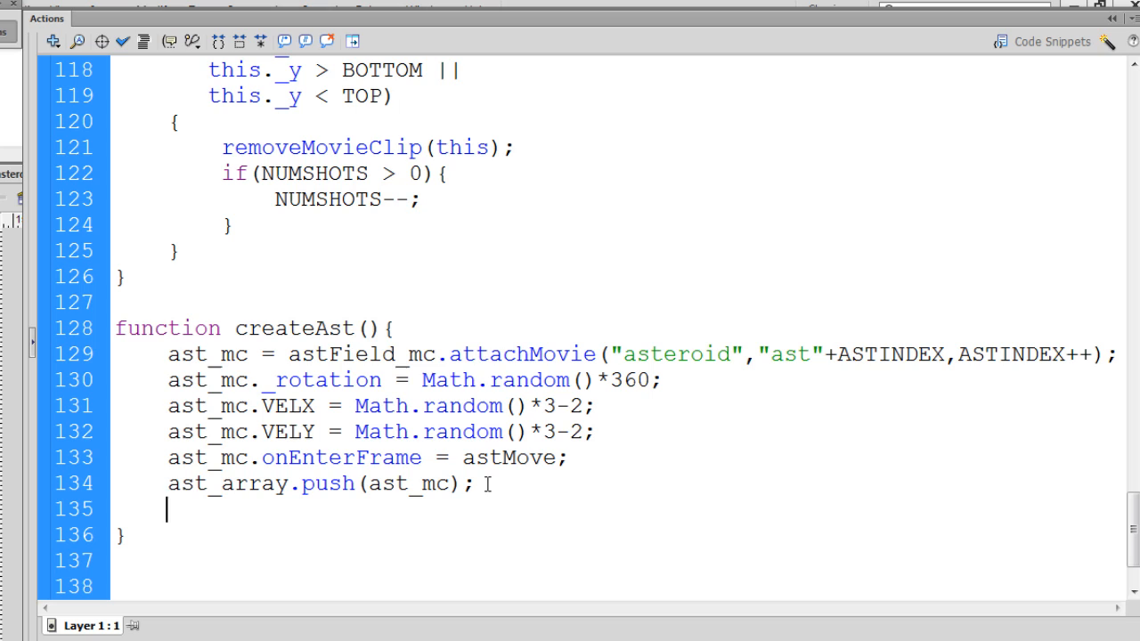
Add 'trace(ast_array);' at the end of createAst.
type("trace")
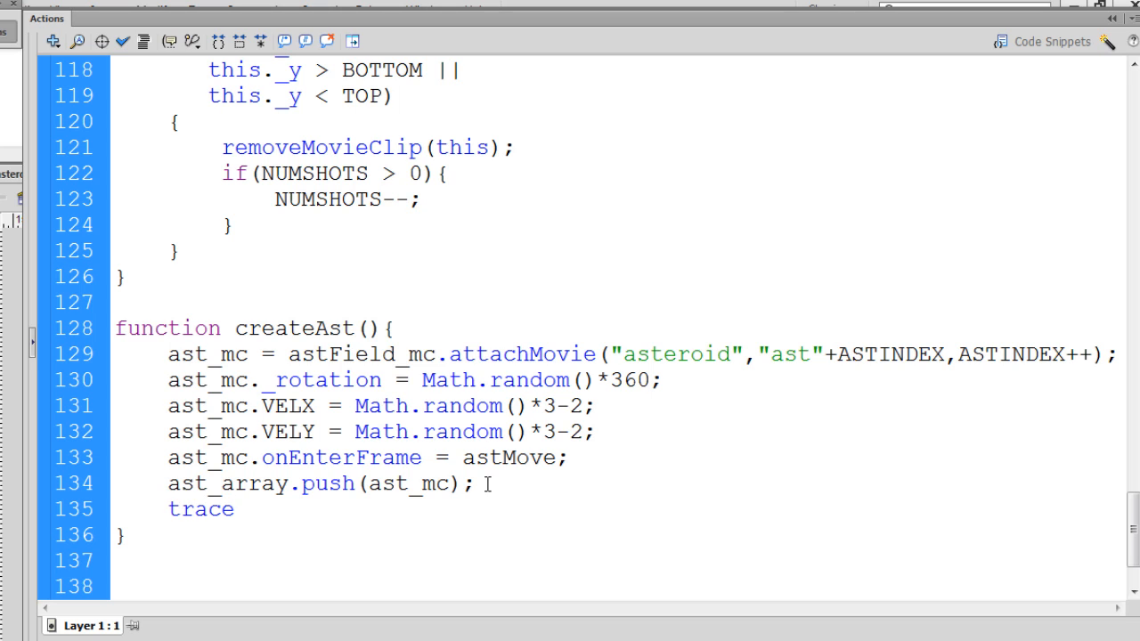
type("(ast")
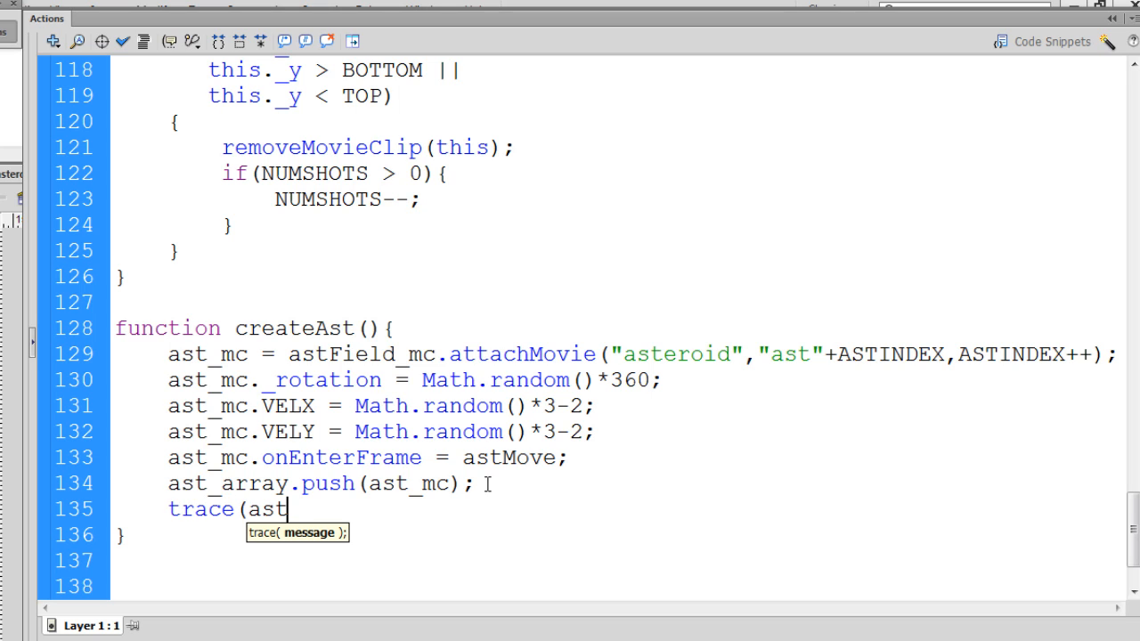
type("_arra")
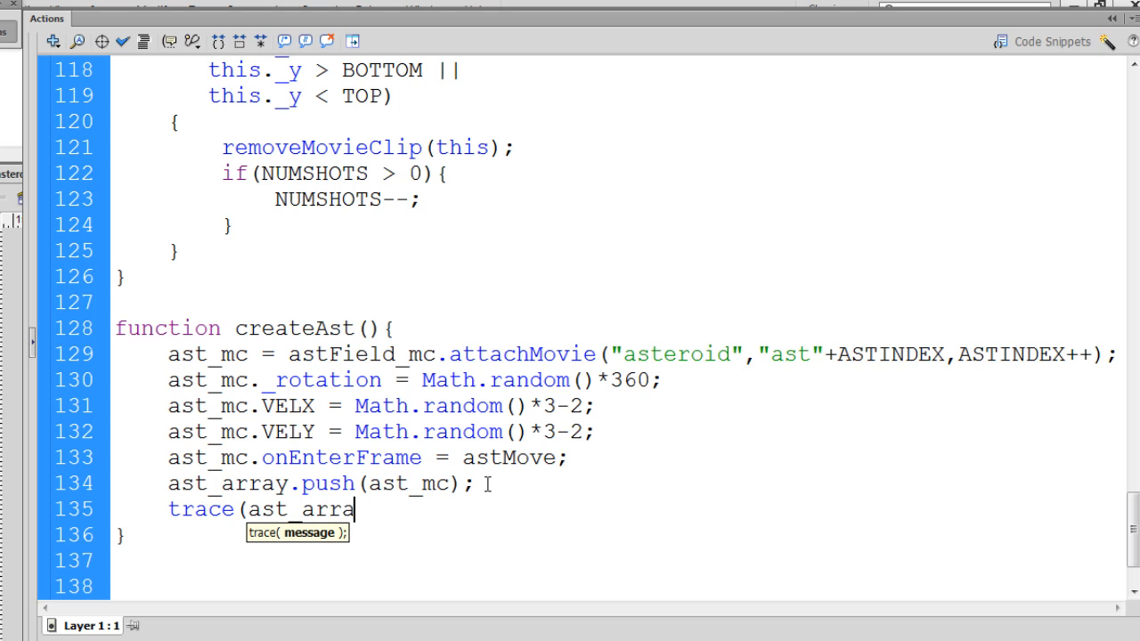
type("y")
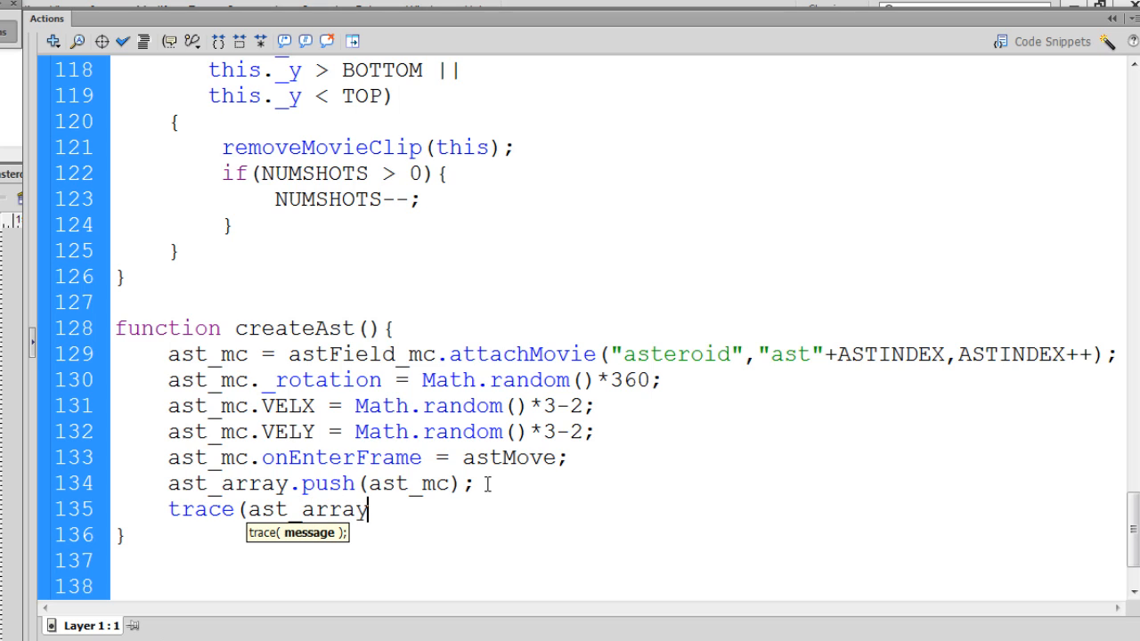
type(");")
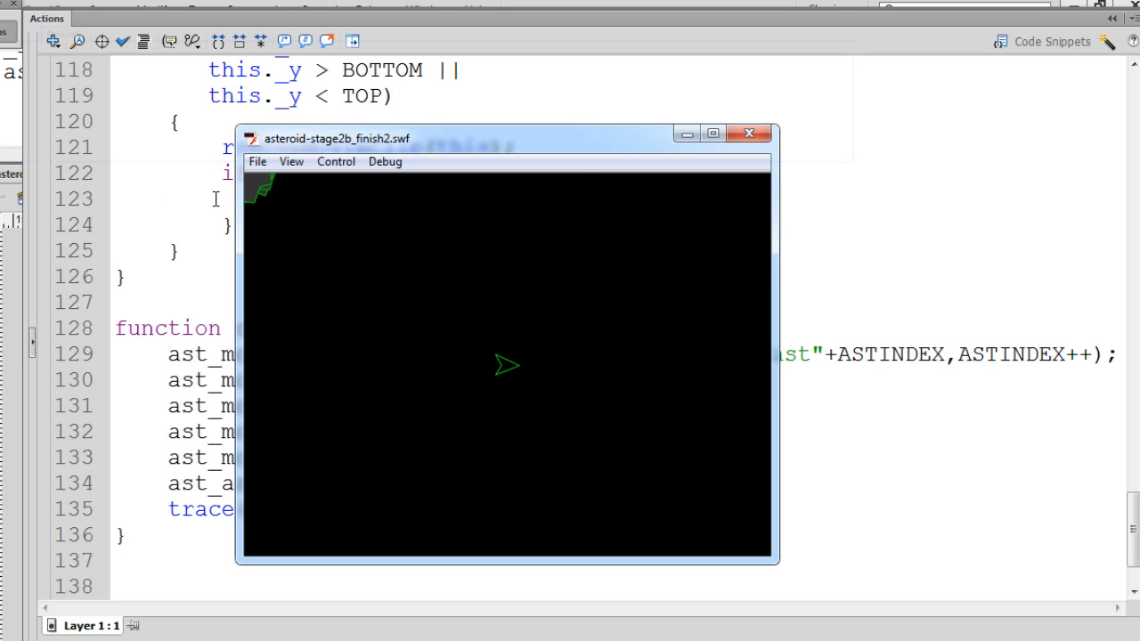
mouse_move(281, 210)
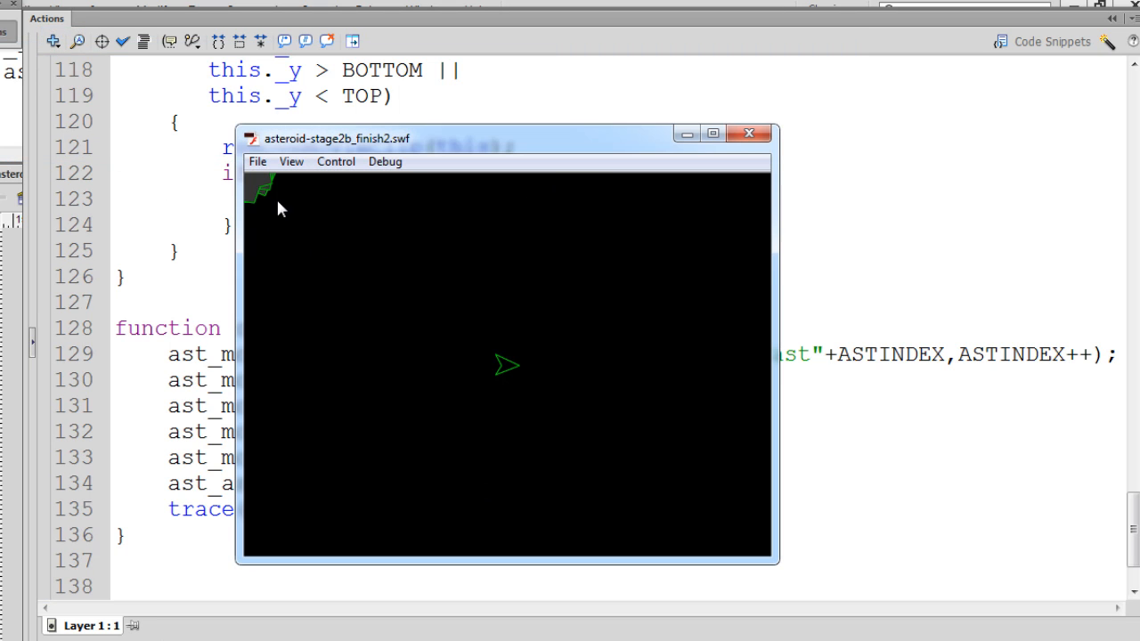
Close the test window and point out the asteroid names ast1, ast2, ast3 in the traced output.
left_click(748, 134)
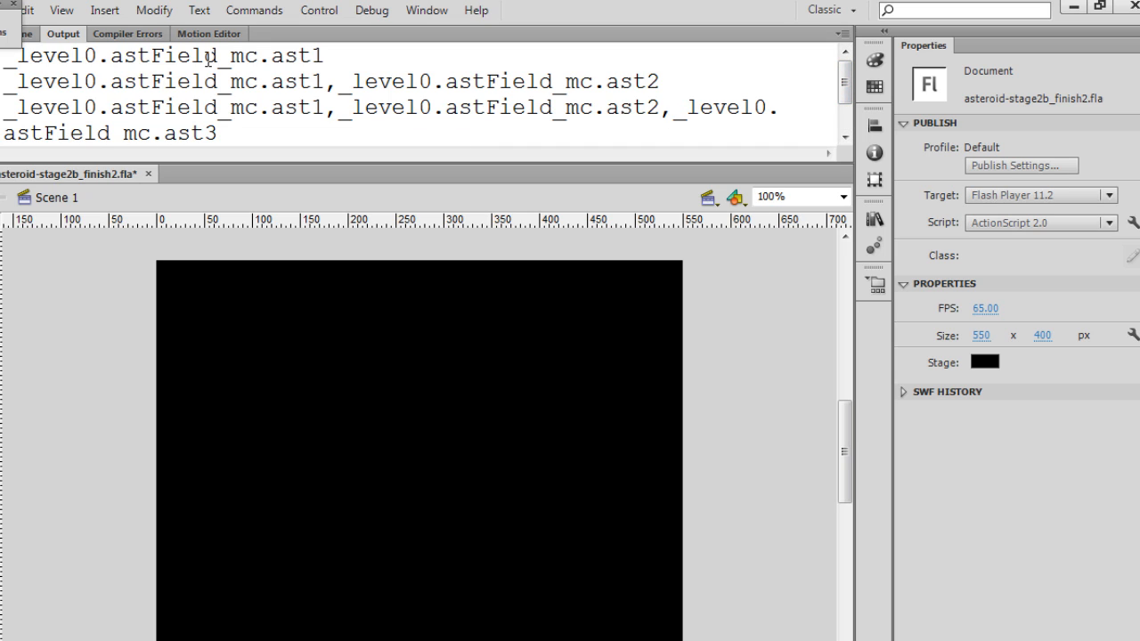
double_click(317, 55)
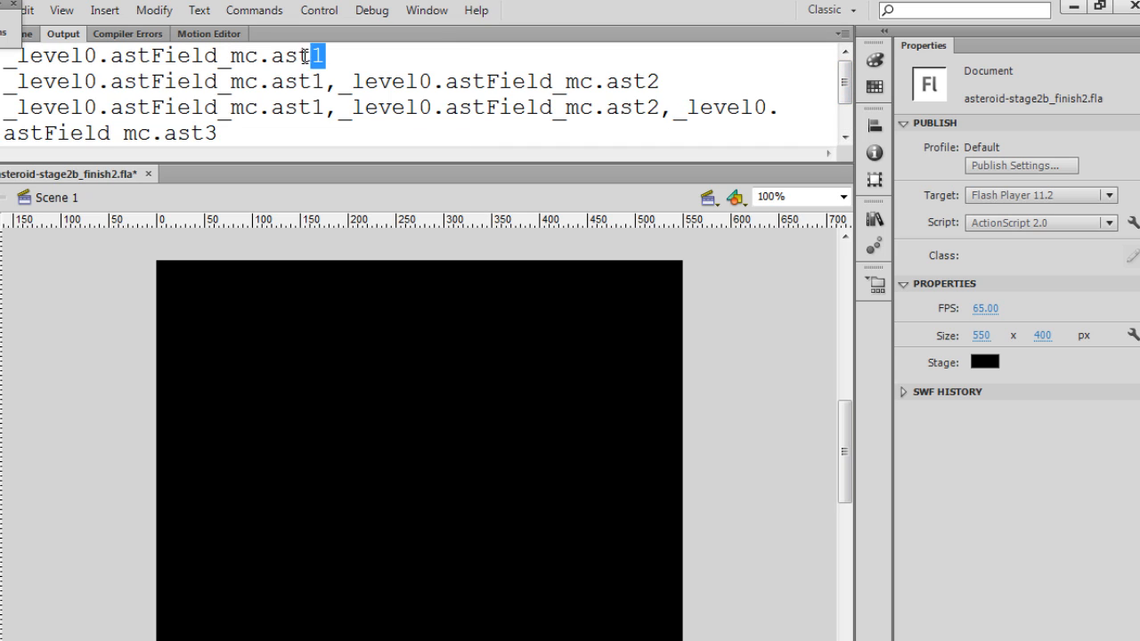
double_click(299, 55)
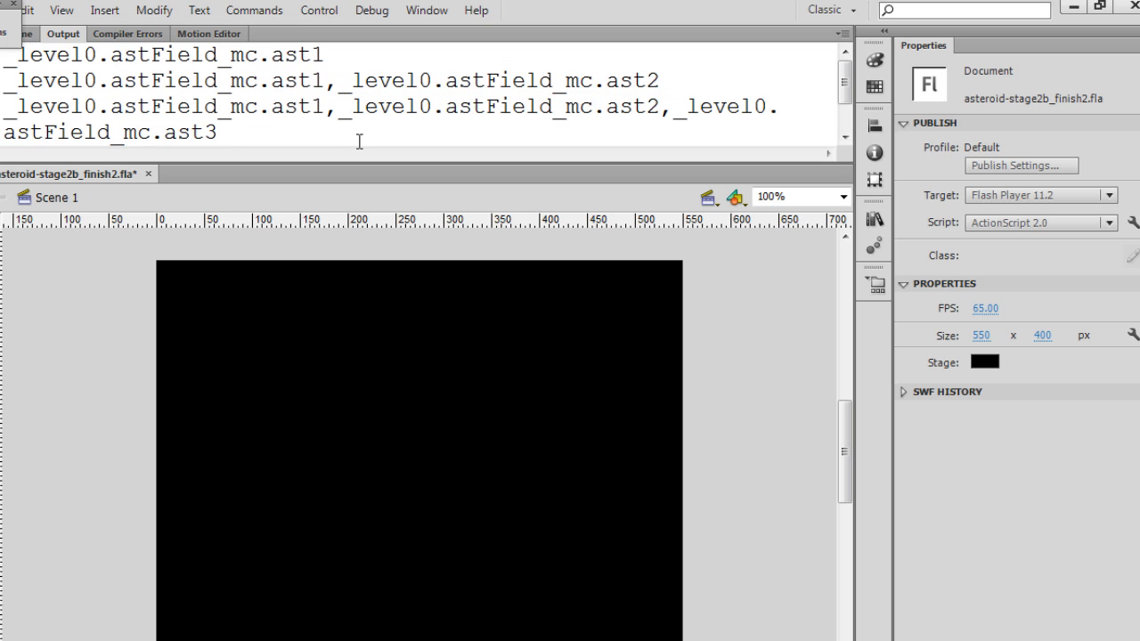
mouse_move(709, 130)
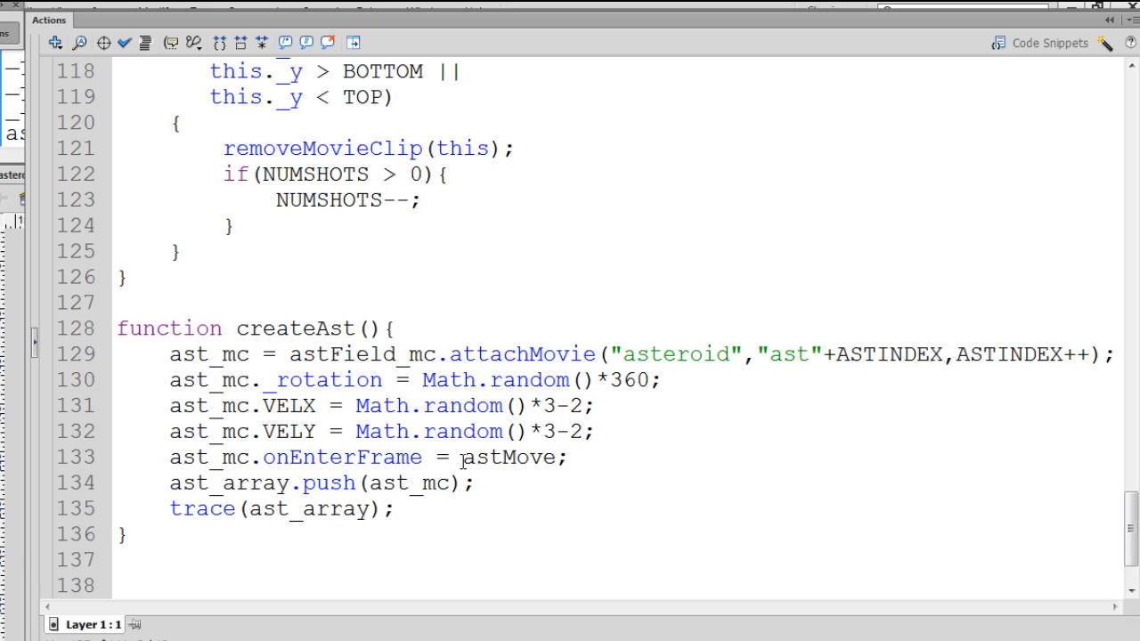
Declare a new 'function astMove(){' below createAst.
double_click(510, 456)
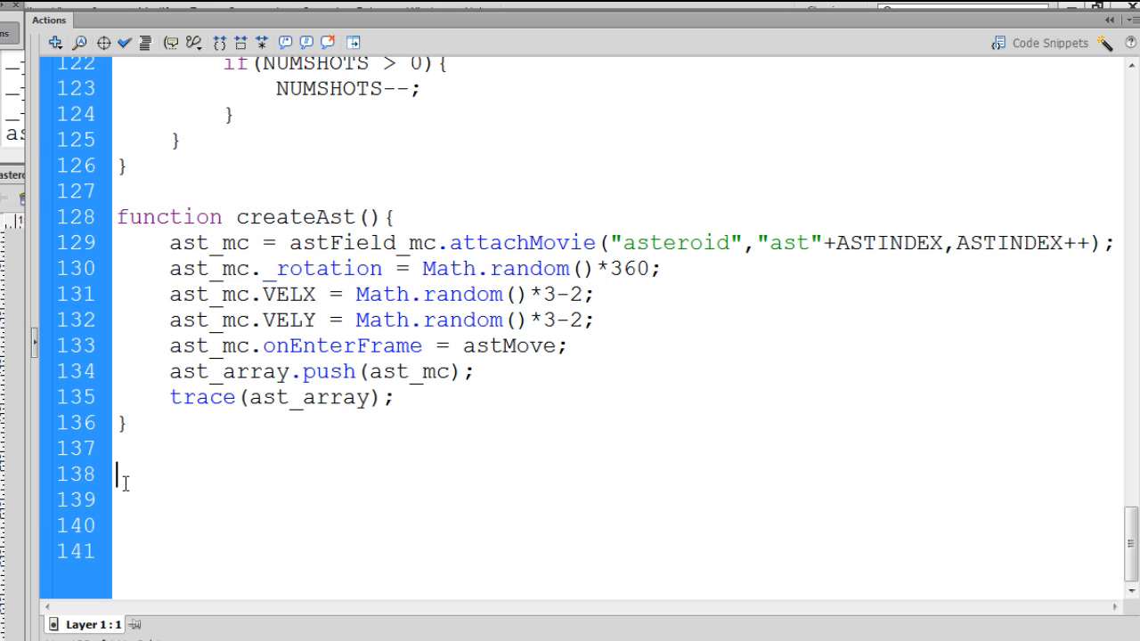
type("function as")
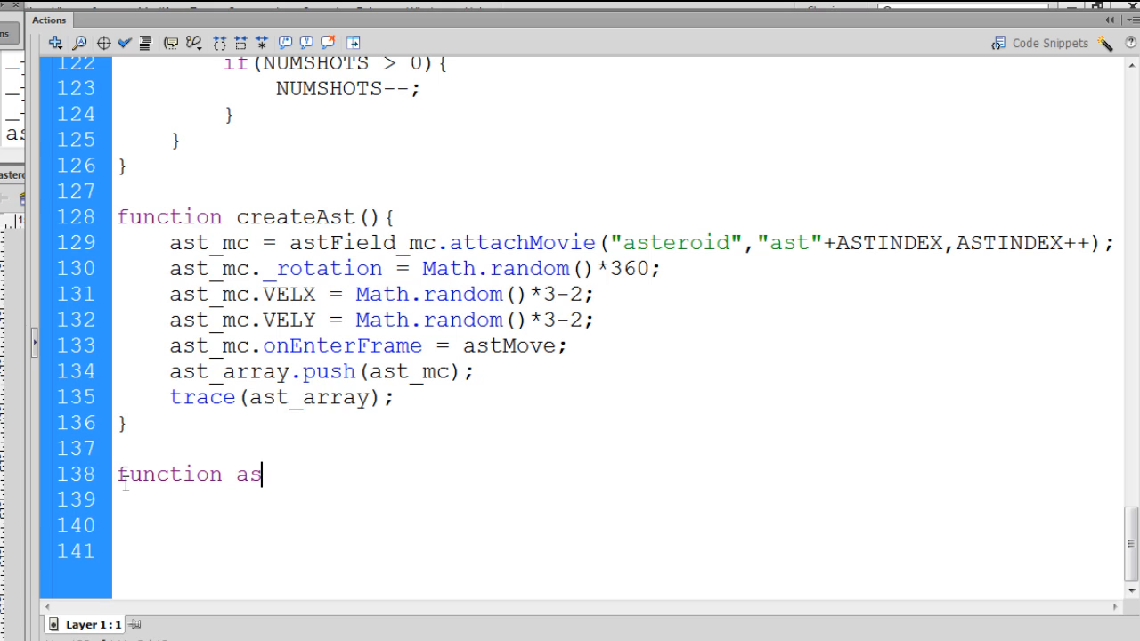
type("tMove")
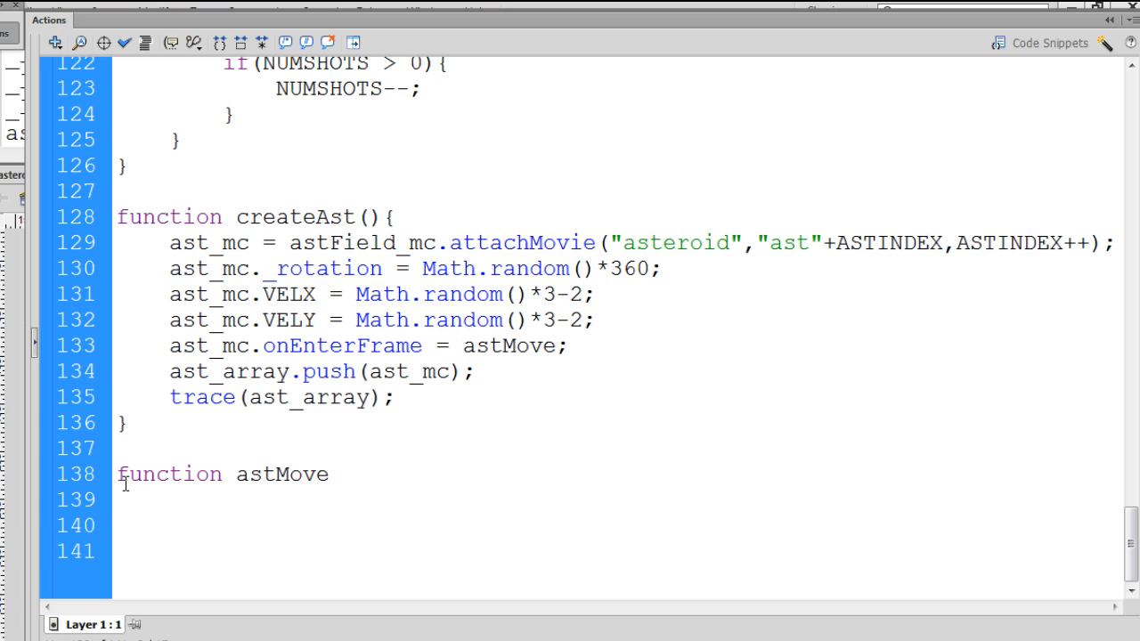
type("(){")
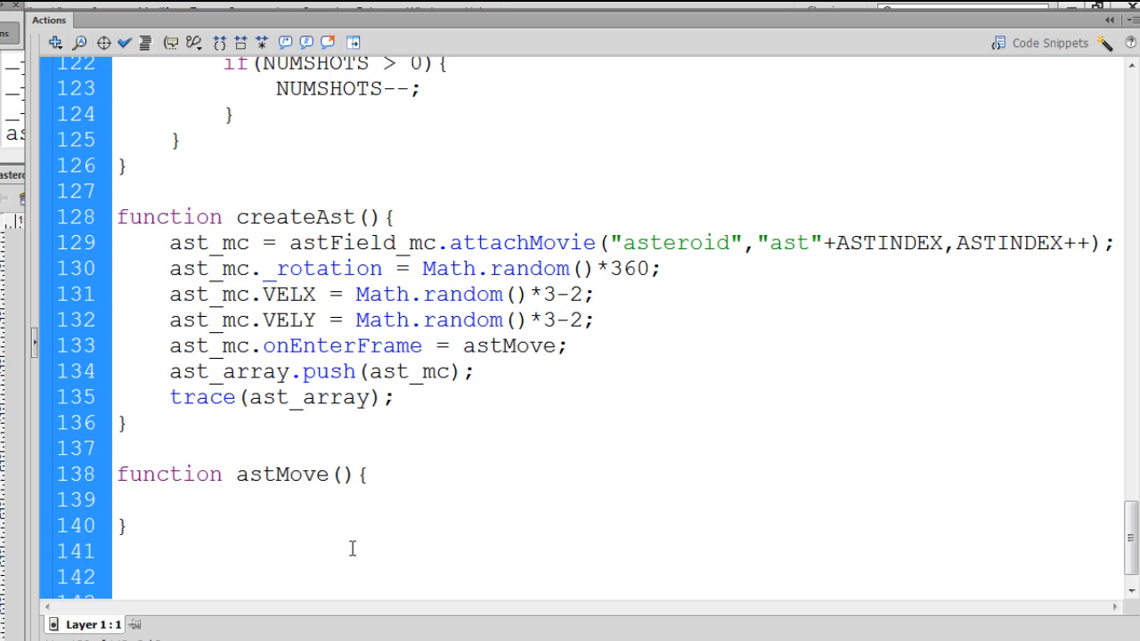
Inside astMove's body, write 'trace(this);' to trace the calling asteroid.
left_click(167, 499)
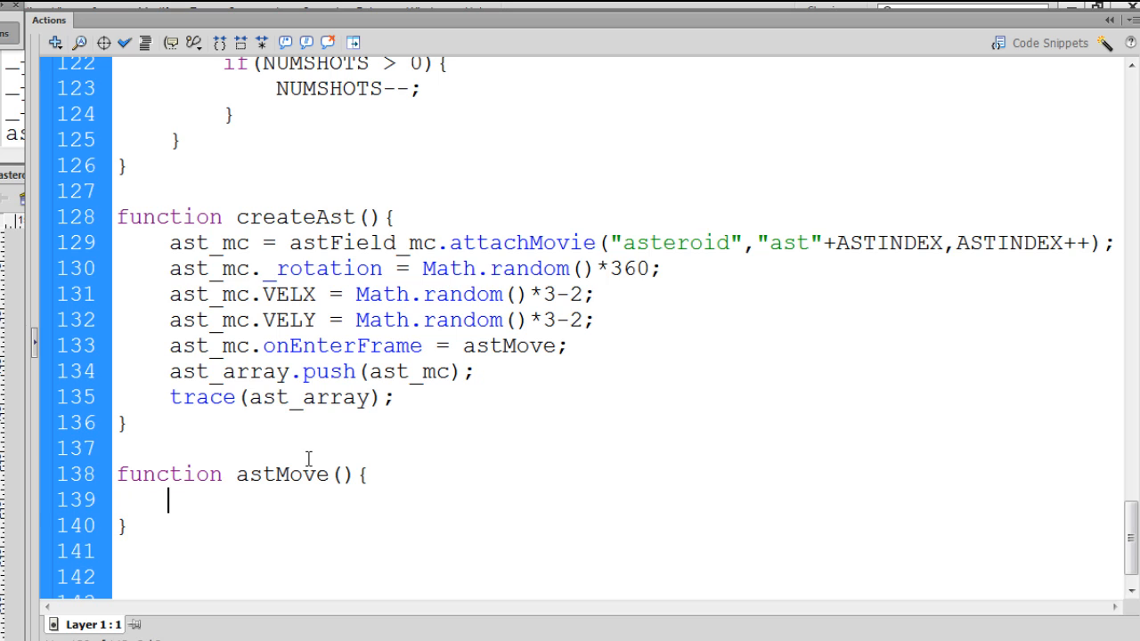
mouse_move(317, 495)
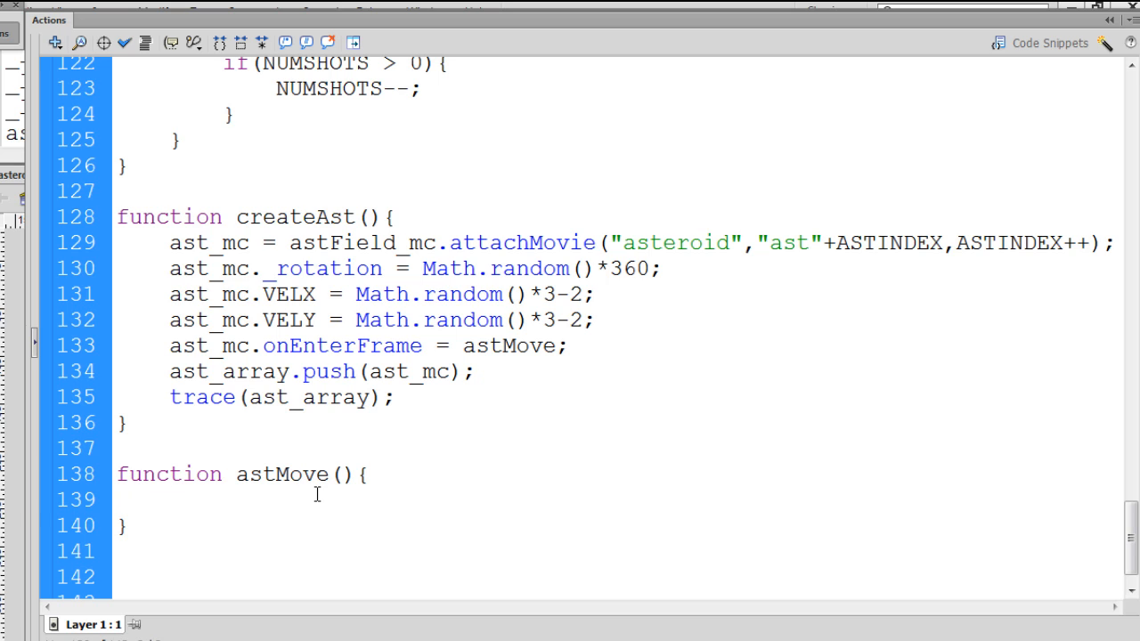
left_click(170, 499)
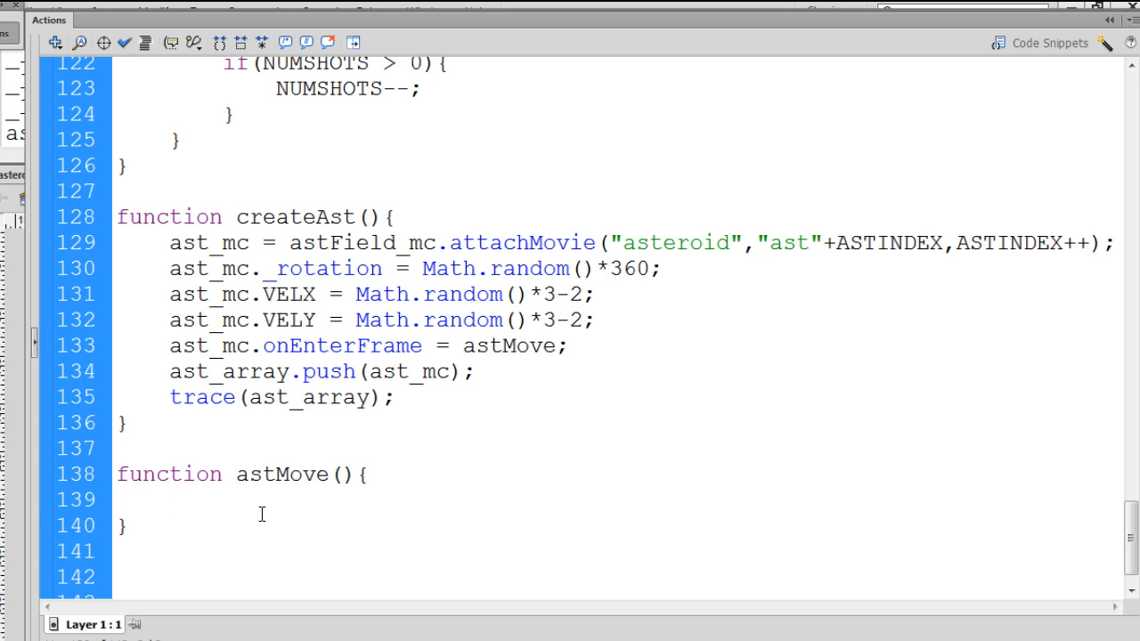
left_click(168, 503)
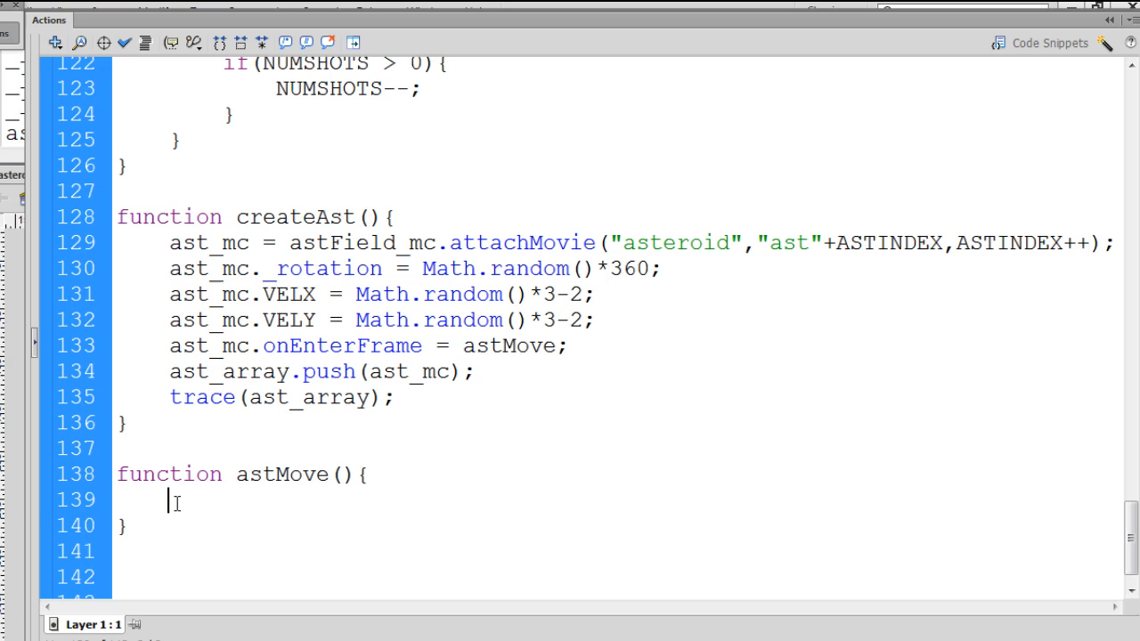
type("trace")
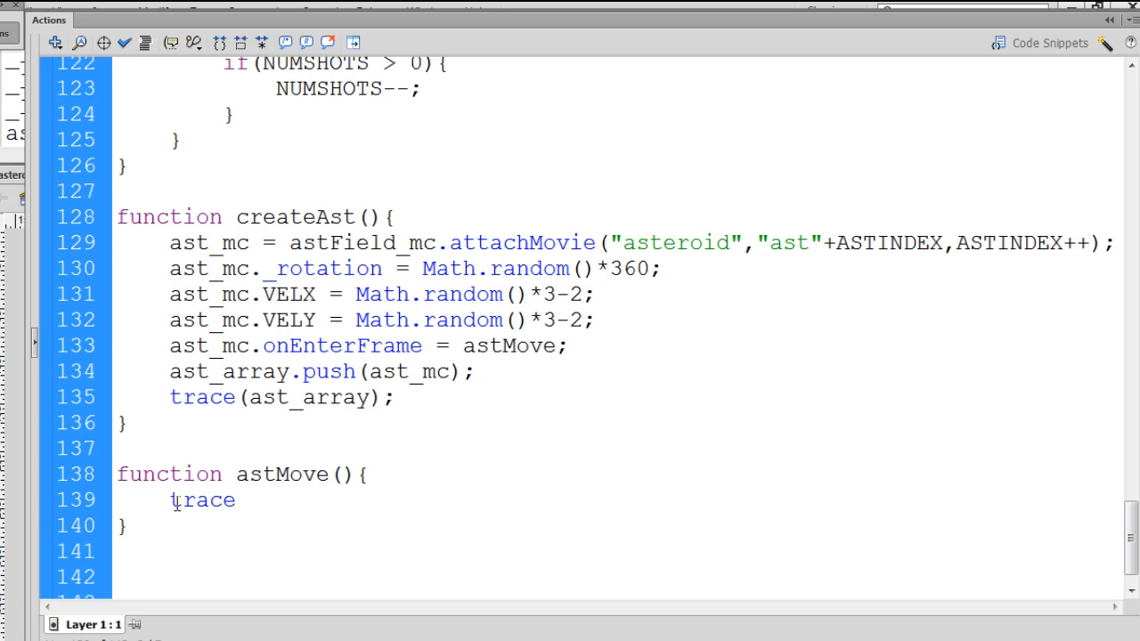
type("(this")
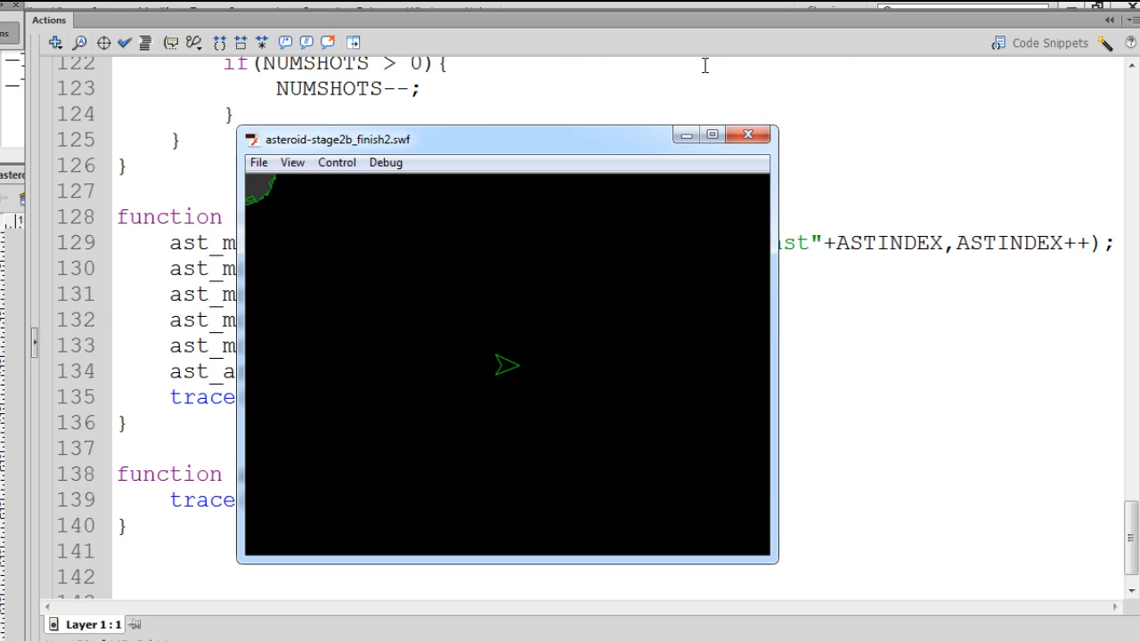
Close the test movie and scroll the Output panel through the repeated asteroid clip paths.
left_click(748, 136)
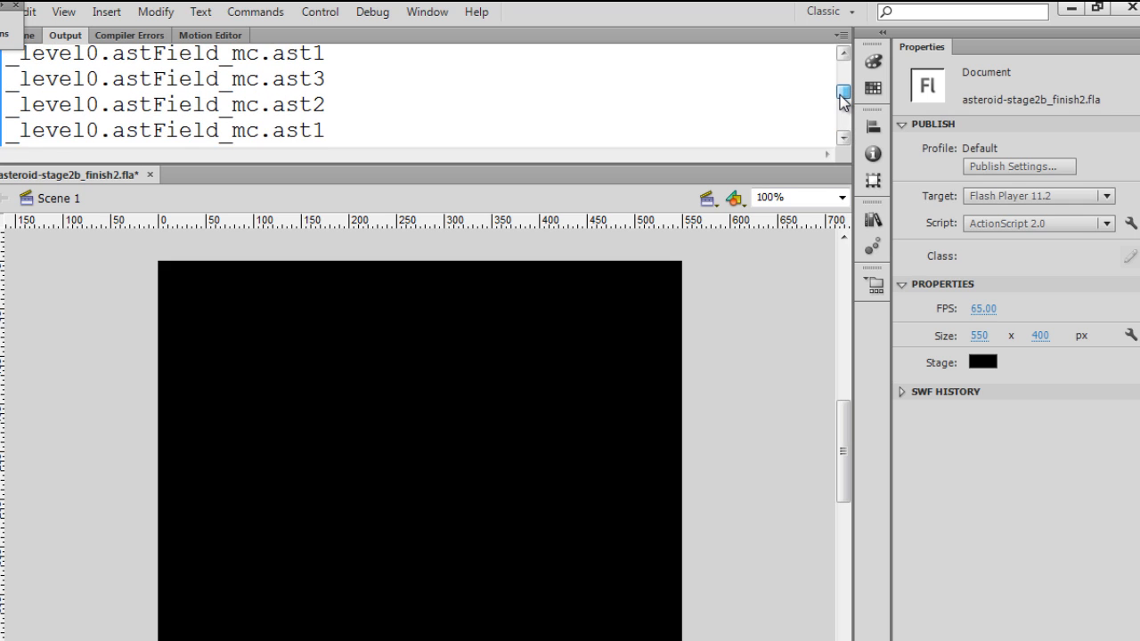
left_click(842, 73)
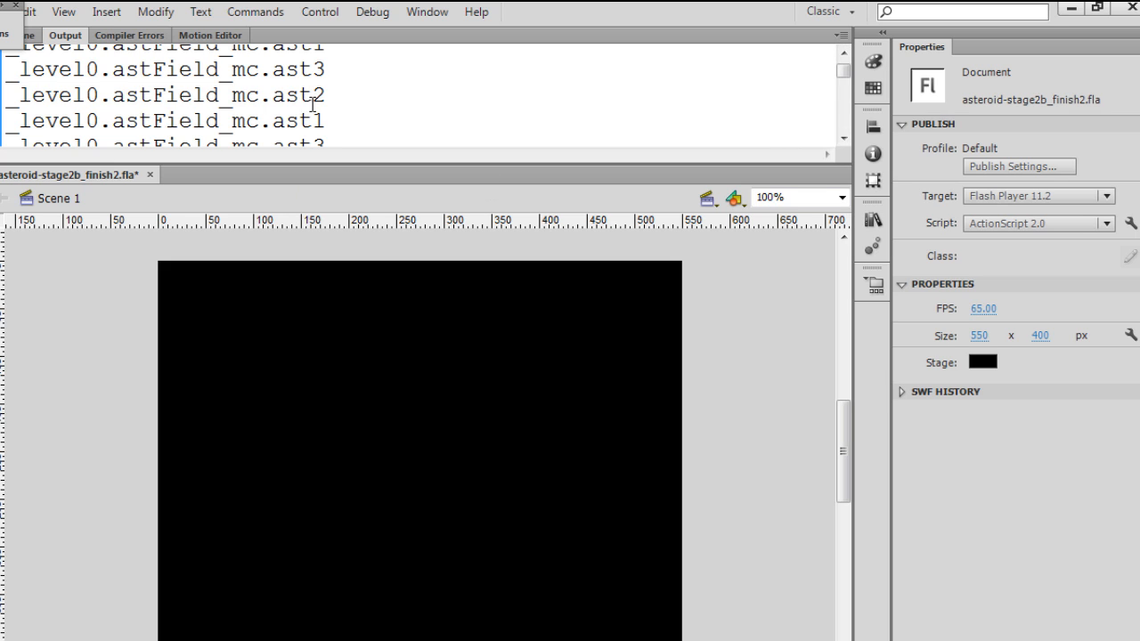
left_click(842, 89)
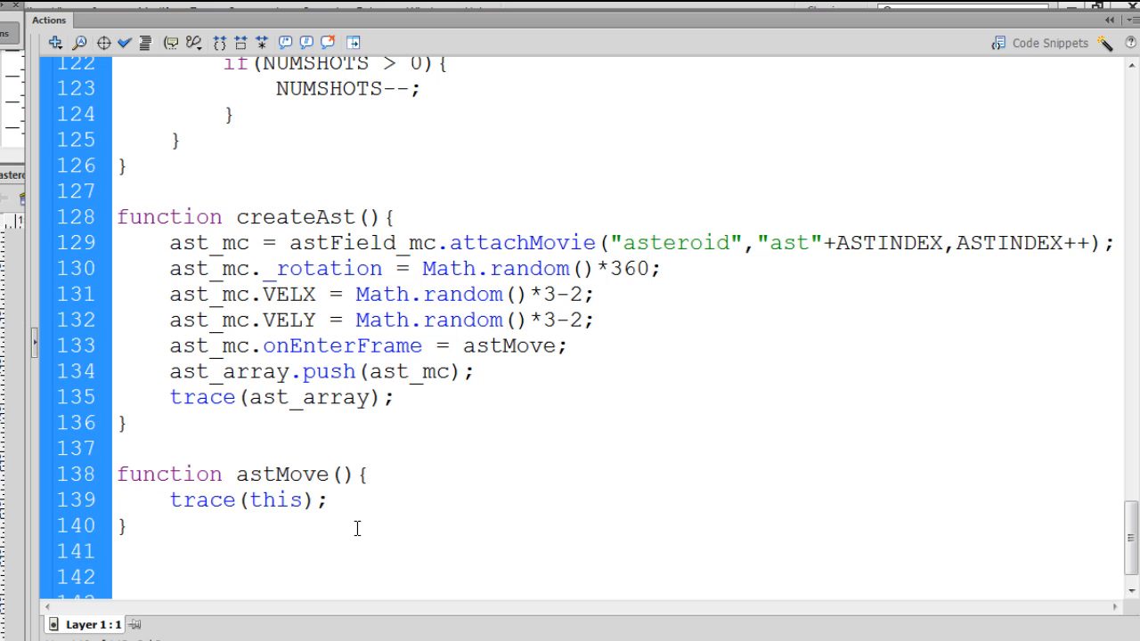
Point out ast_mc and astMove on line 133 and the traced name ast1 in the output.
double_click(210, 346)
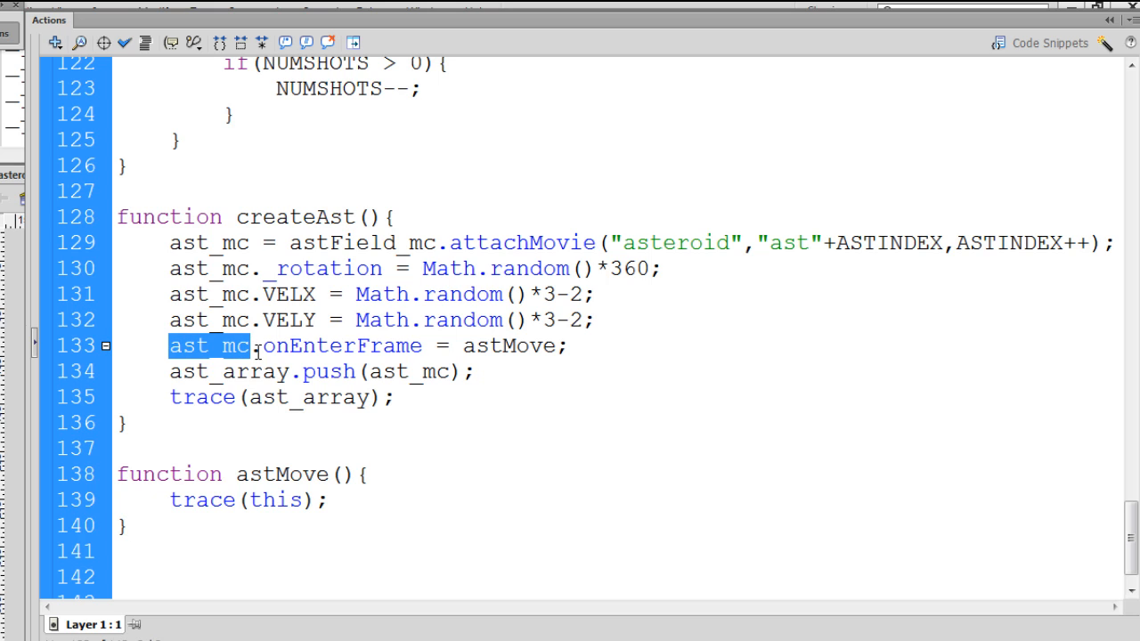
double_click(342, 346)
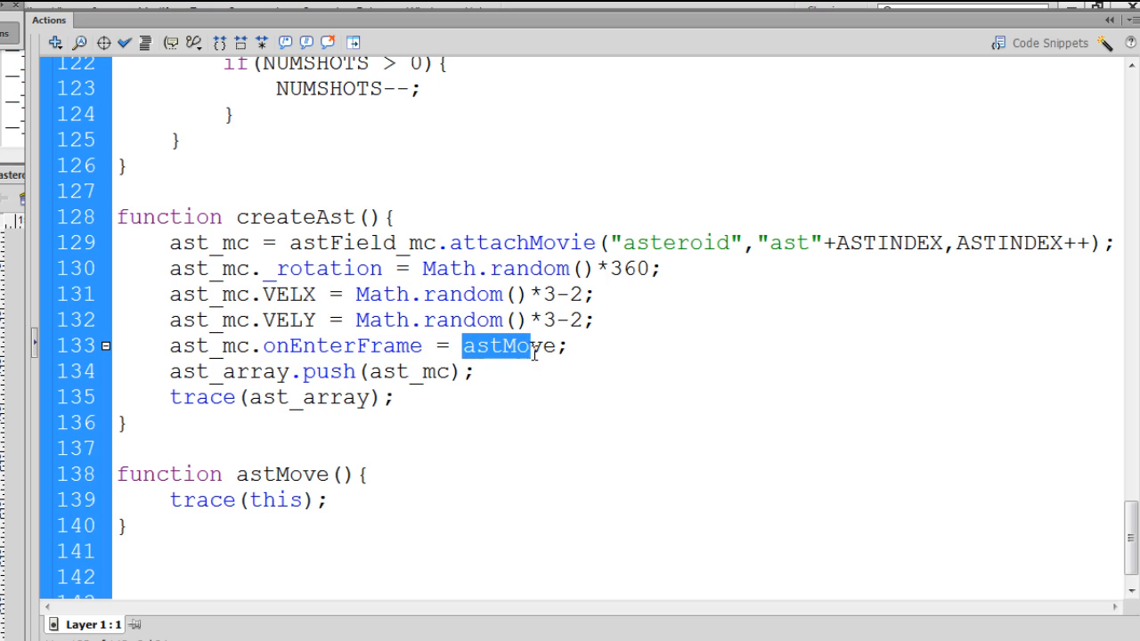
left_click(128, 526)
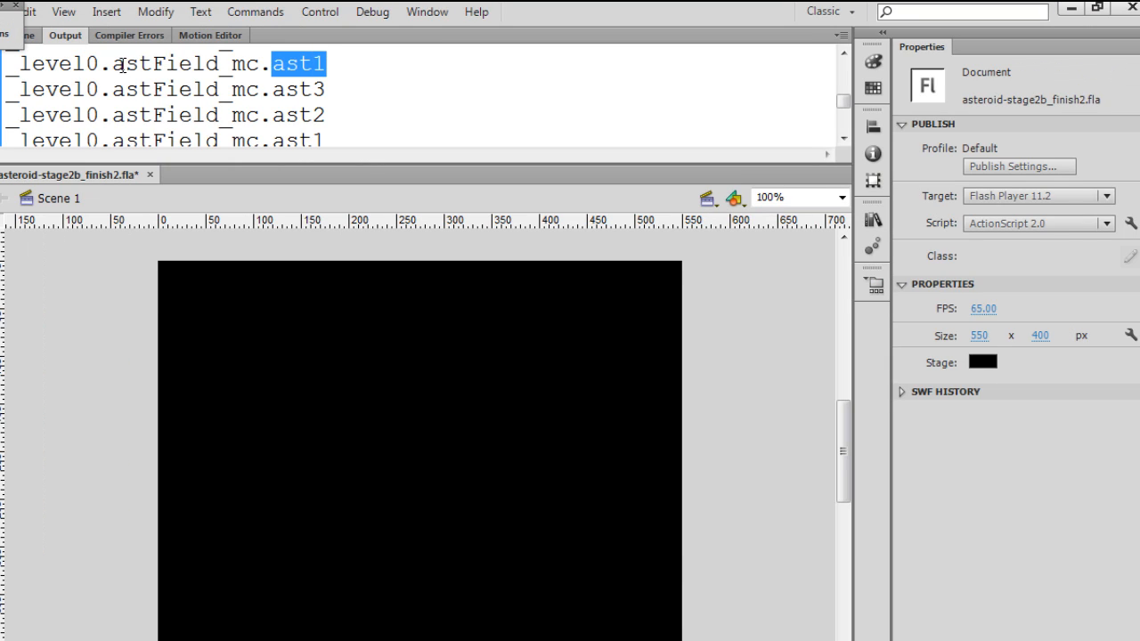
double_click(169, 64)
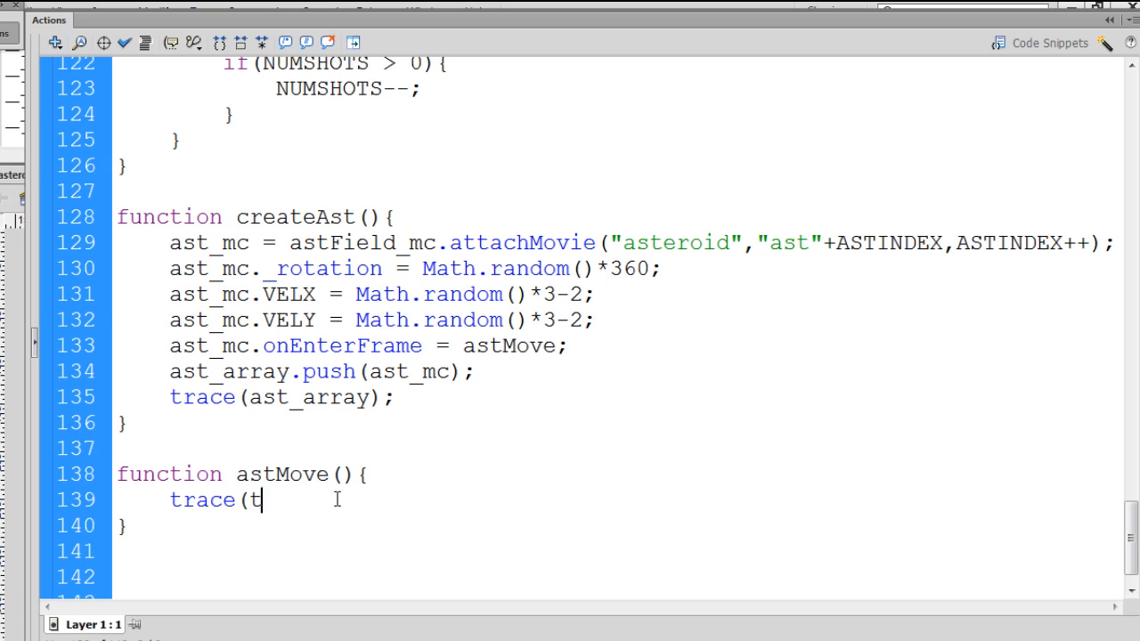
Replace the trace in astMove with 'this._x' and 'this._y' lines, starting 'this._x +='.
type("this")
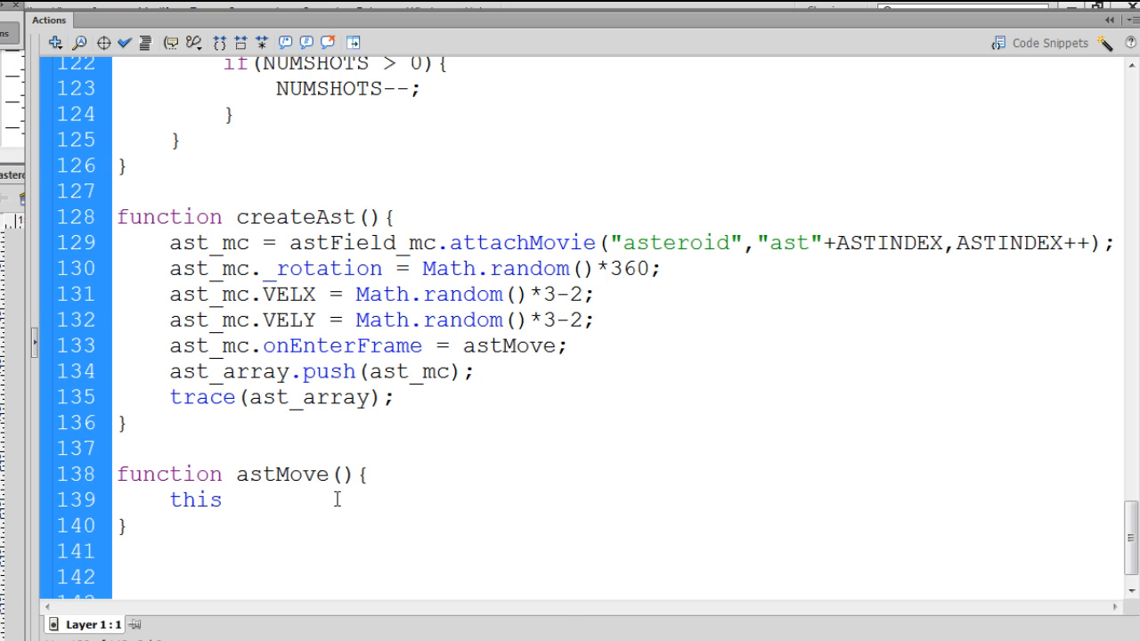
type(".x")
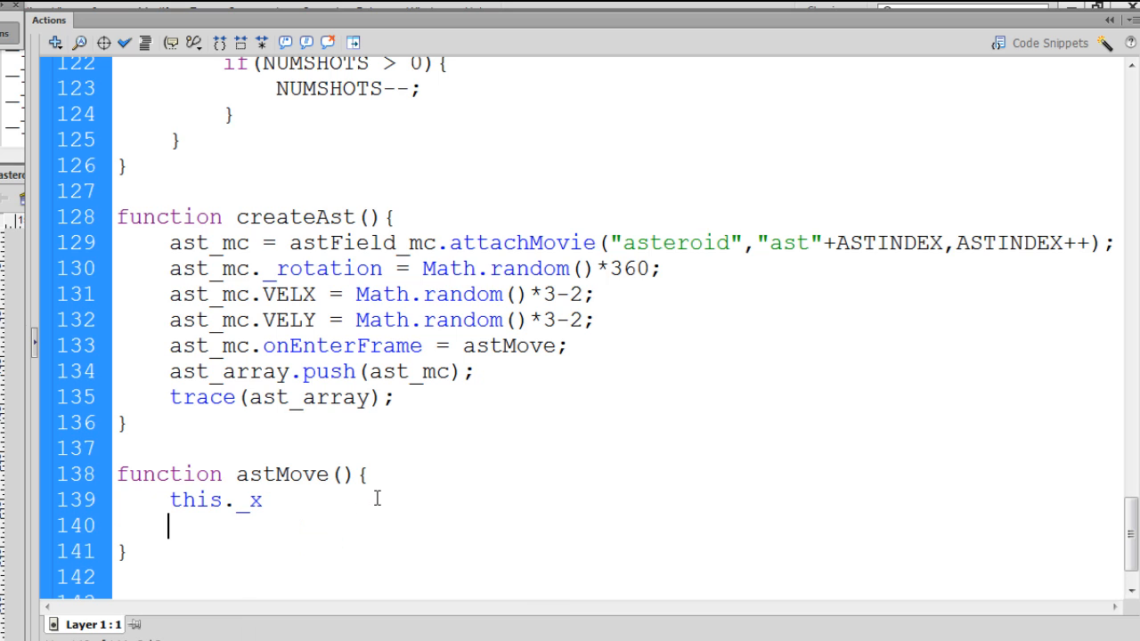
type("this")
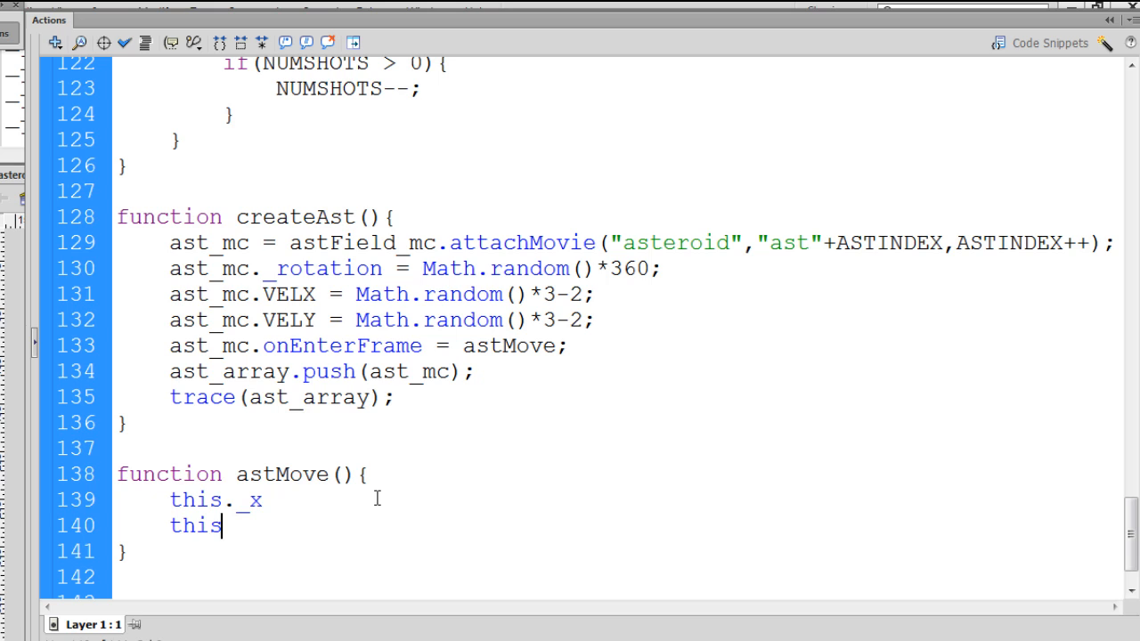
type(".")
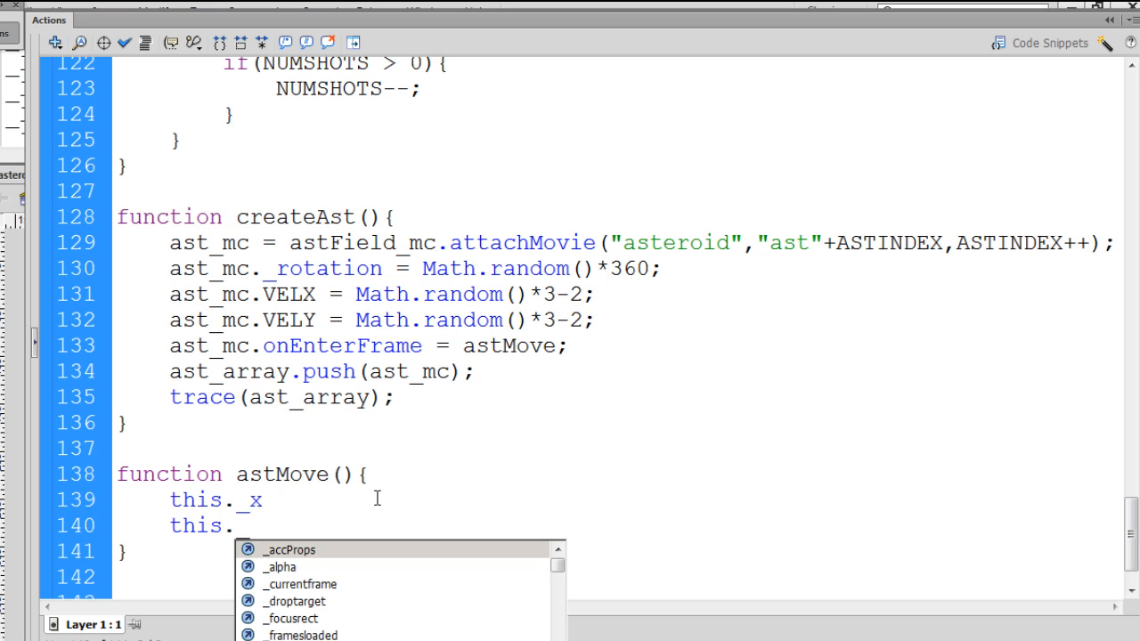
type("y")
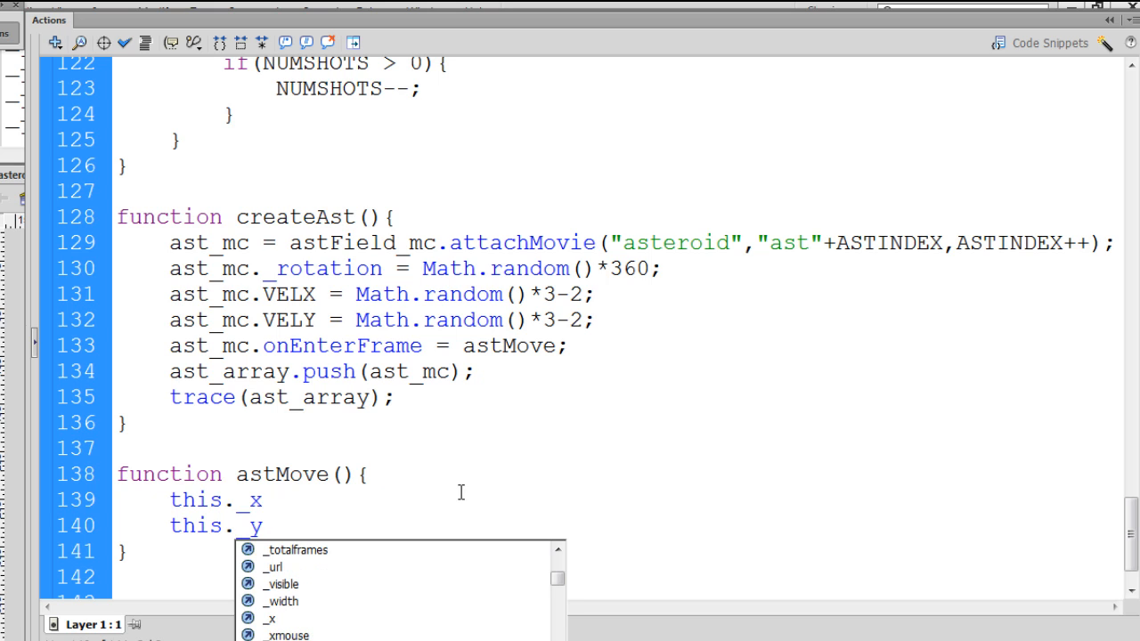
left_click(207, 519)
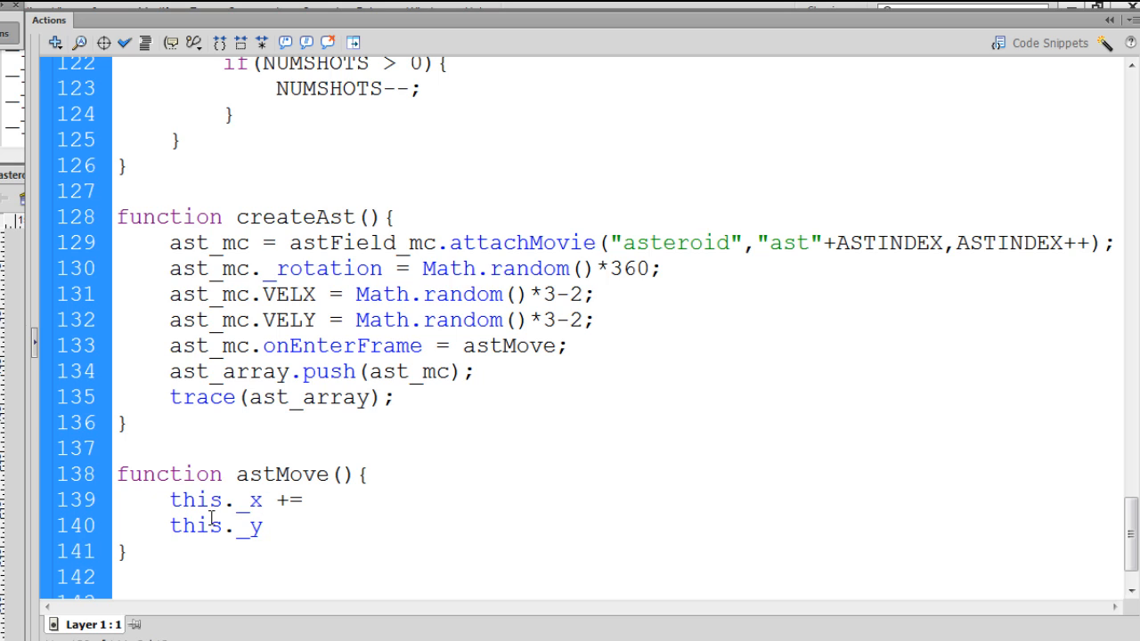
type("+=")
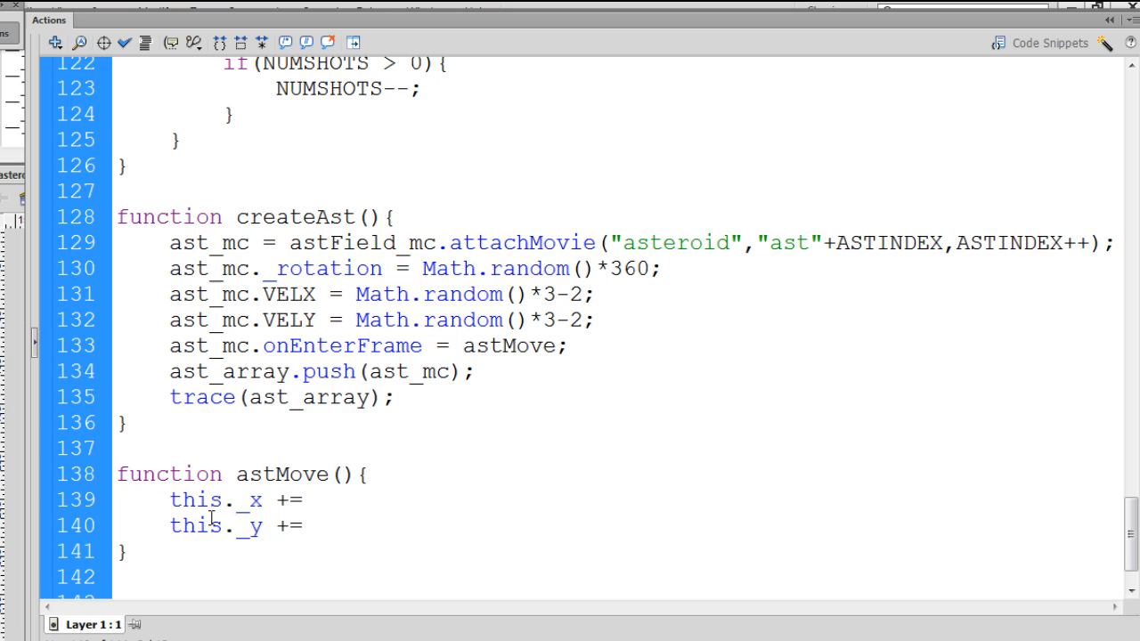
mouse_move(395, 433)
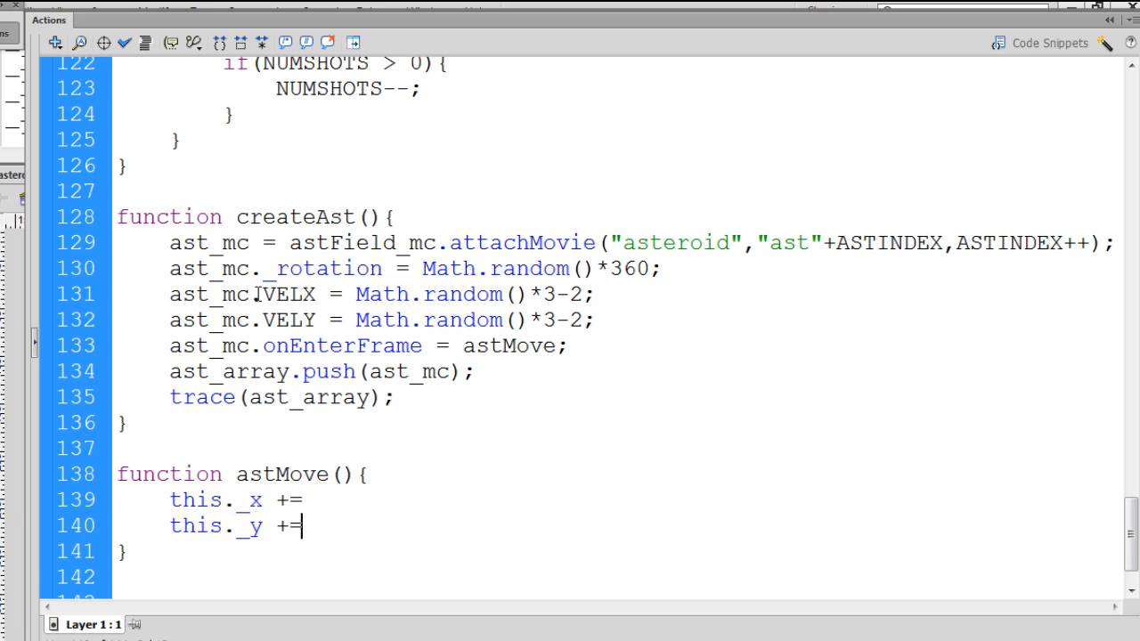
Complete the lines as 'this._x += this.VELX;' and 'this._y += this.VELY;'.
double_click(288, 320)
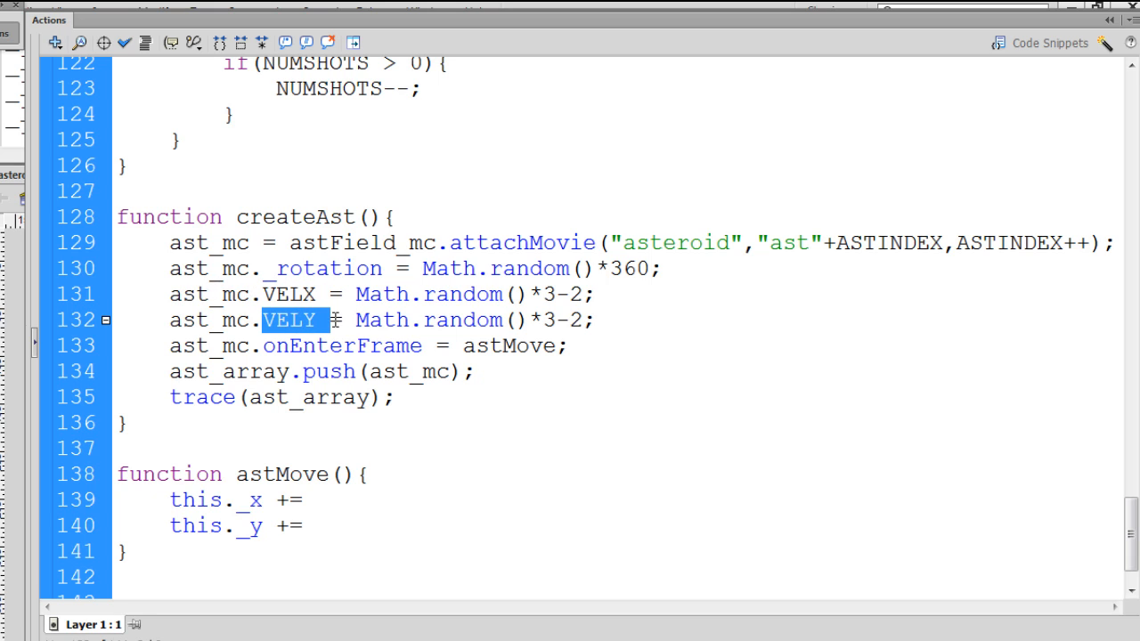
left_click(303, 498)
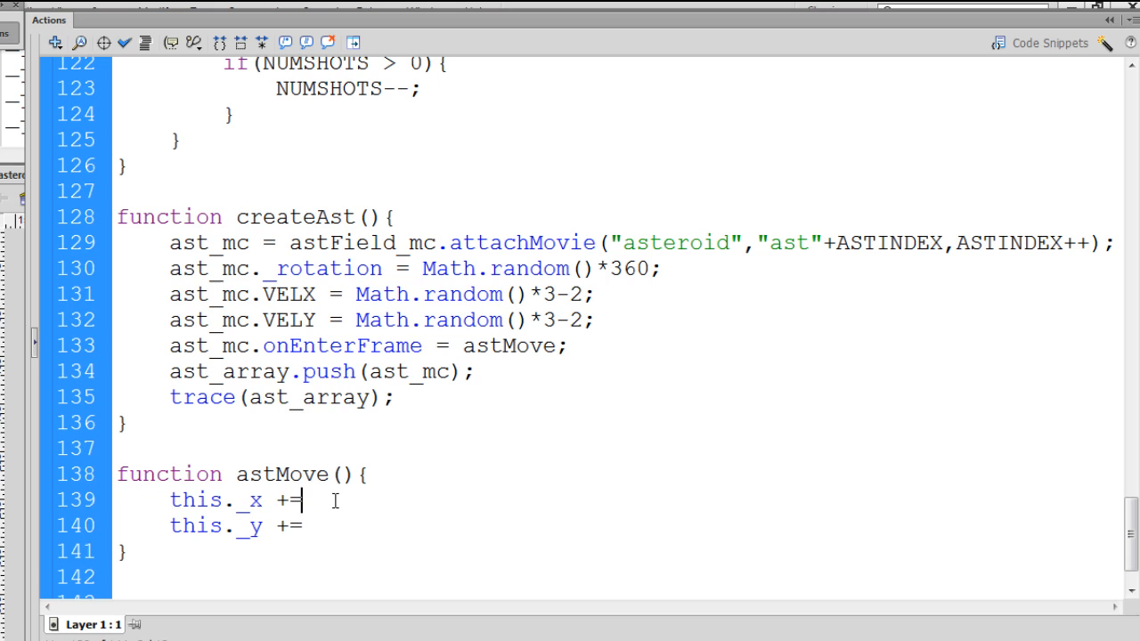
type("this.")
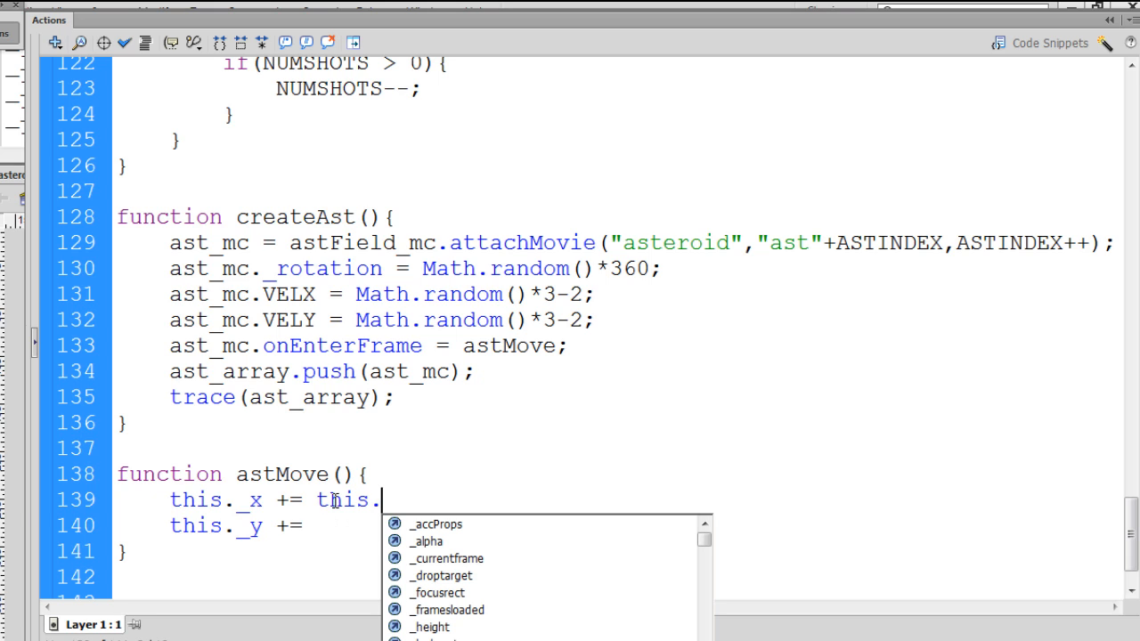
type("VELX")
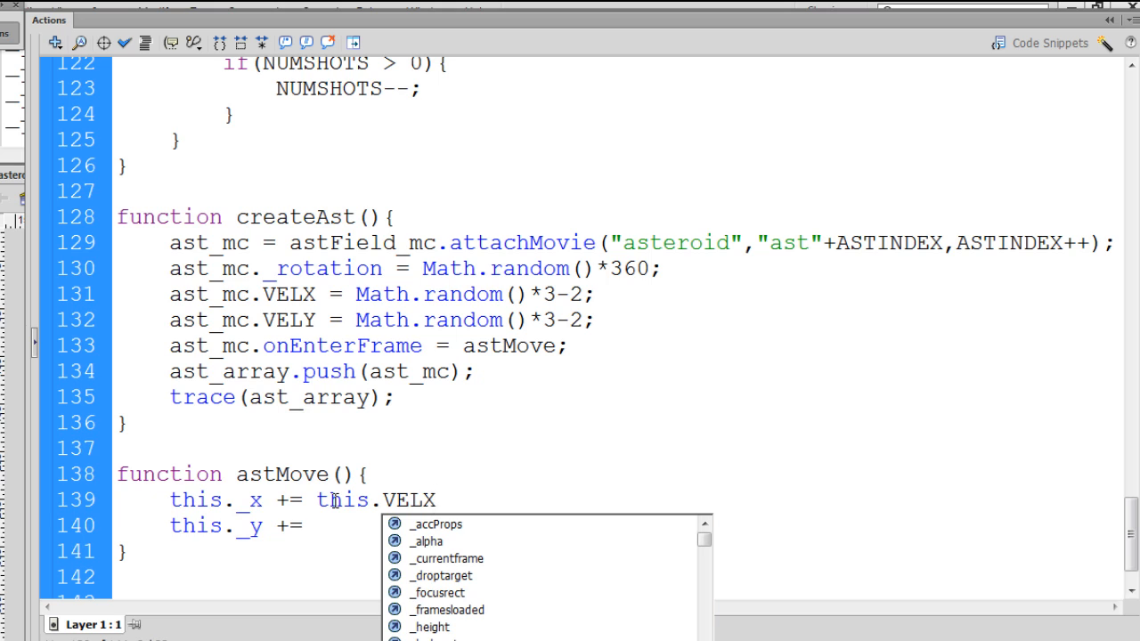
type("this")
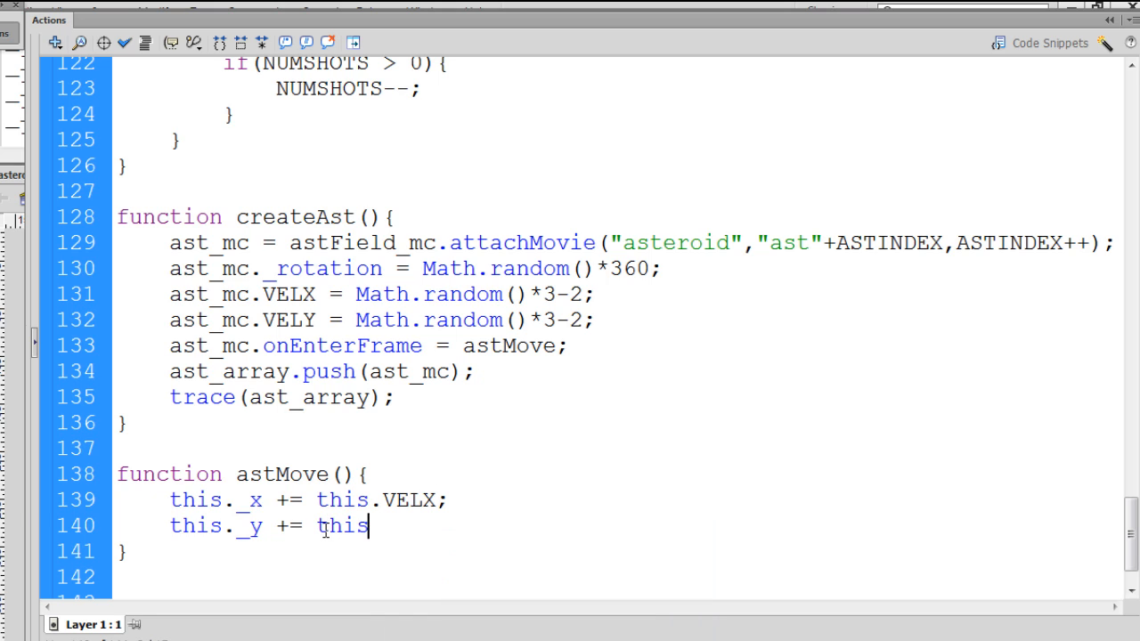
type(".VEL")
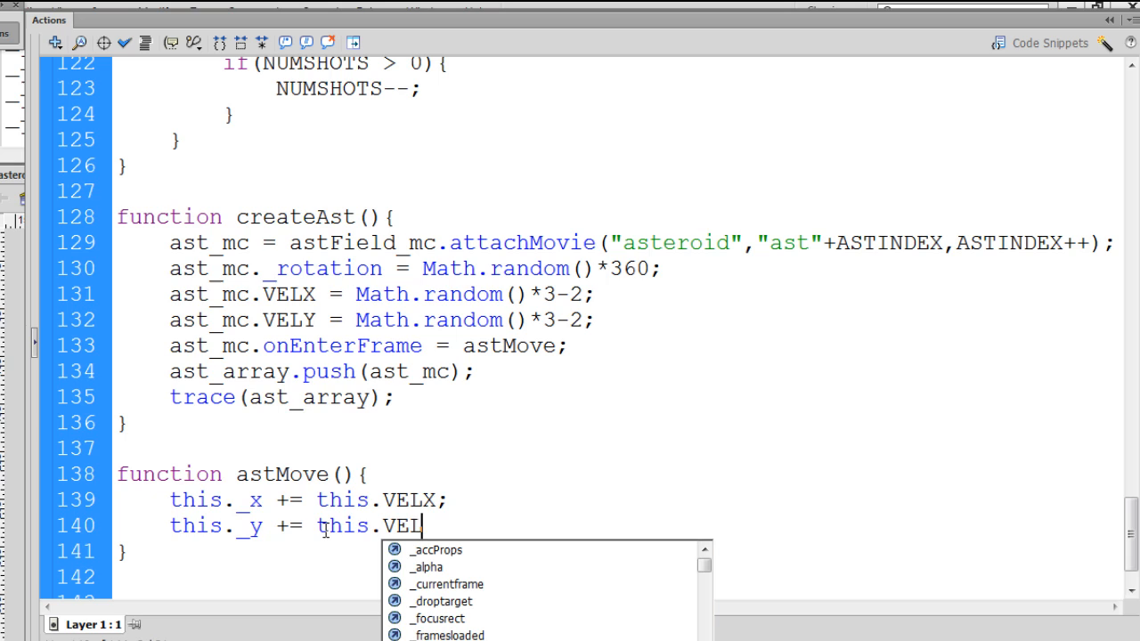
type("Y;")
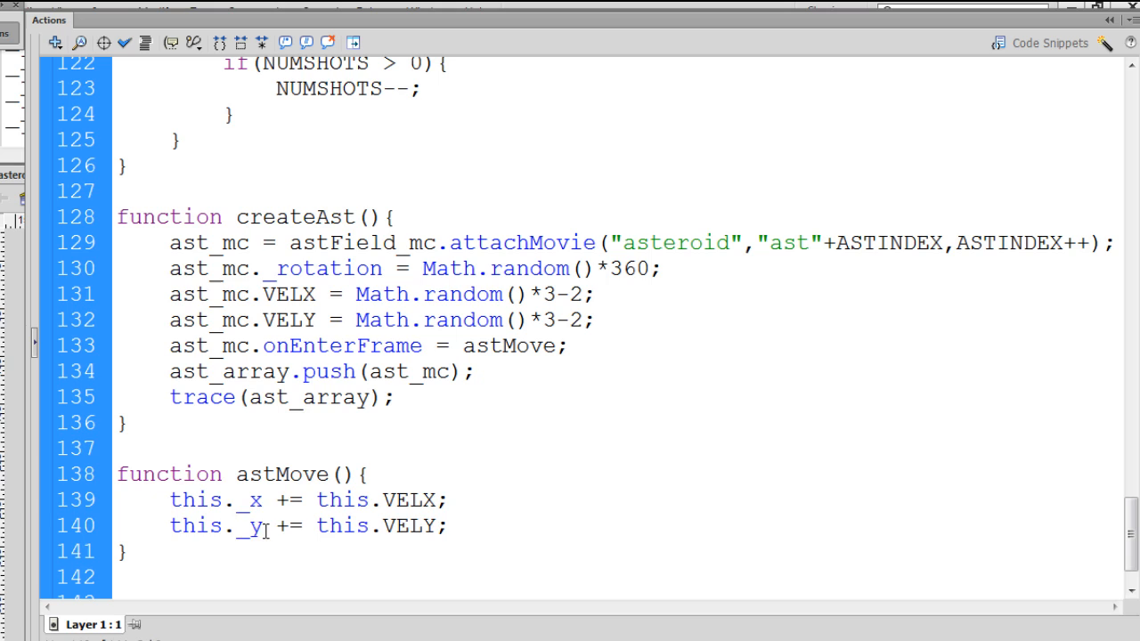
double_click(253, 498)
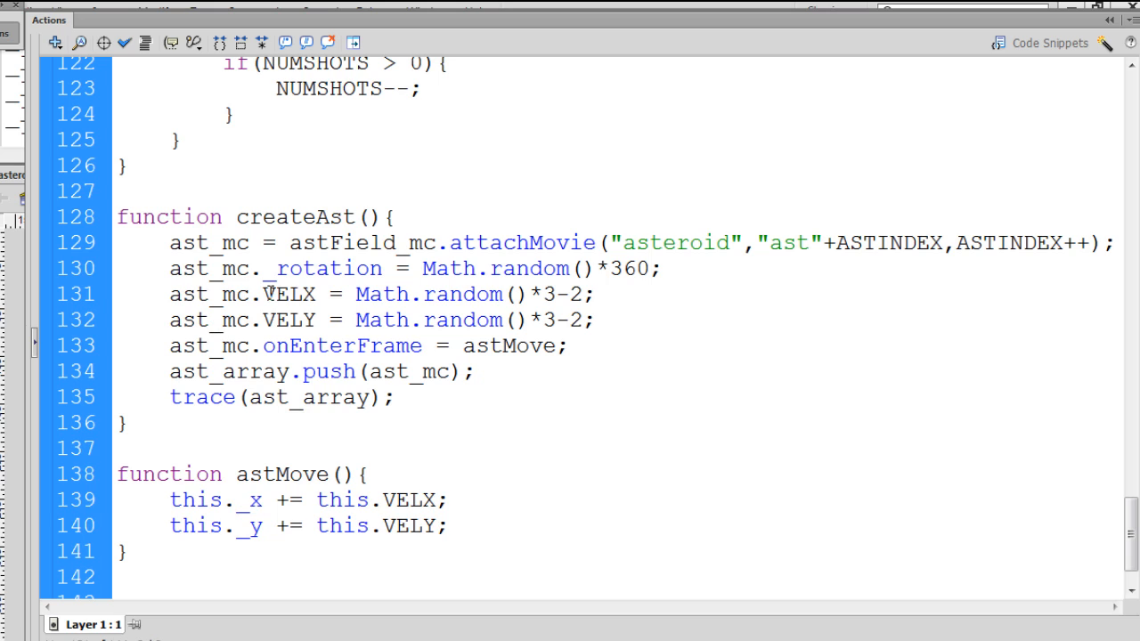
double_click(289, 293)
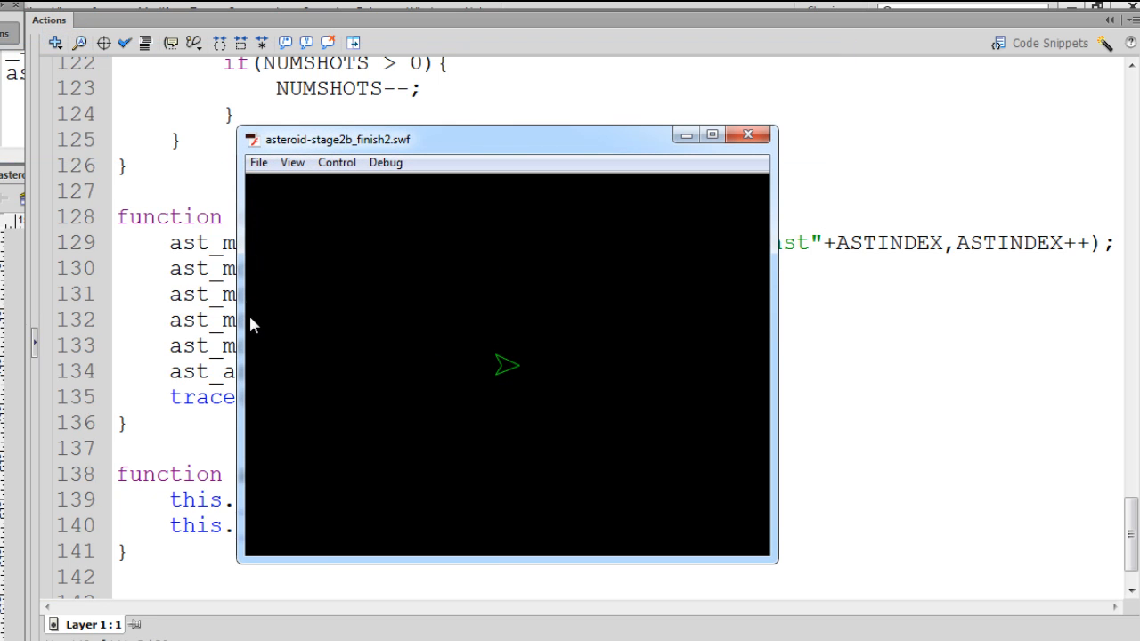
mouse_move(346, 347)
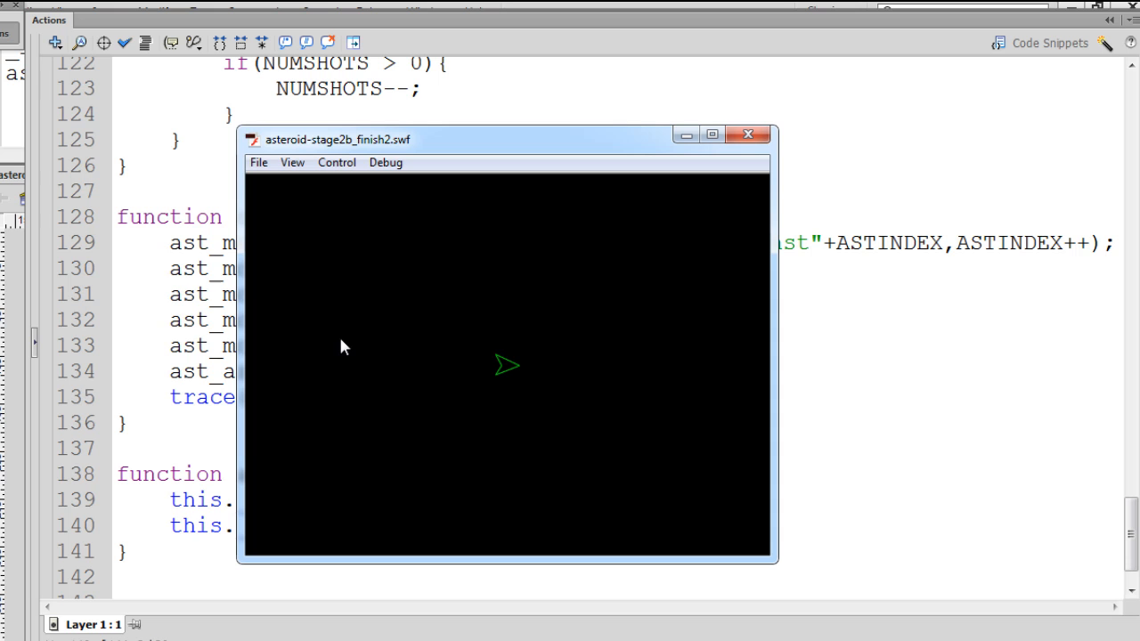
mouse_move(563, 253)
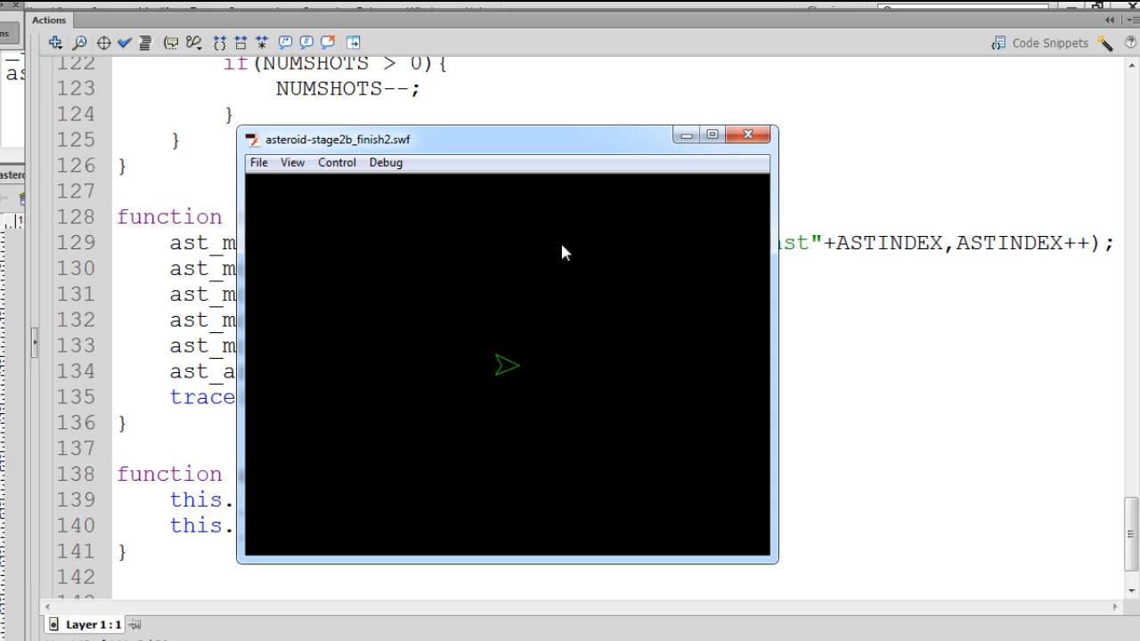
Return to the script after watching the asteroids move in the test run.
left_click(748, 136)
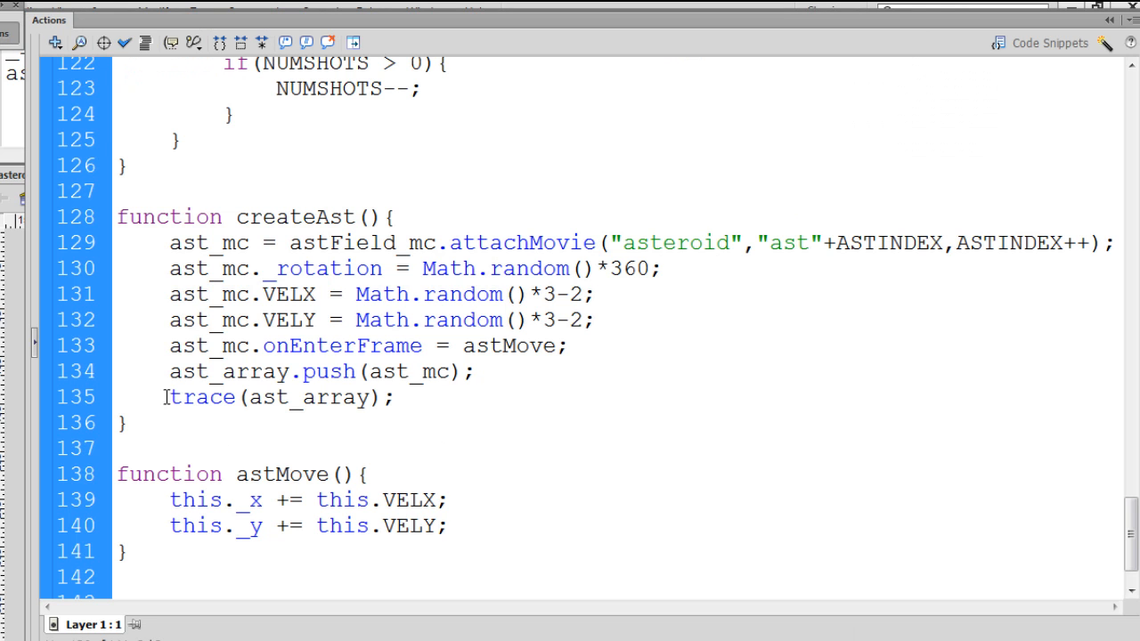
Delete the trace(ast_array) line so createAst ends with the ast_array.push call.
double_click(200, 397)
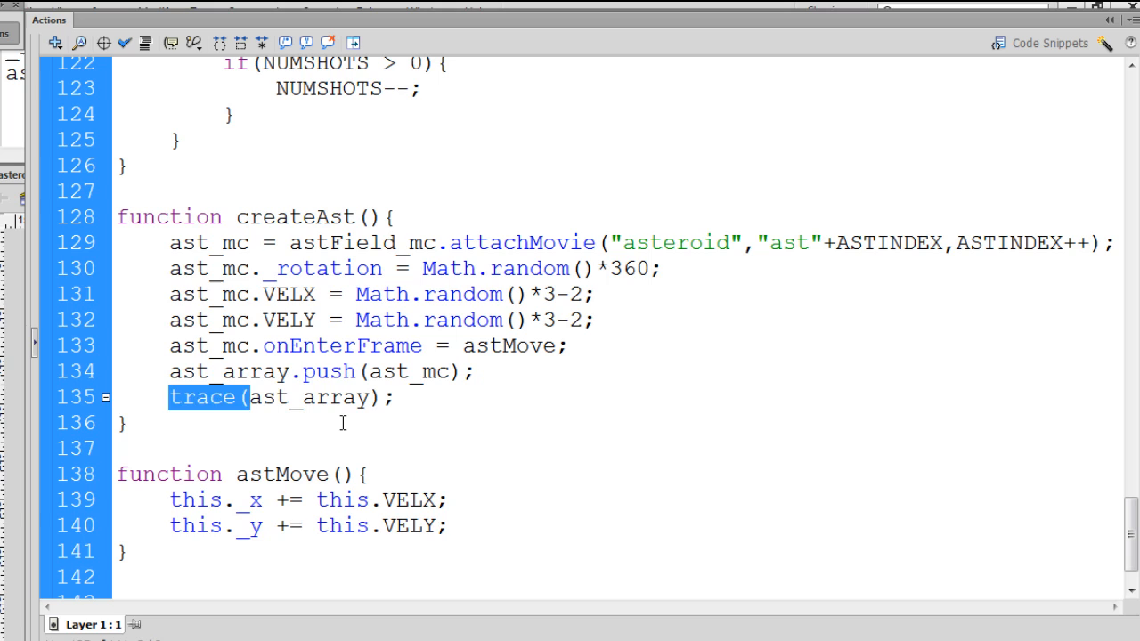
left_click(395, 397)
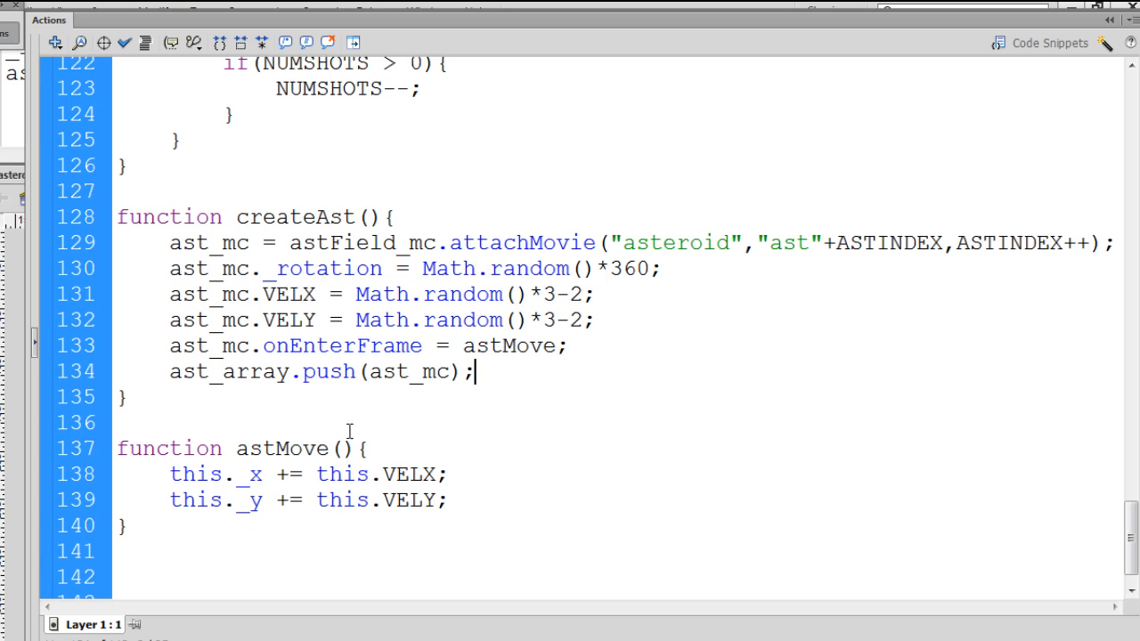
mouse_move(482, 503)
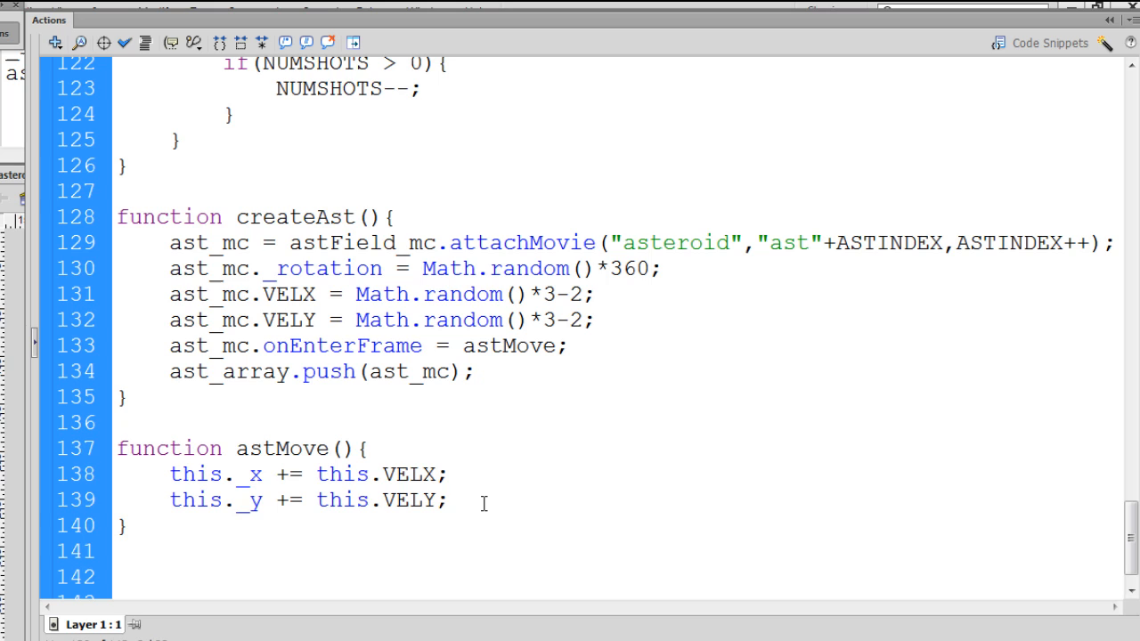
Start an if block in astMove checking whether this._x is greater than RIGHT.
type("if")
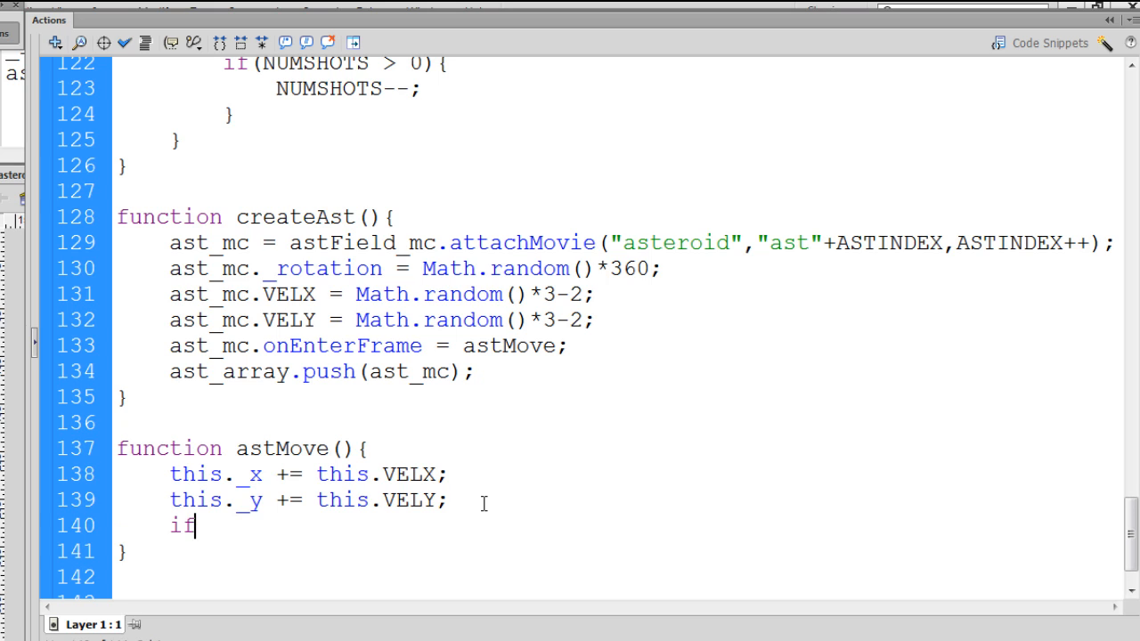
type("(this")
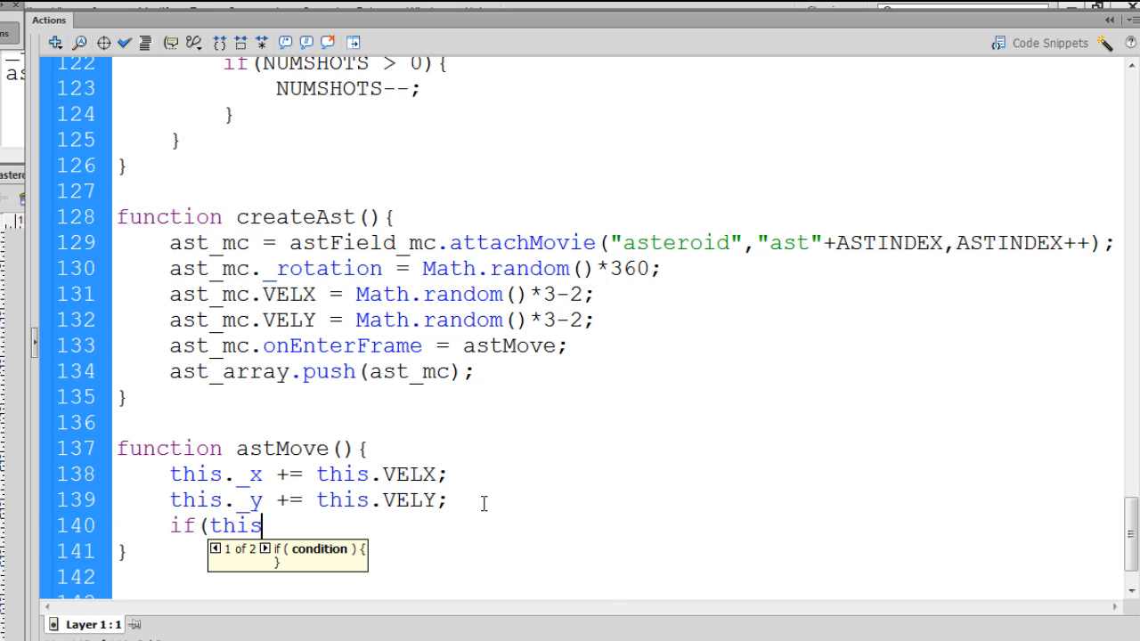
type("._x")
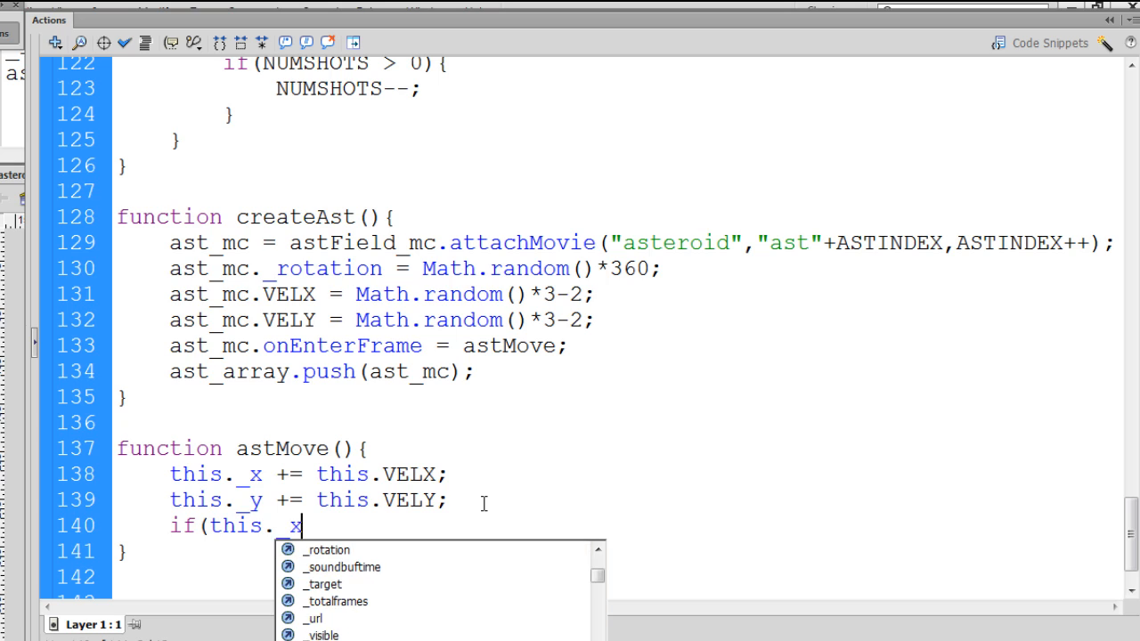
type(">")
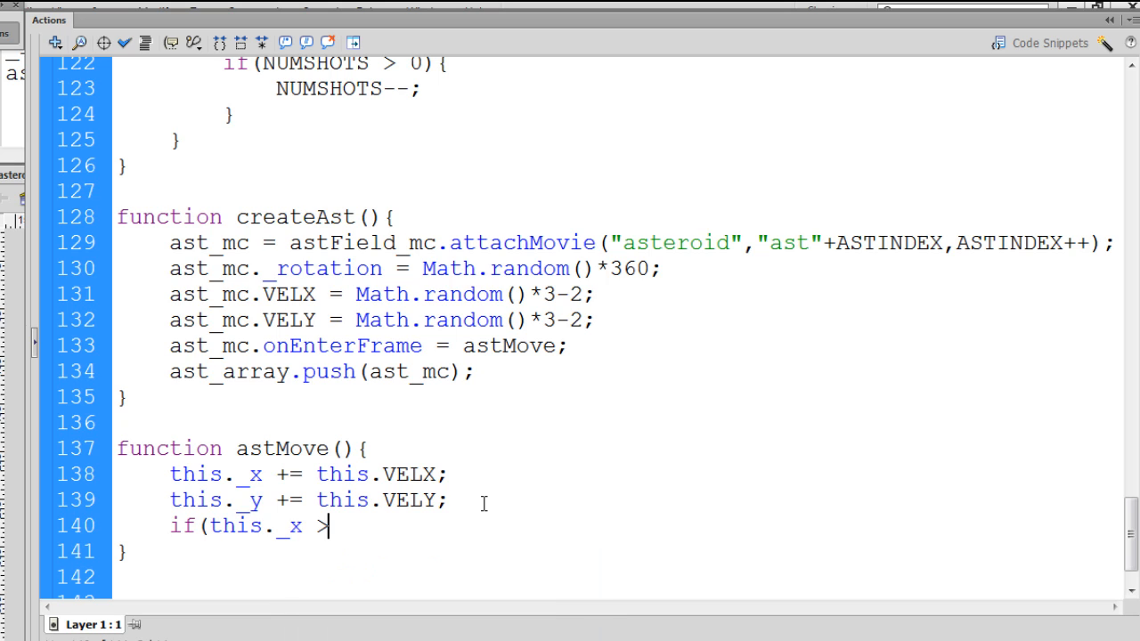
type("RIG")
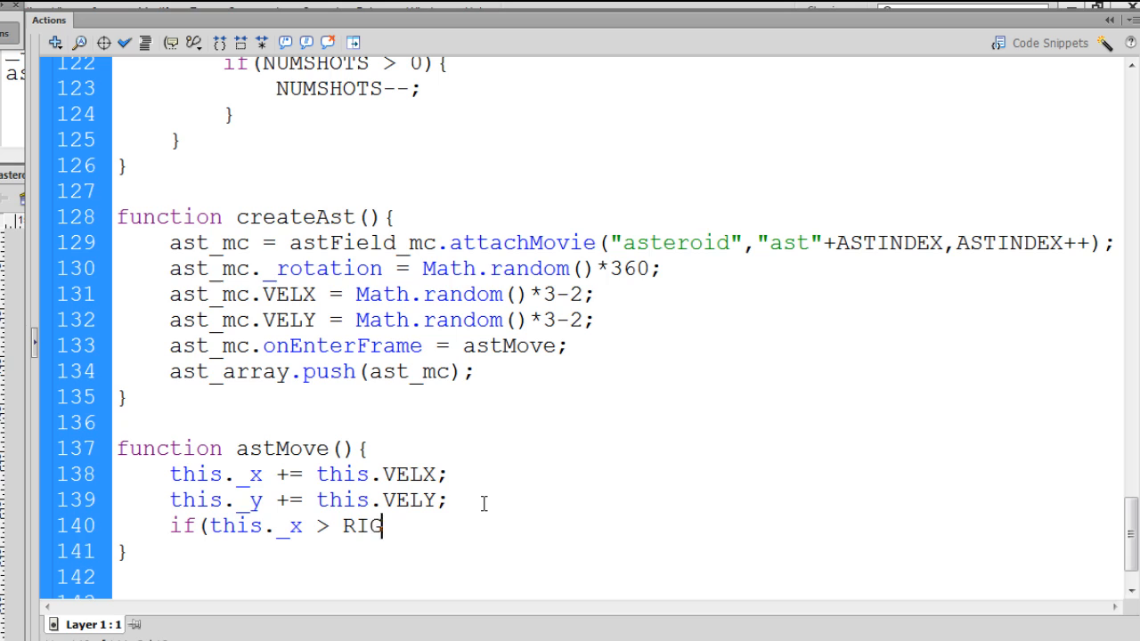
type("HT)")
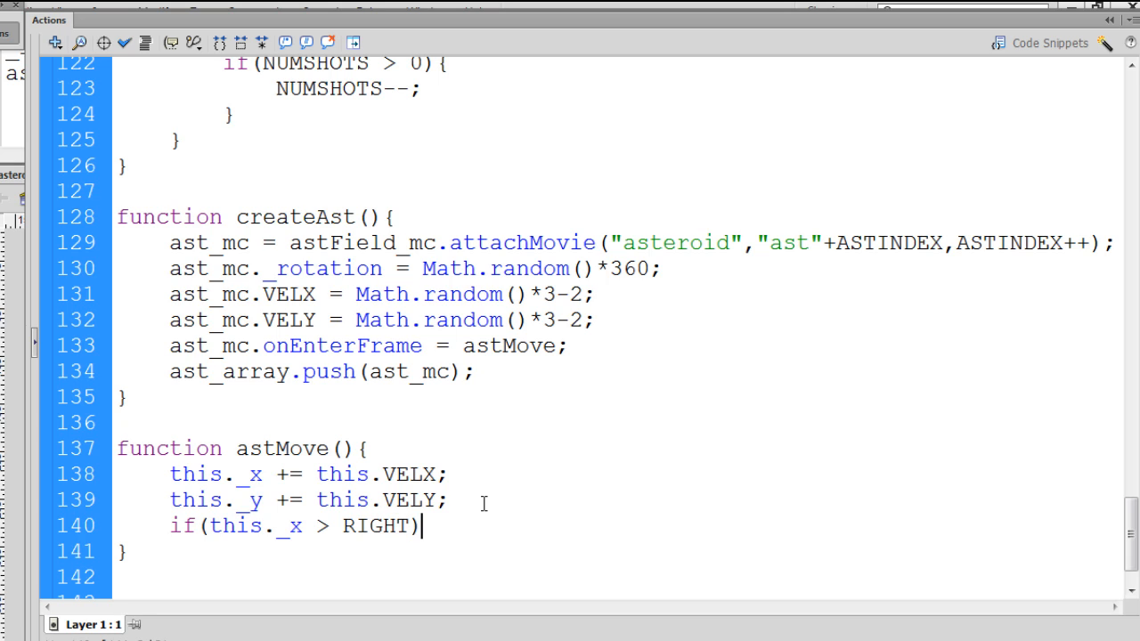
type("{")
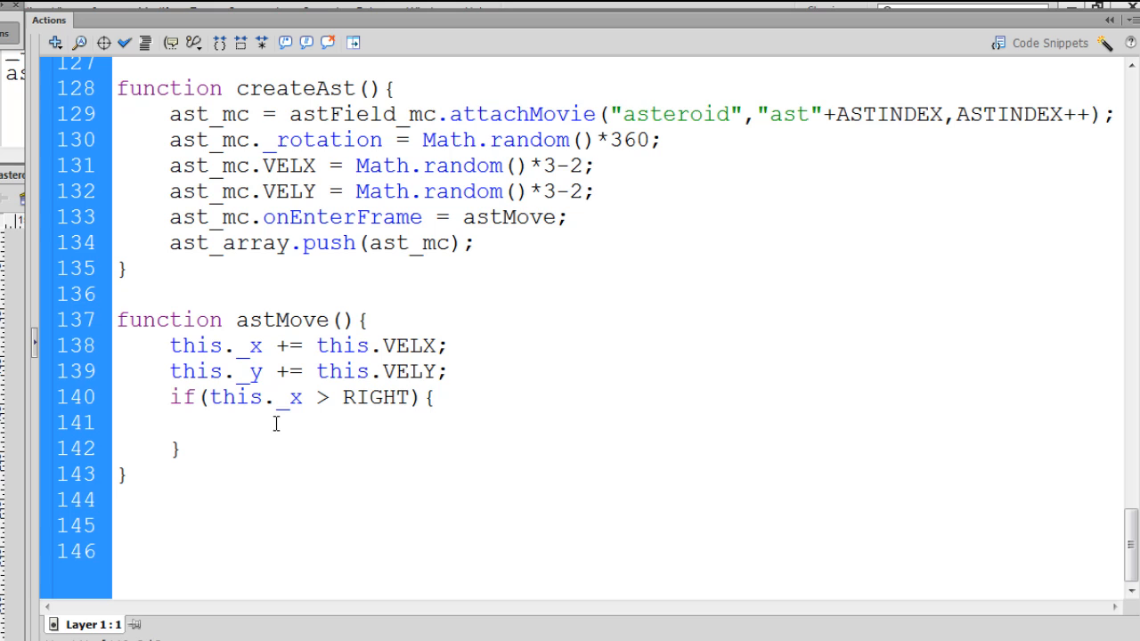
Set this._x = LEFT inside the block and select that assignment for copying.
type("this.")
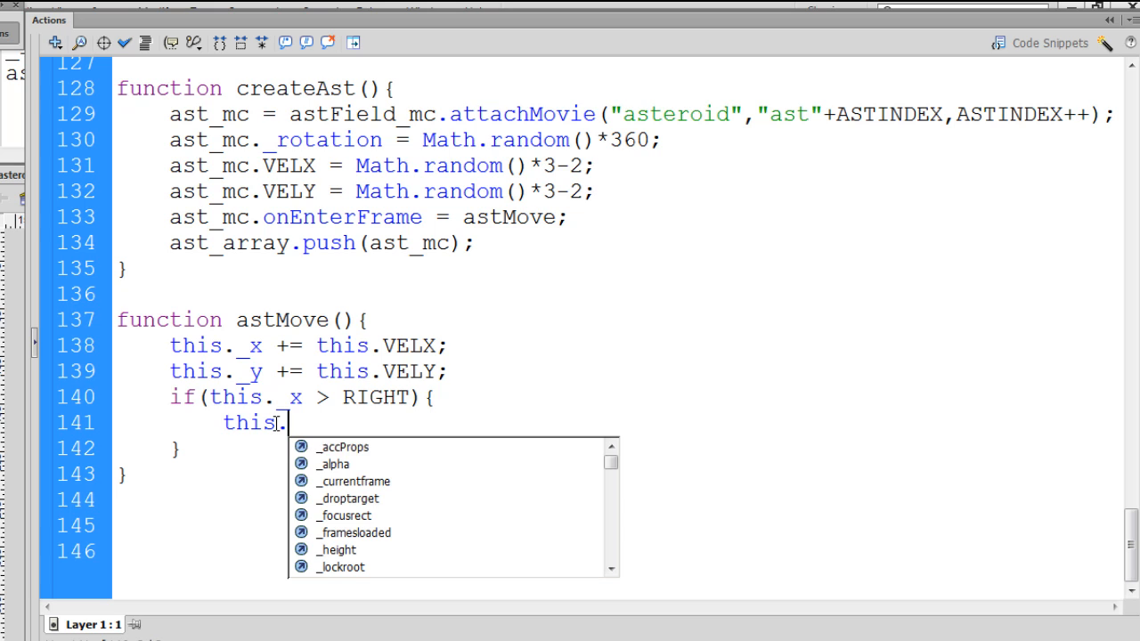
type("_x")
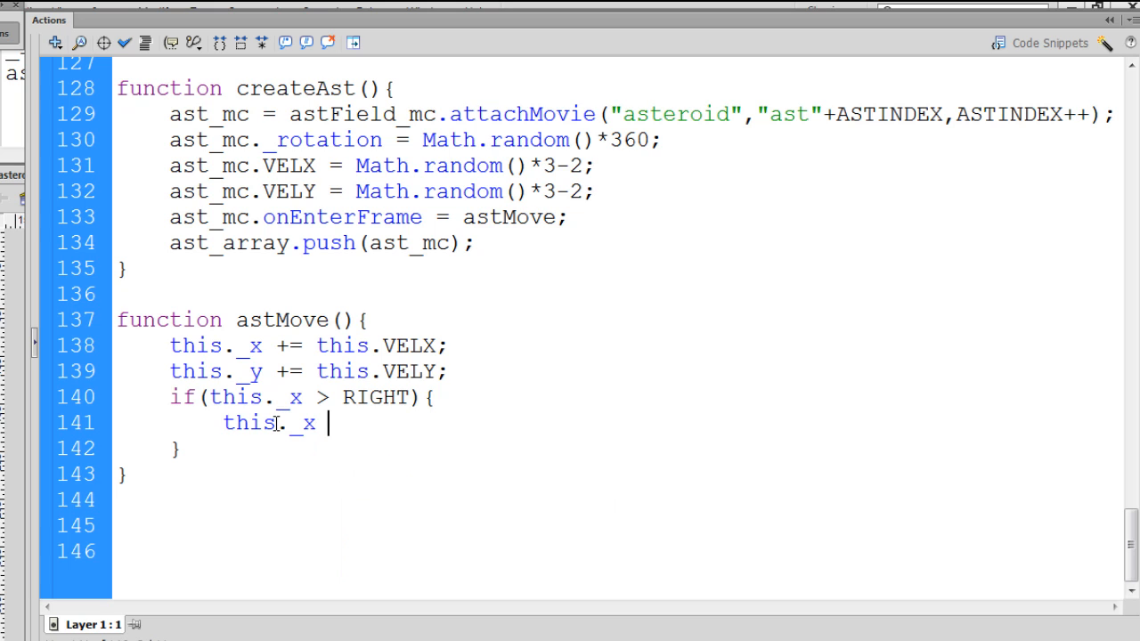
type("= LEF")
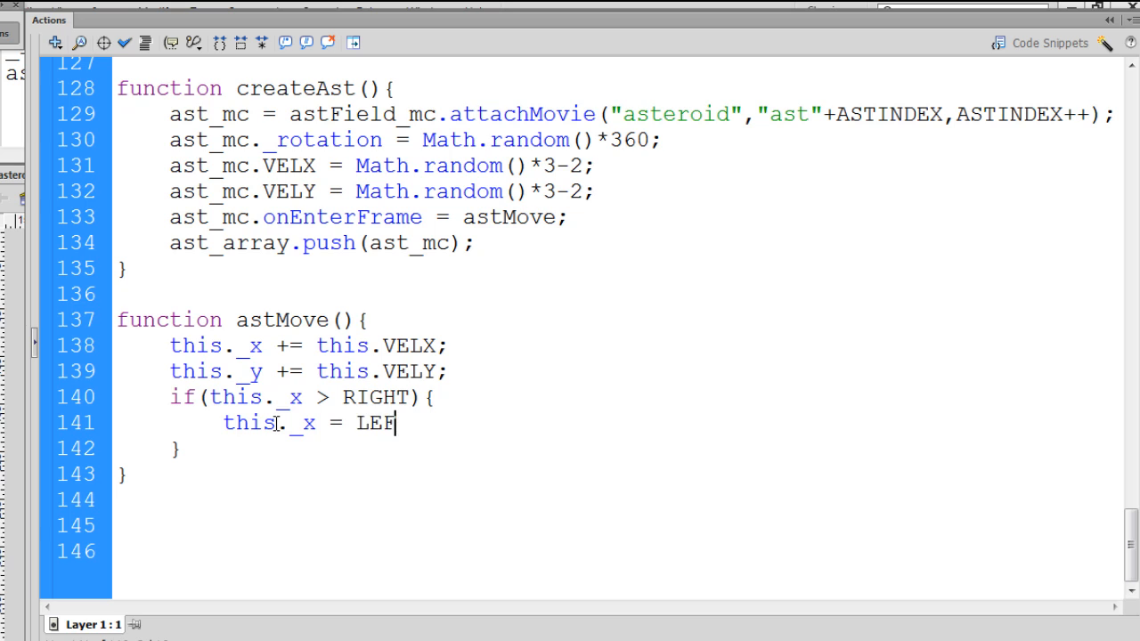
type("T;")
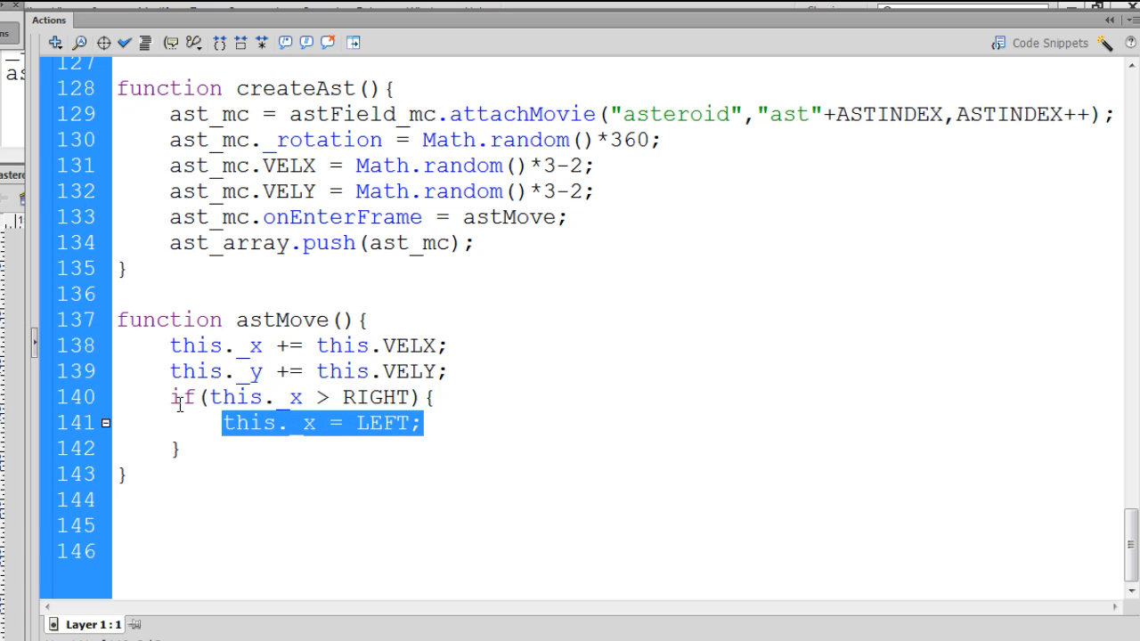
left_click_drag(222, 424, 182, 449)
type("e")
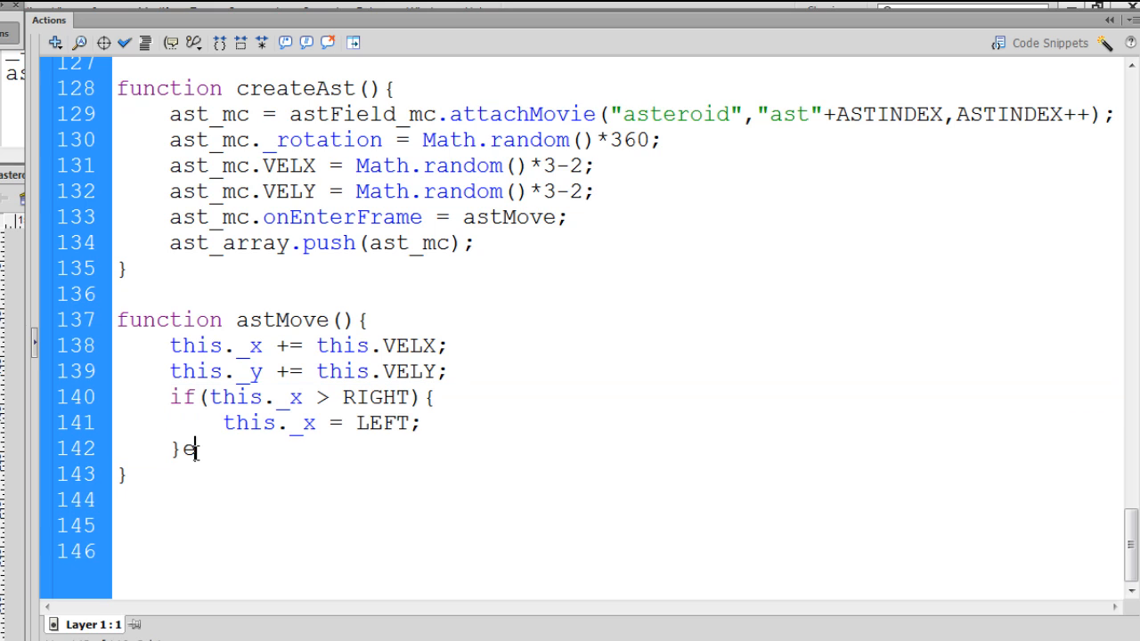
Add an else-if sending asteroids with this._x below LEFT to RIGHT, and select it to duplicate.
type("lse if(this._x  RIGHT){")
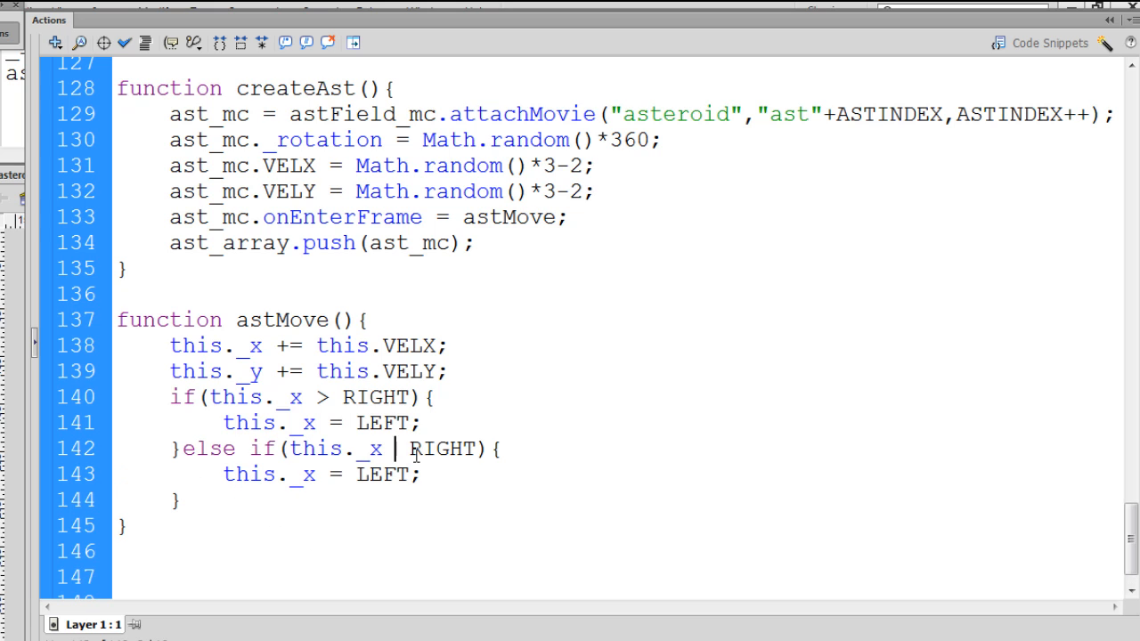
type("<")
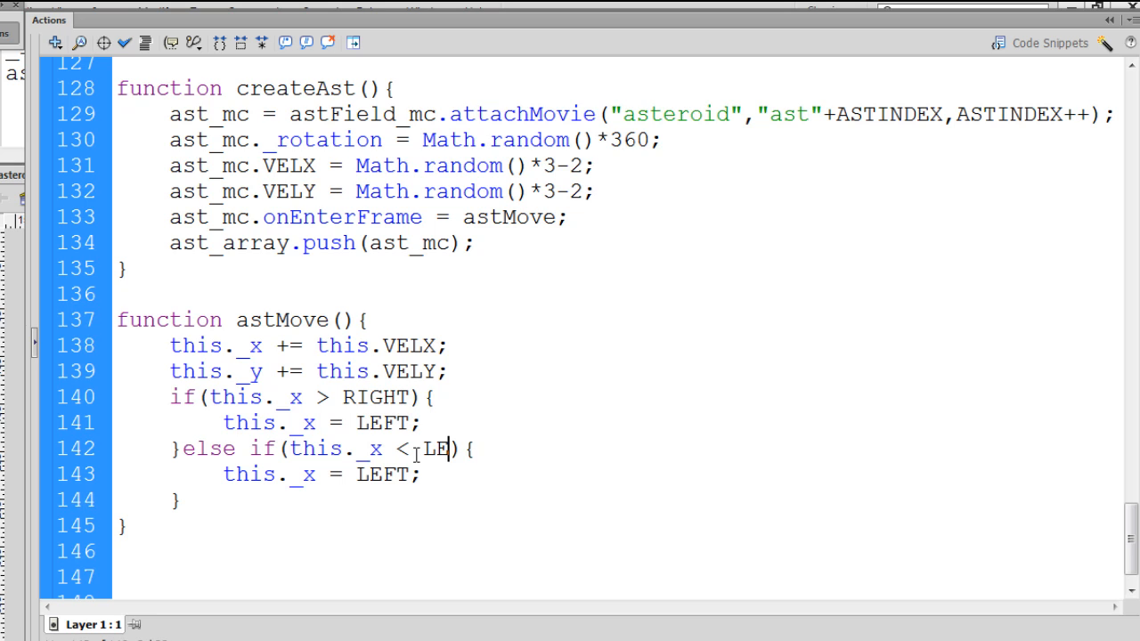
type("FT")
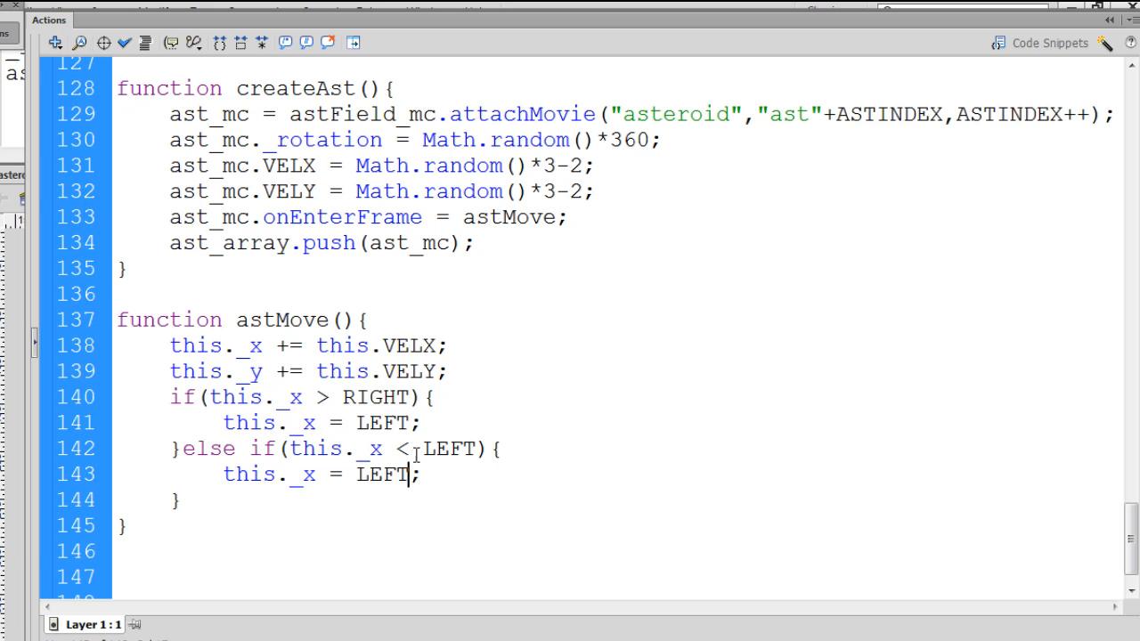
type("RIGHT")
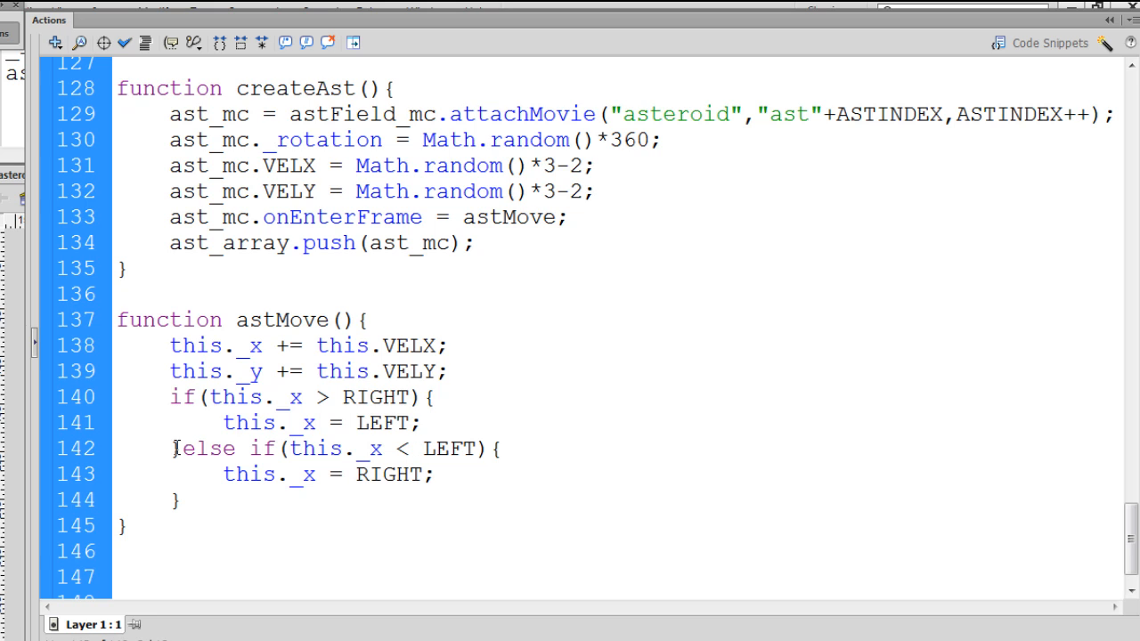
left_click_drag(182, 449, 200, 502)
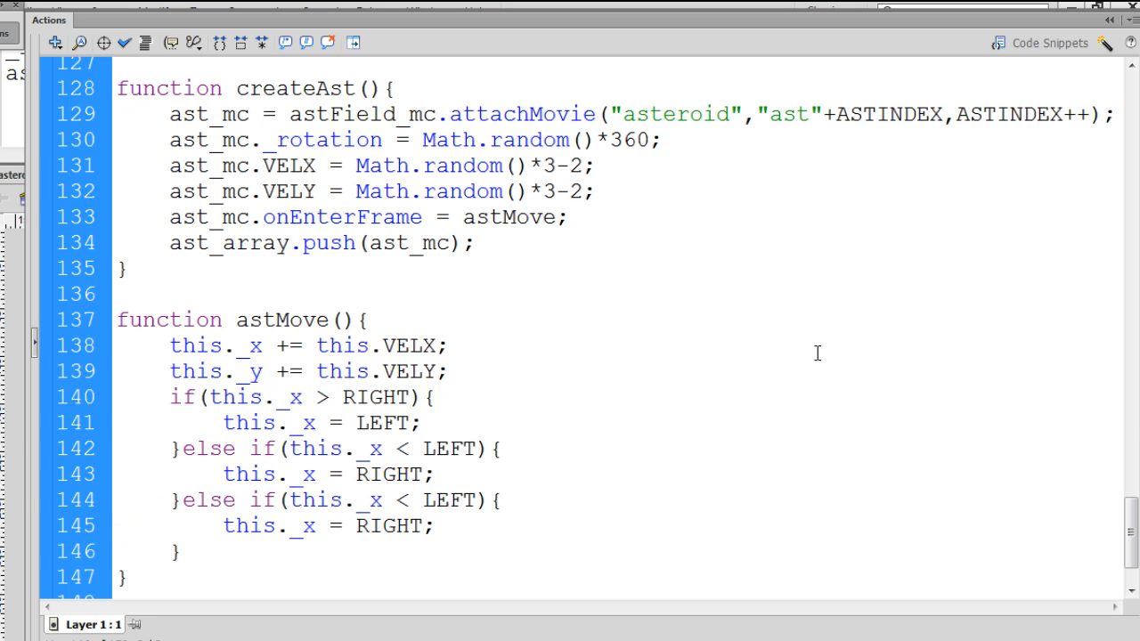
Rework the duplicate to send asteroids with this._y past BOTTOM to TOP, and select it to copy.
scroll("down", 3)
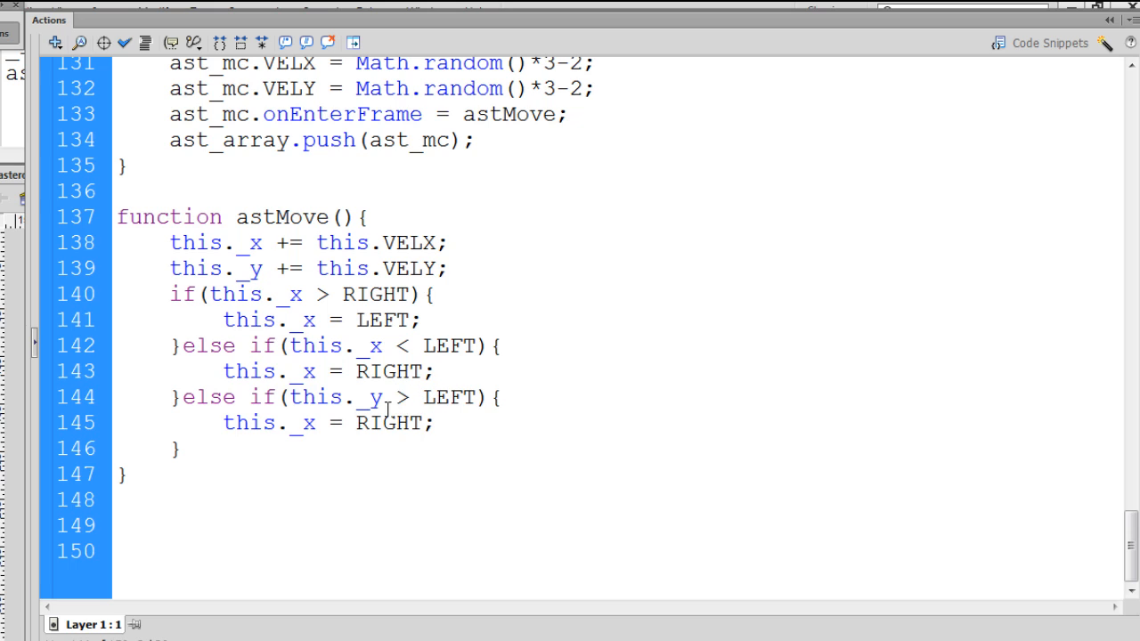
double_click(449, 397)
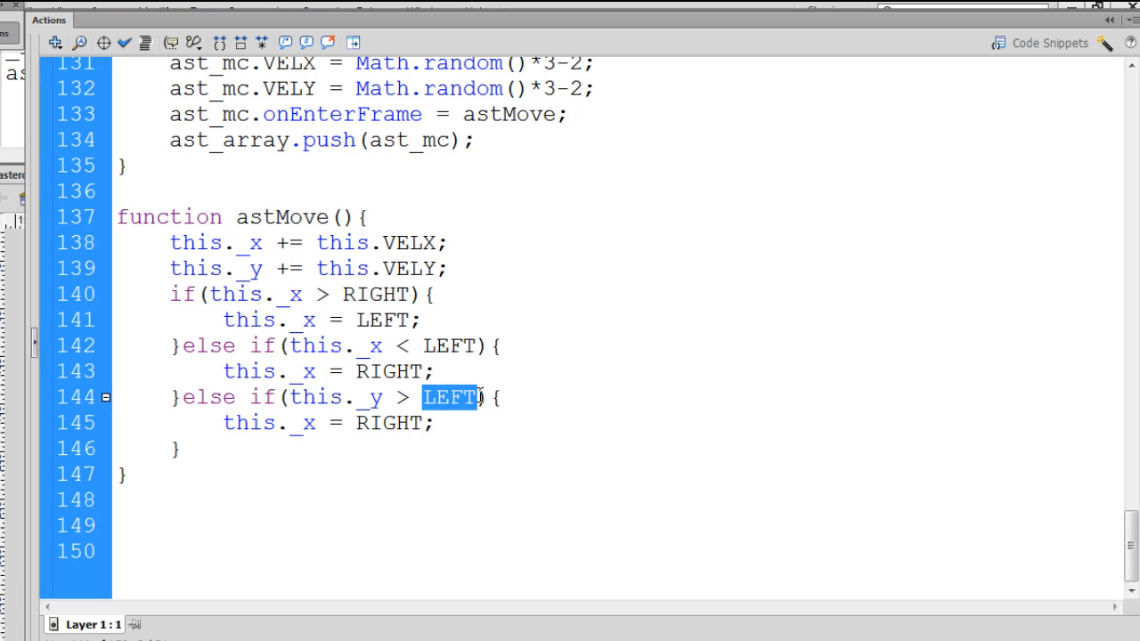
type("BOTTOM")
left_click(327, 422)
type("y")
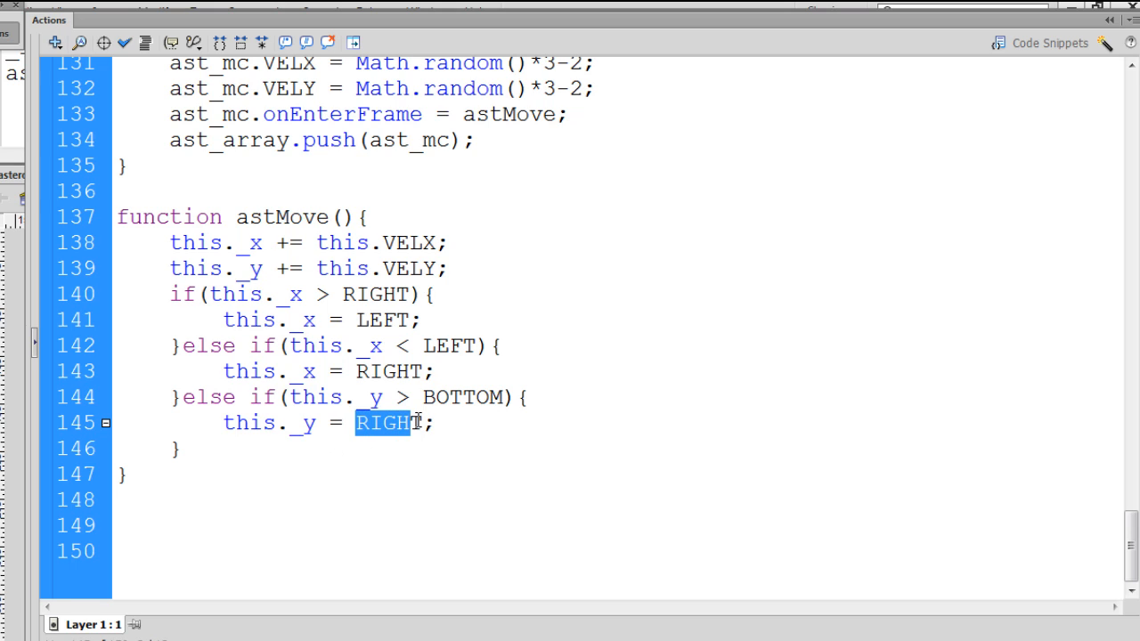
type("TOP")
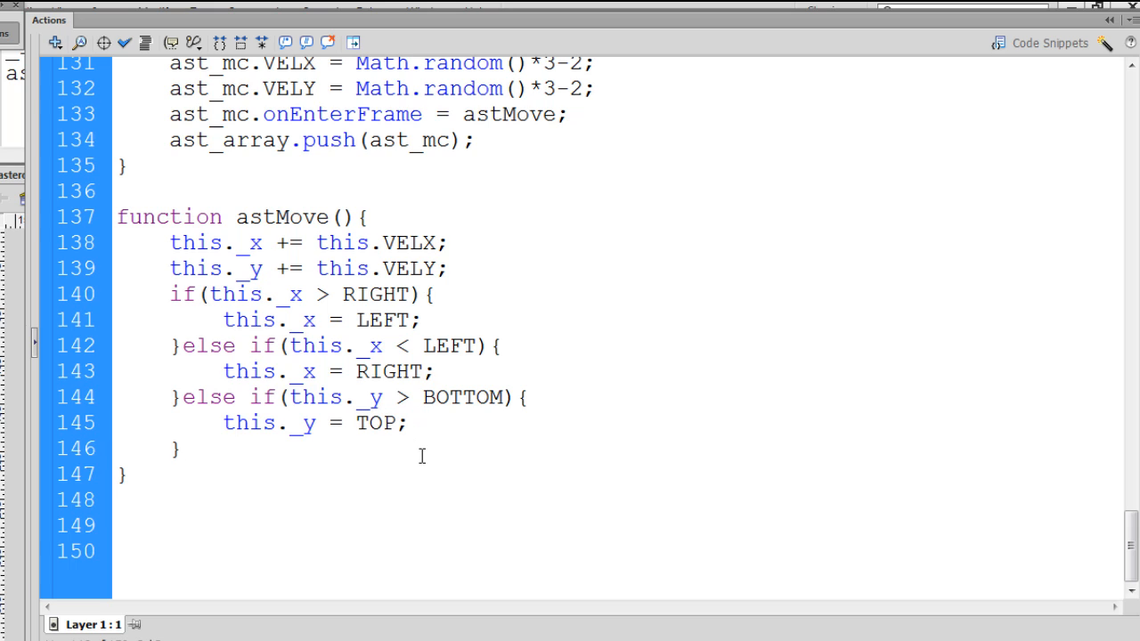
left_click_drag(178, 397, 182, 448)
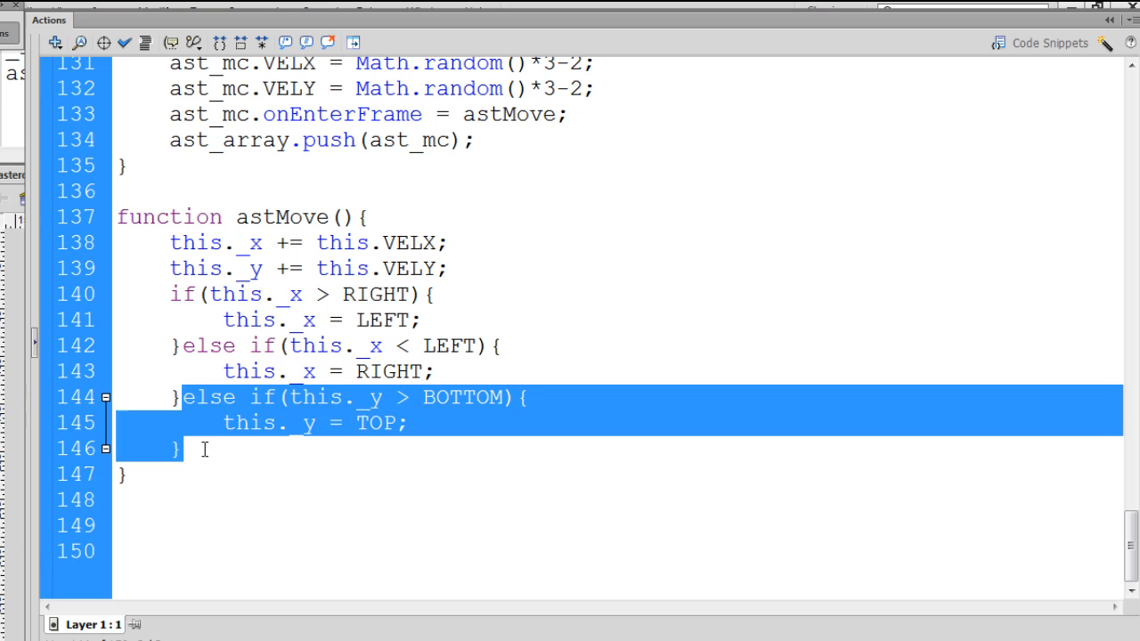
Paste a branch wrapping this._y above TOP to BOTTOM, then test the movie with Ctrl+Enter.
left_click(205, 449)
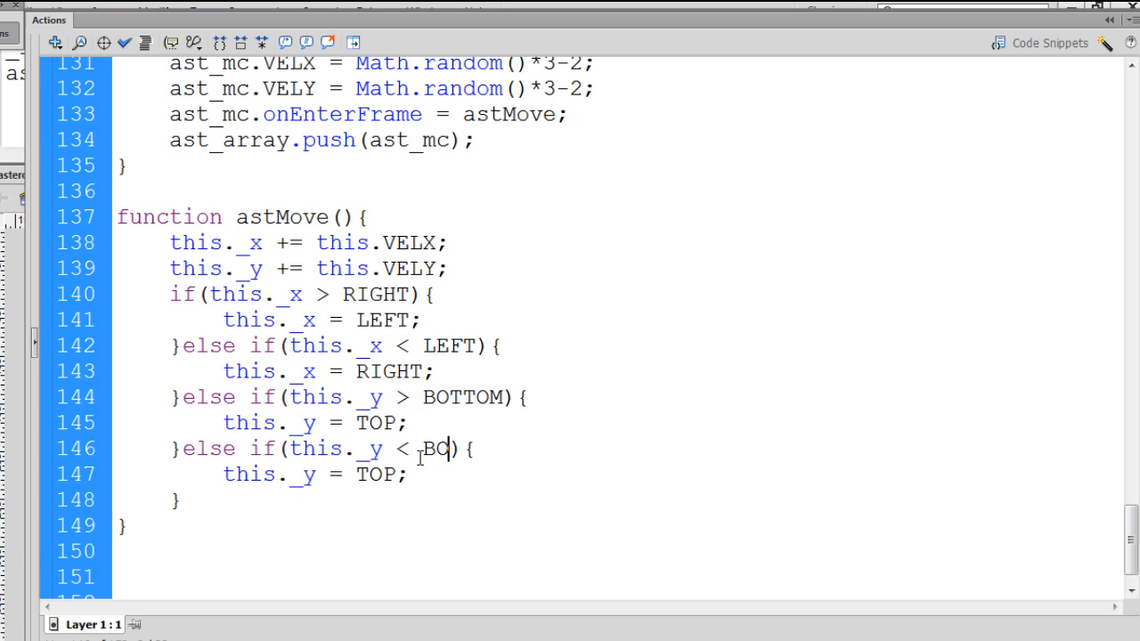
type("TOP")
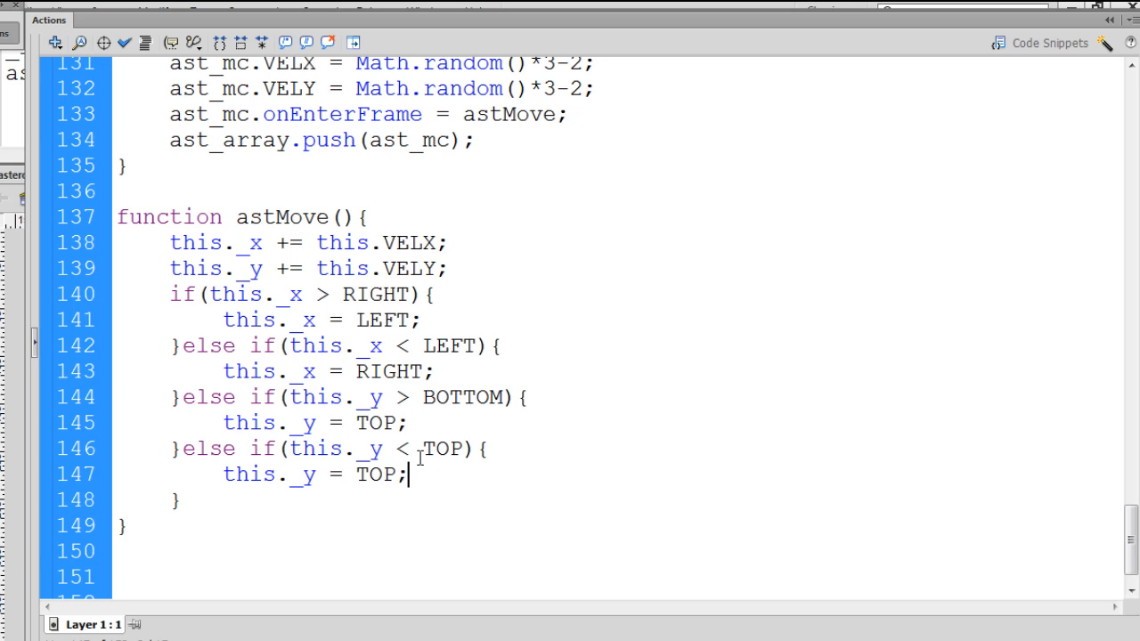
key("Backspace")
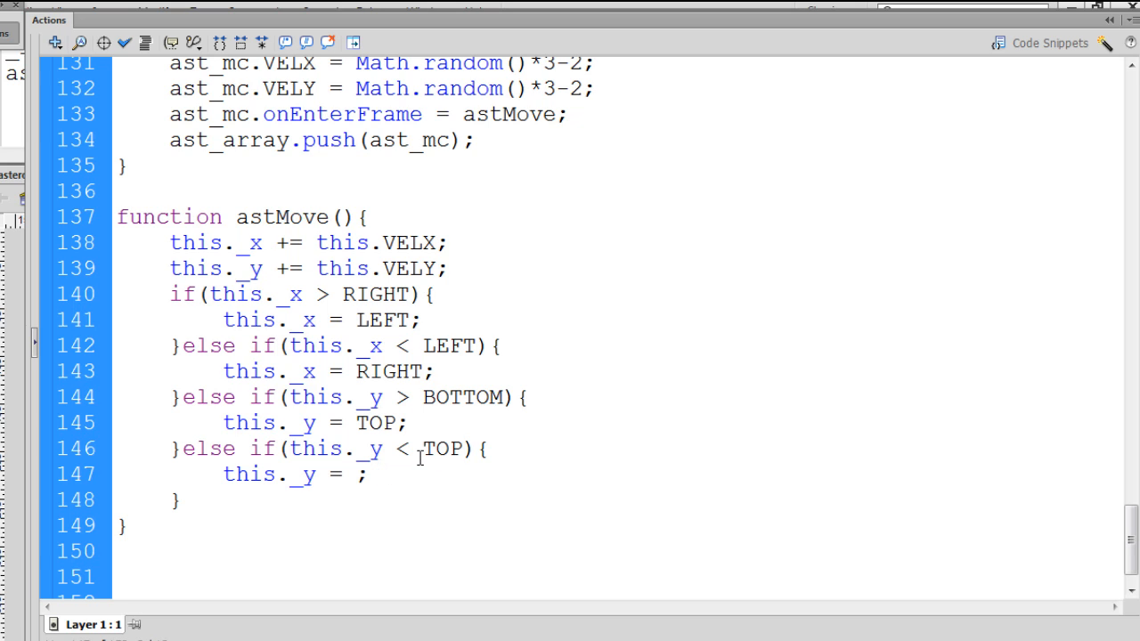
type("BOTTOM")
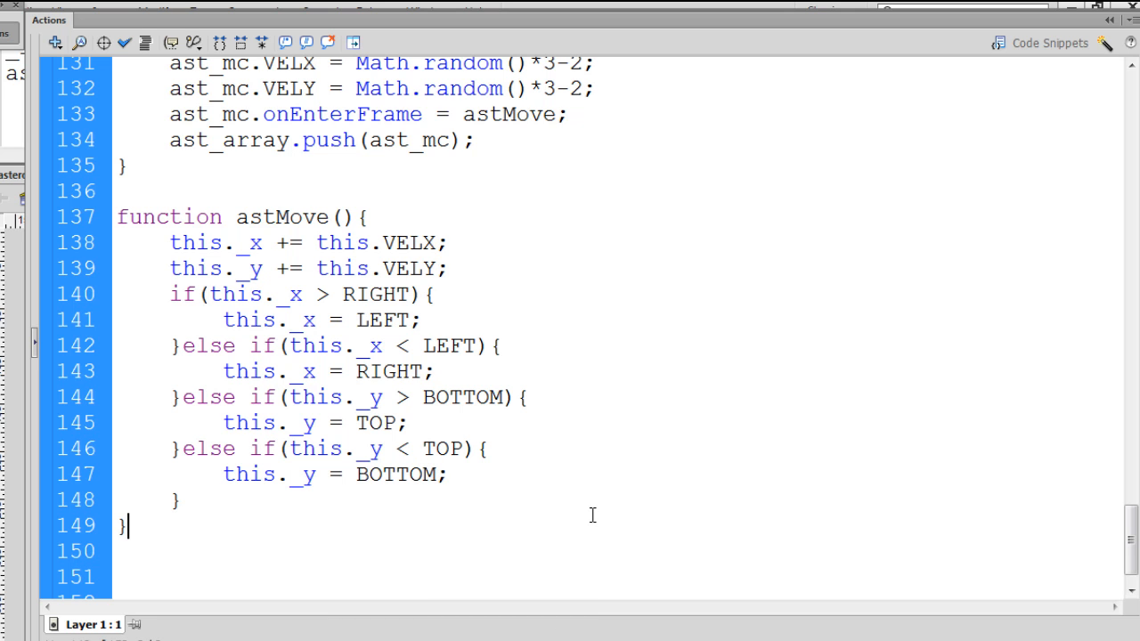
key("ctrl+enter")
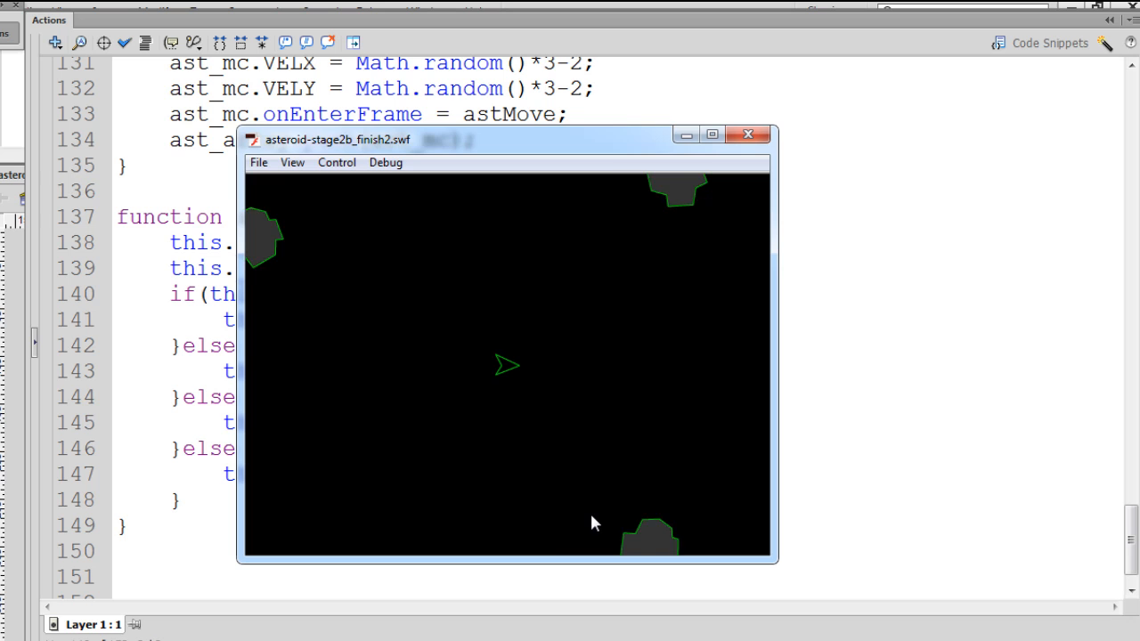